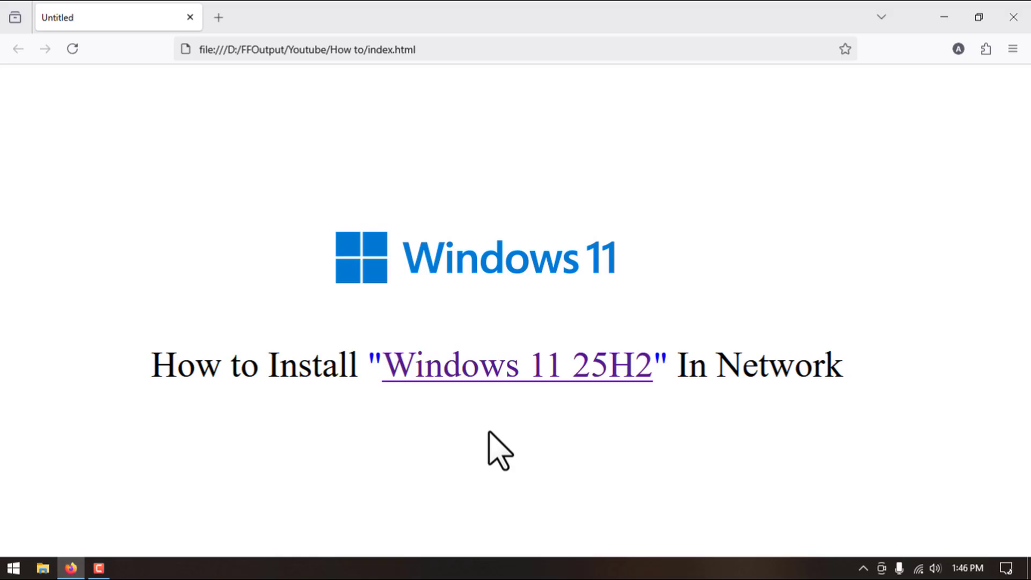
pyautogui.moveTo(502, 440)
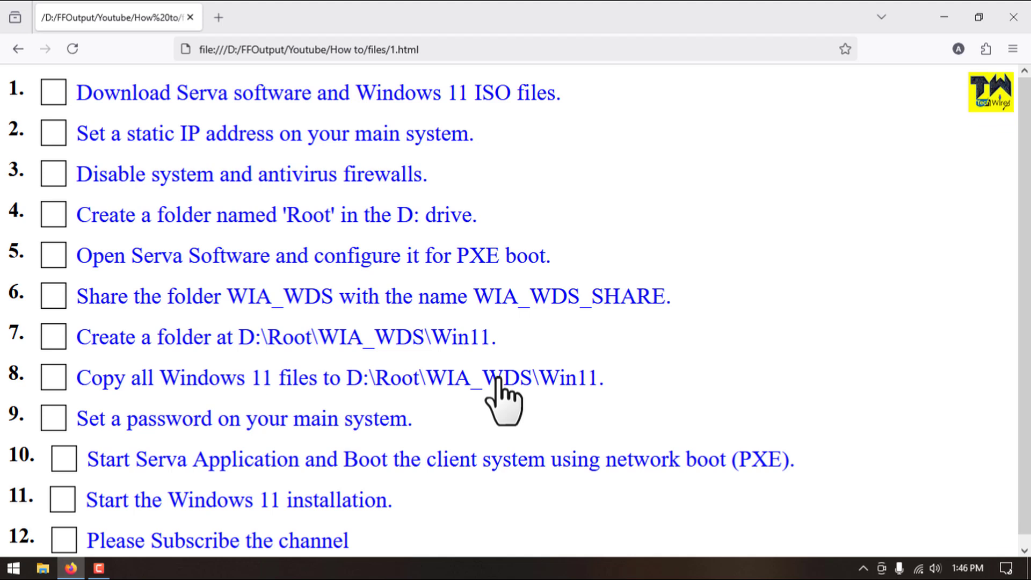
pyautogui.moveTo(322, 276)
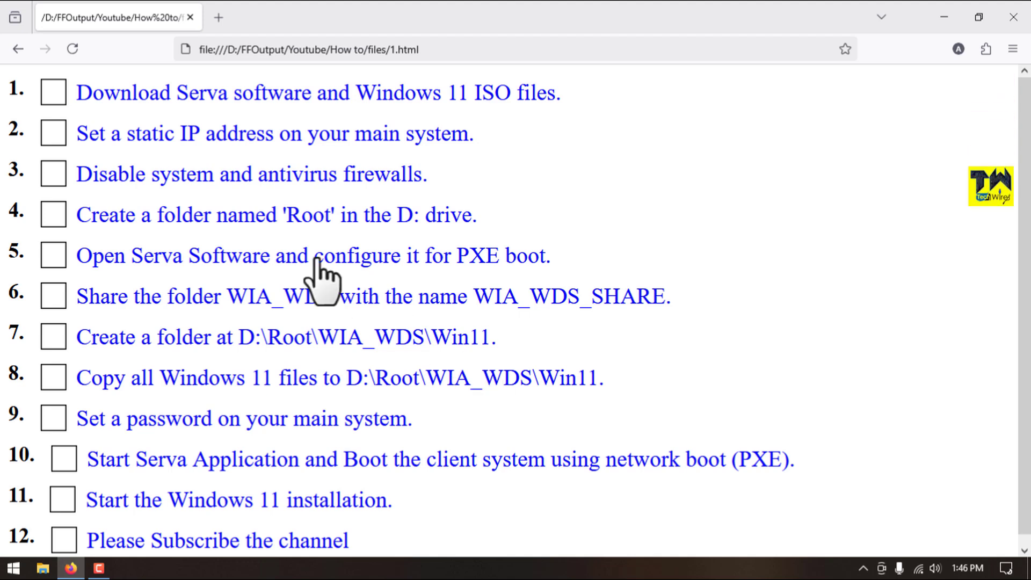
pyautogui.moveTo(85, 125)
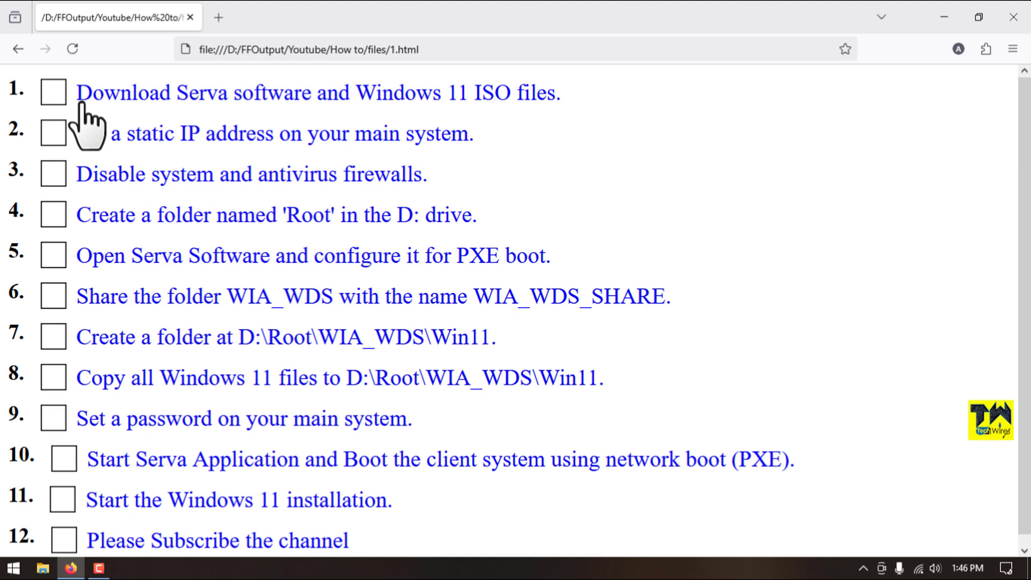
pyautogui.moveTo(612, 115)
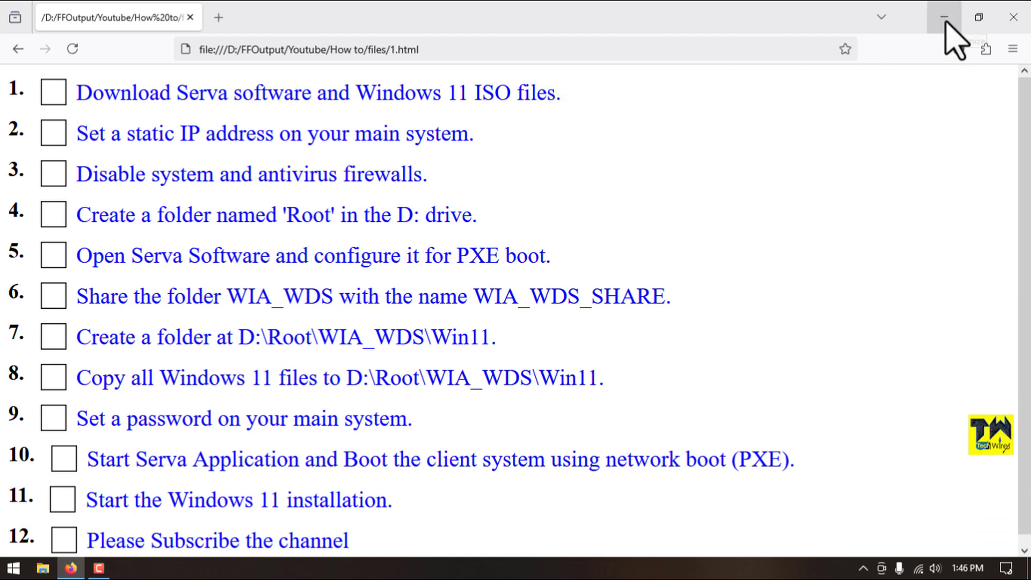
# Step: Minimize Firefox and open Required Soft, selecting the Windows 11 ISO and Serva zip
pyautogui.click(944, 17)
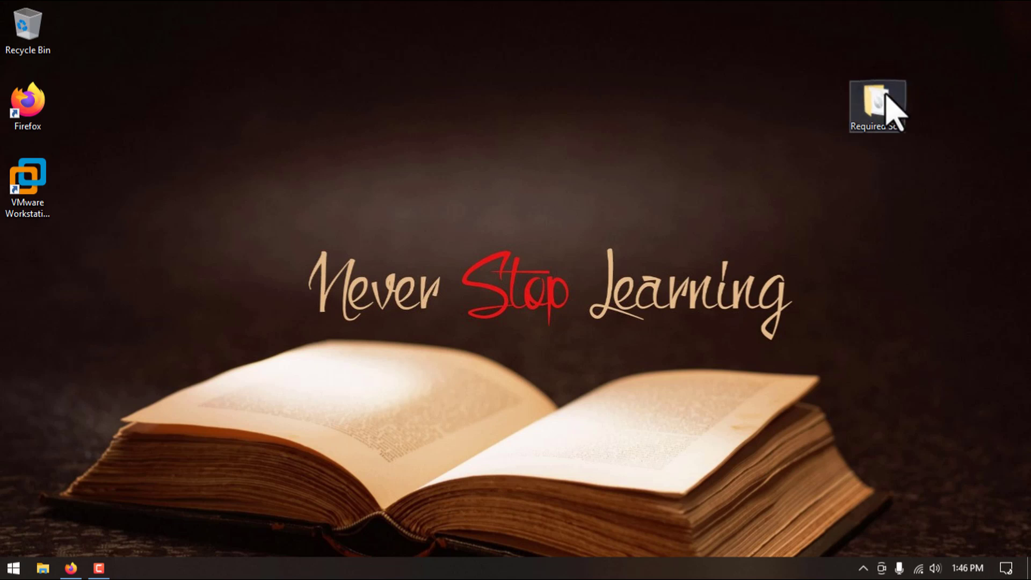
pyautogui.doubleClick(877, 105)
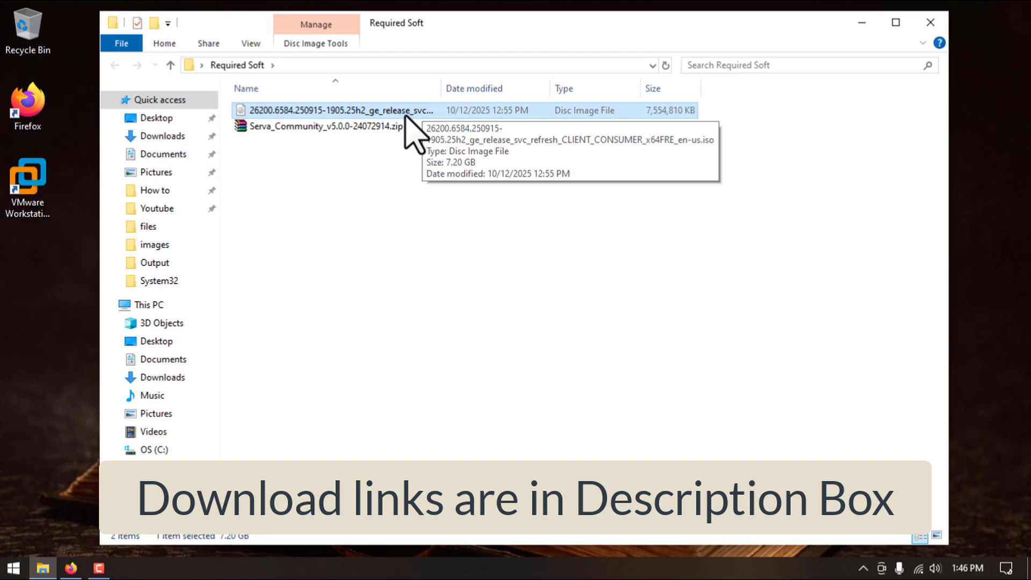
pyautogui.click(323, 127)
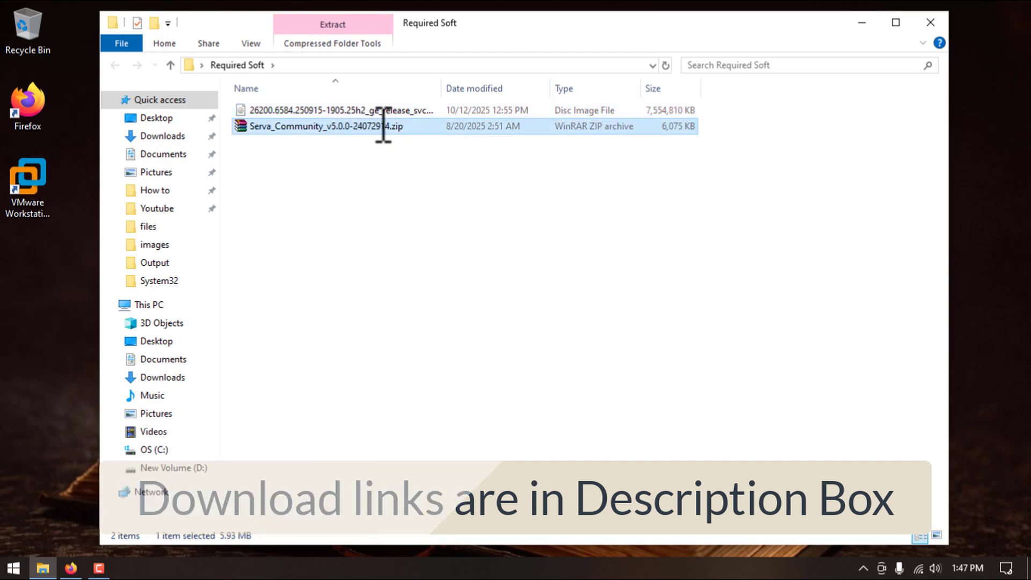
pyautogui.click(930, 21)
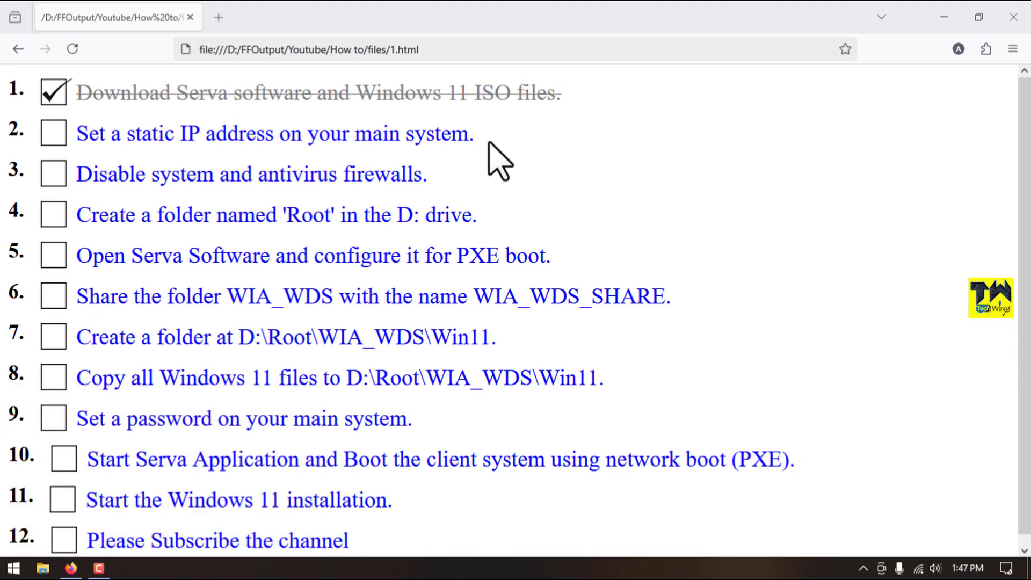
# Step: Give VMnet8 the static IPv4 address 1.1.1.1, close Network Connections, and tick checklist step 2
pyautogui.rightClick(618, 139)
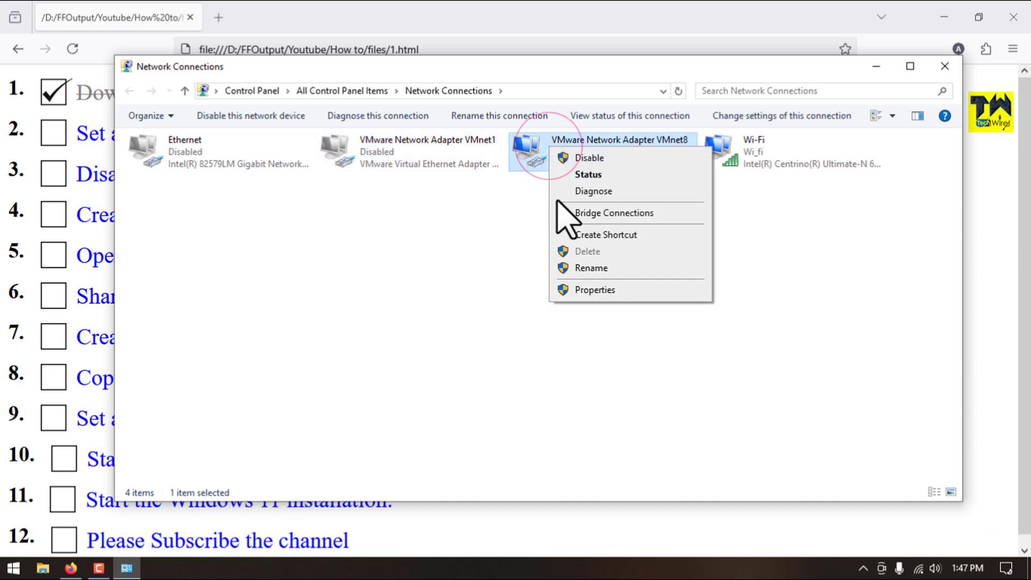
pyautogui.click(594, 290)
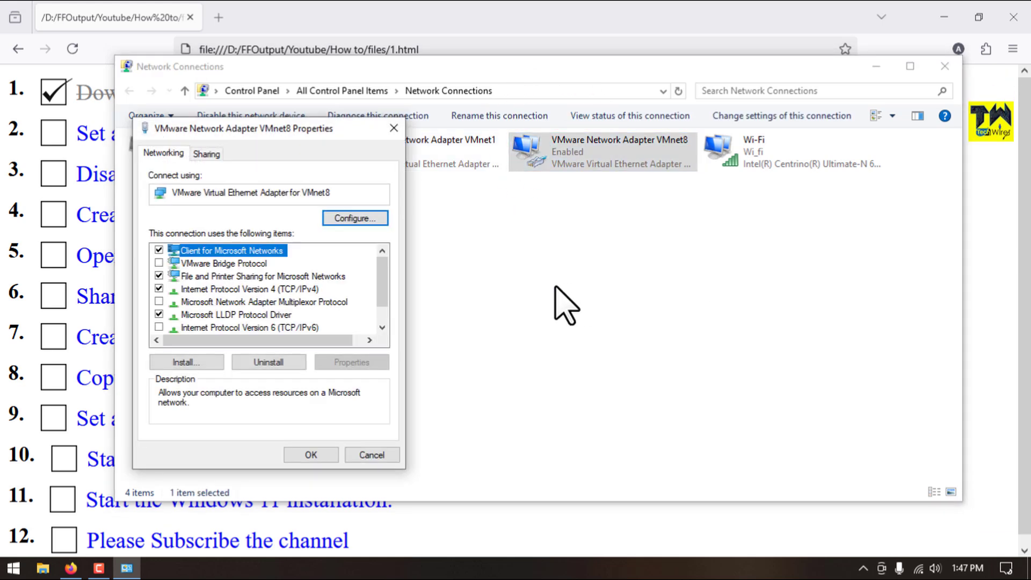
pyautogui.click(351, 361)
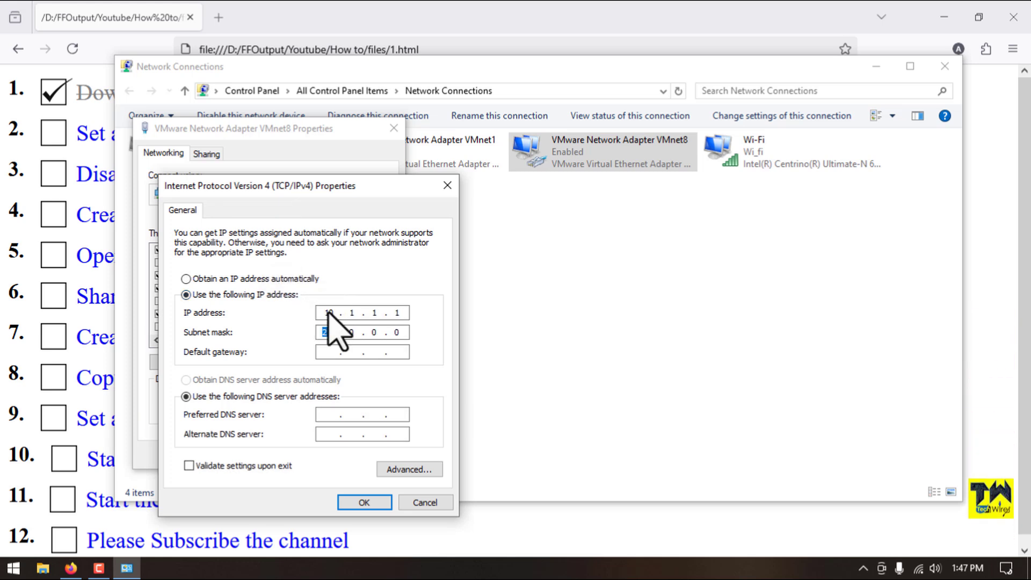
pyautogui.click(364, 502)
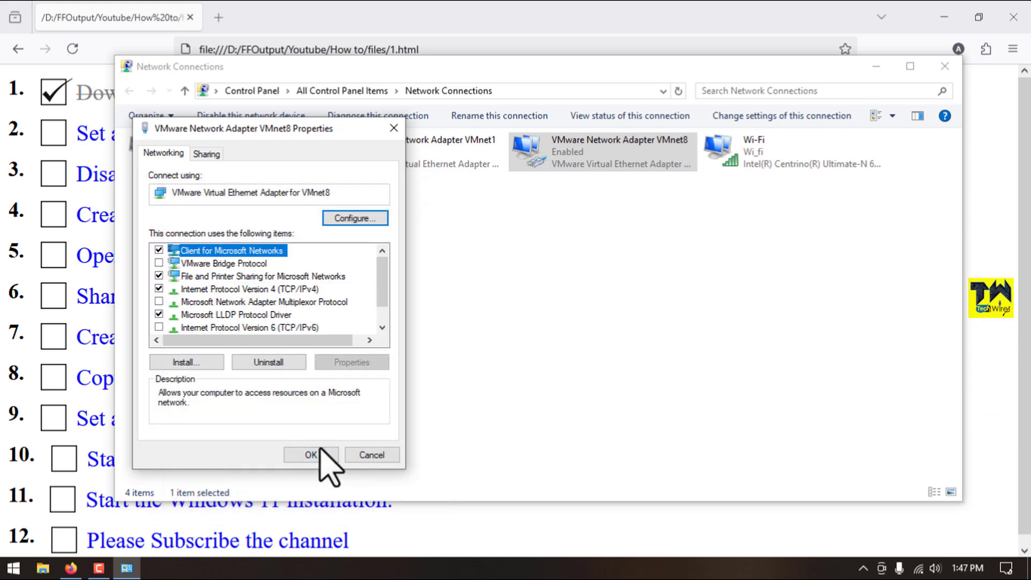
pyautogui.click(311, 454)
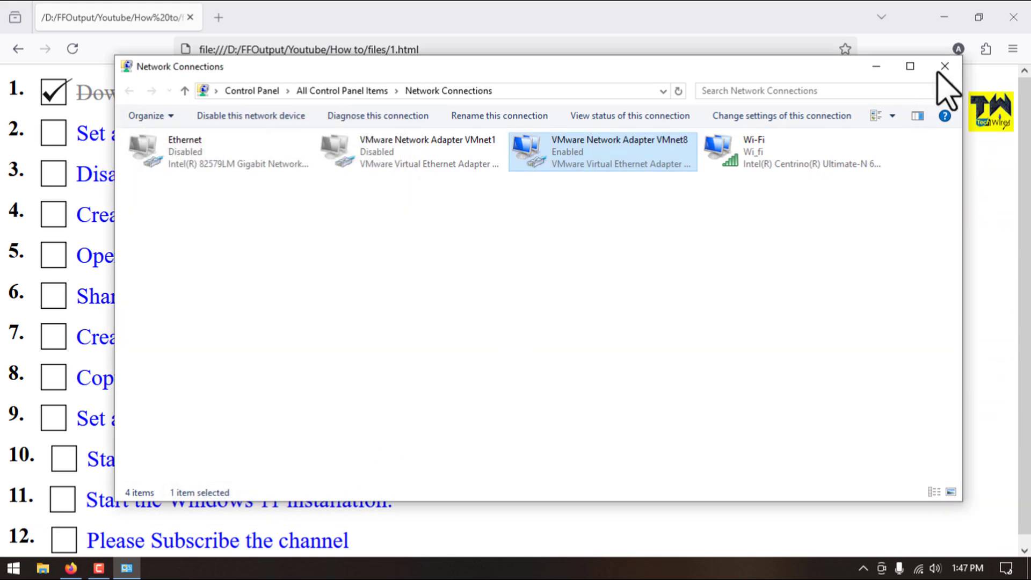
pyautogui.click(945, 66)
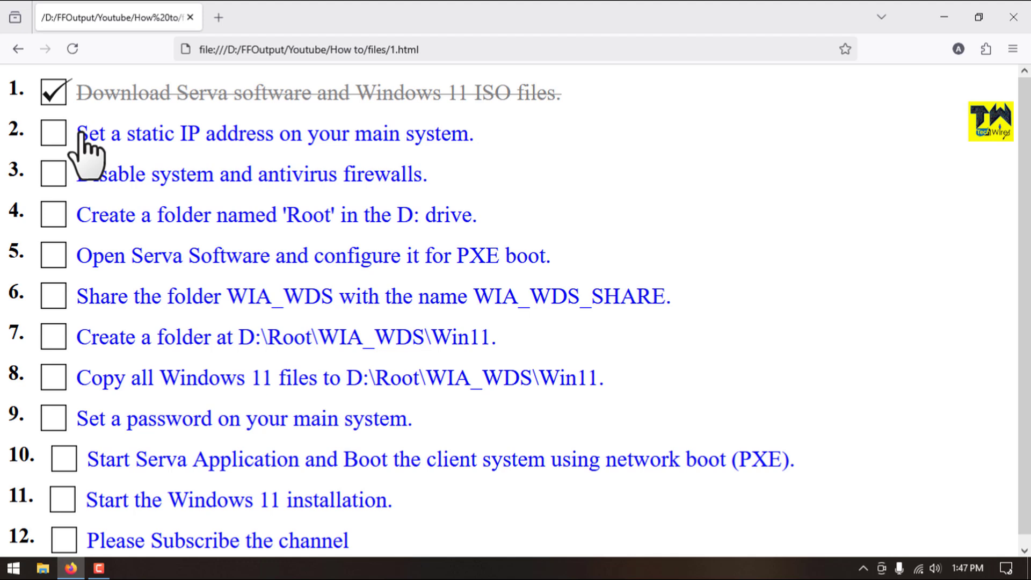
pyautogui.click(53, 132)
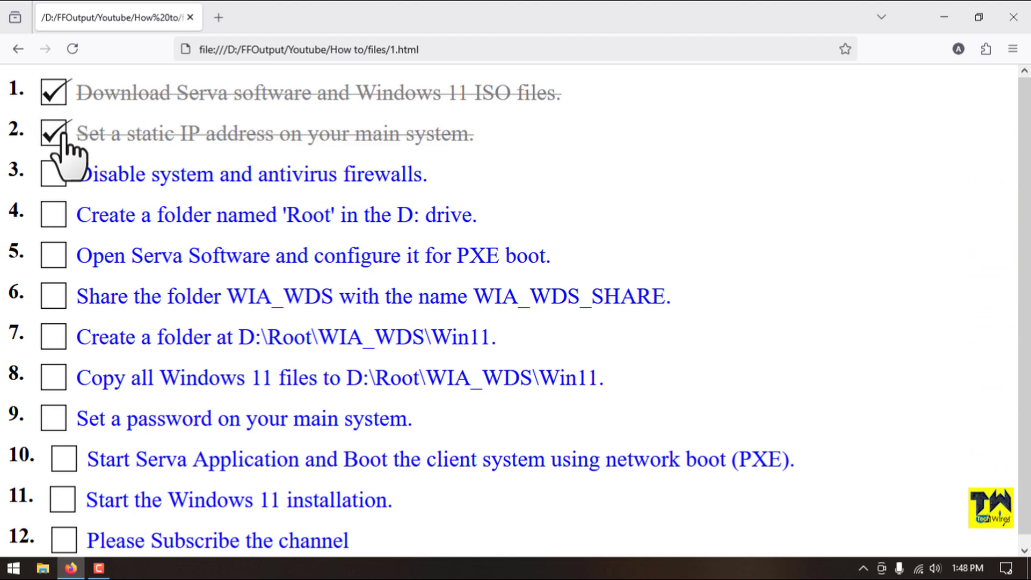
# Step: Run firewall.cpl and switch Windows Defender Firewall off for private and public networks
pyautogui.click(52, 133)
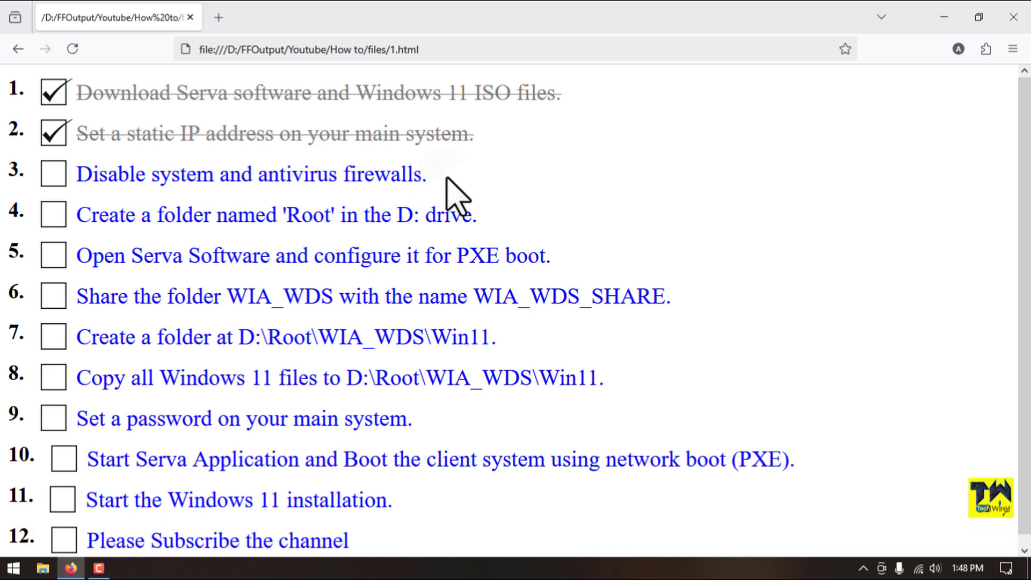
pyautogui.press('Win+r')
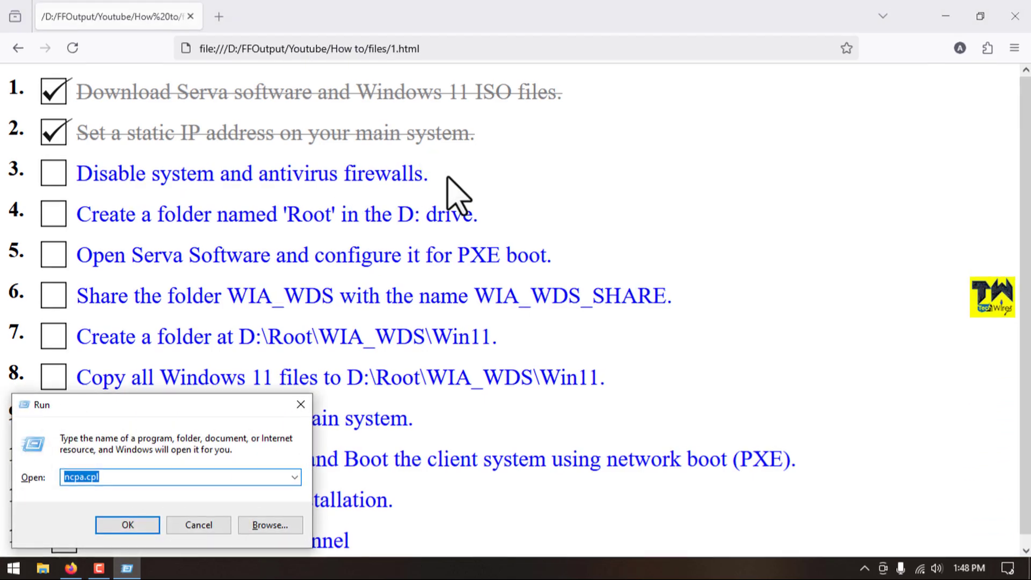
pyautogui.write('firew')
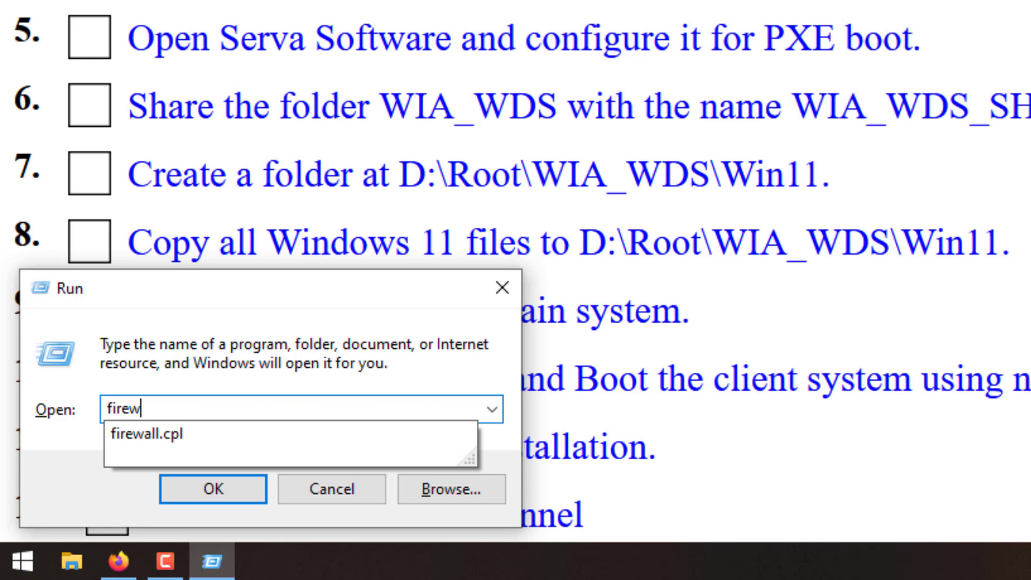
pyautogui.click(213, 488)
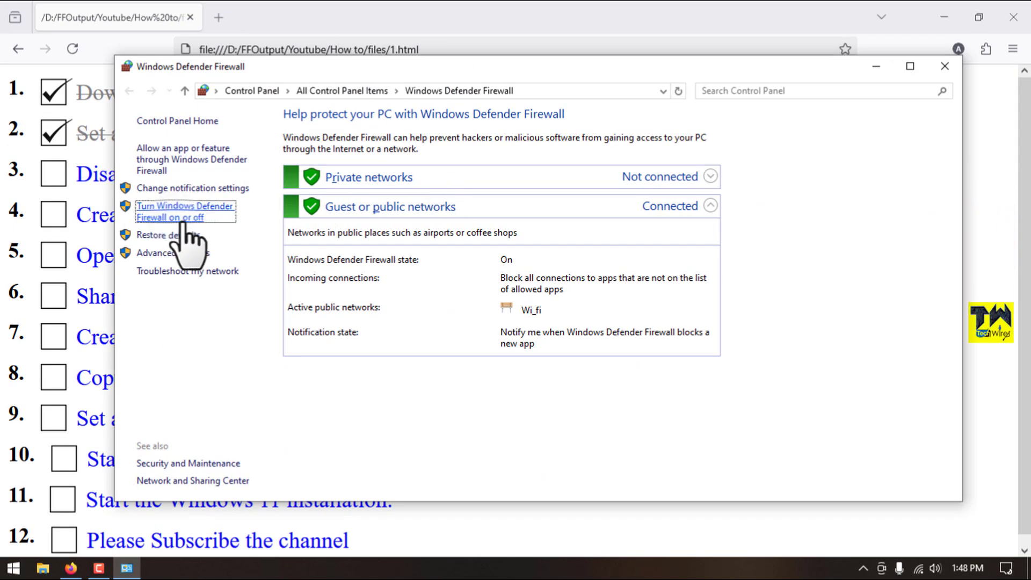
pyautogui.click(185, 211)
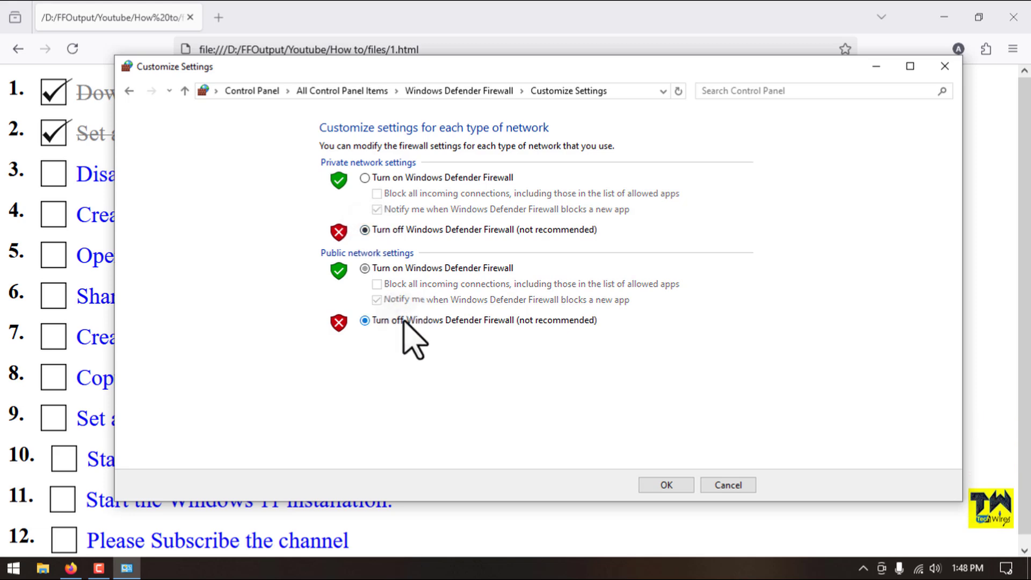
pyautogui.click(665, 485)
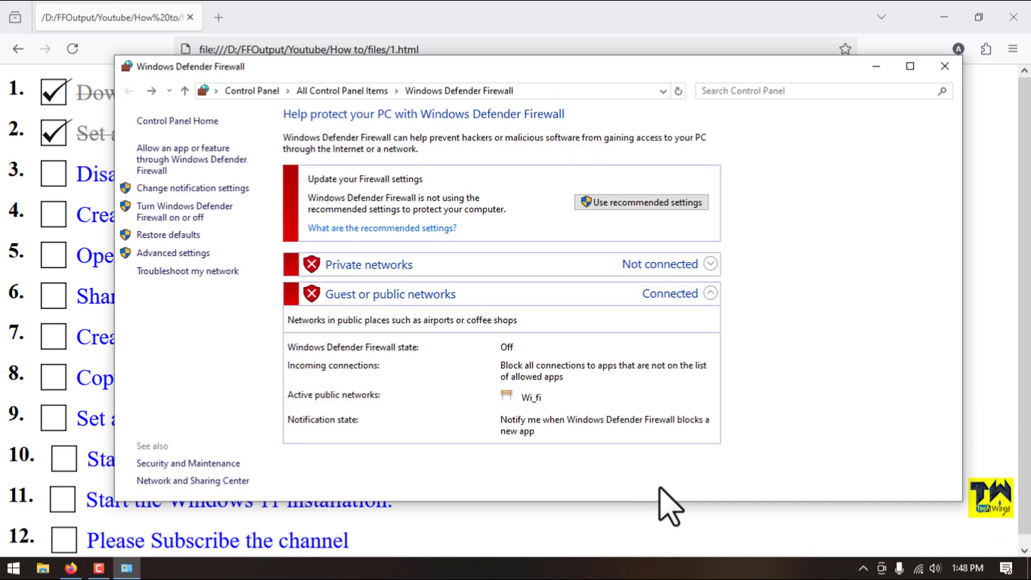
pyautogui.click(945, 66)
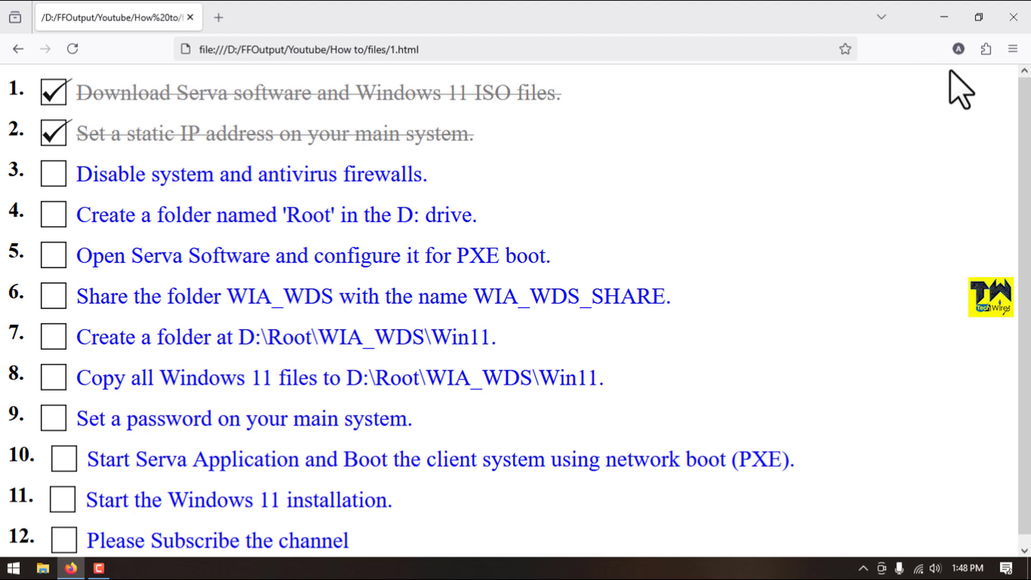
pyautogui.moveTo(64, 197)
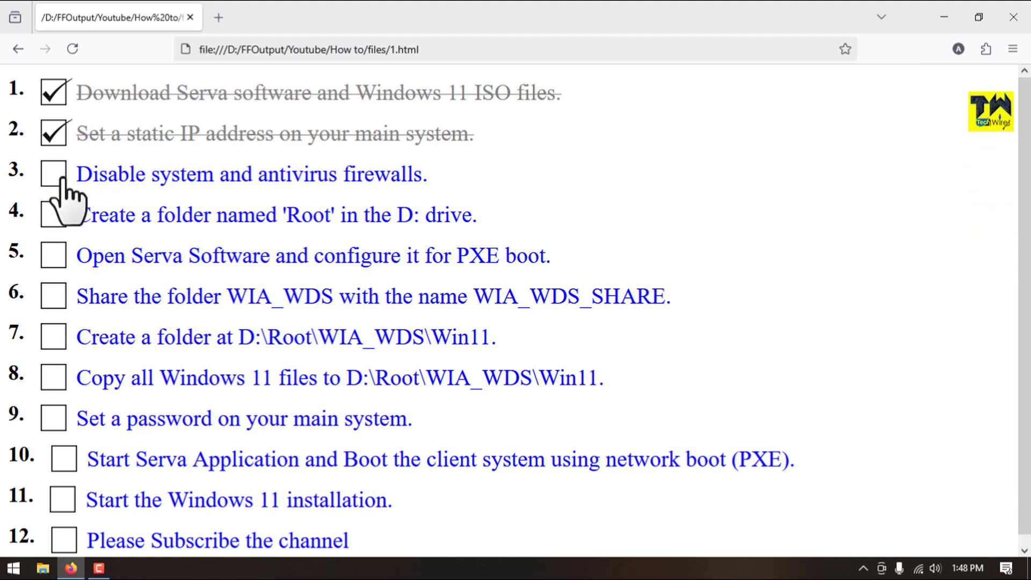
# Step: Tick checklist step 3, then open New Volume (D:) to create a new folder
pyautogui.click(52, 174)
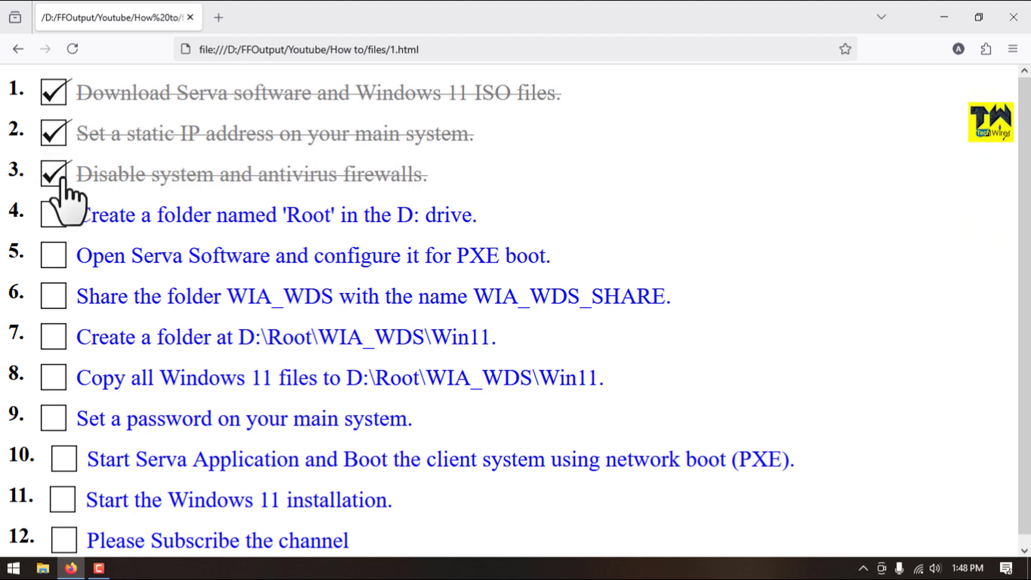
pyautogui.moveTo(520, 243)
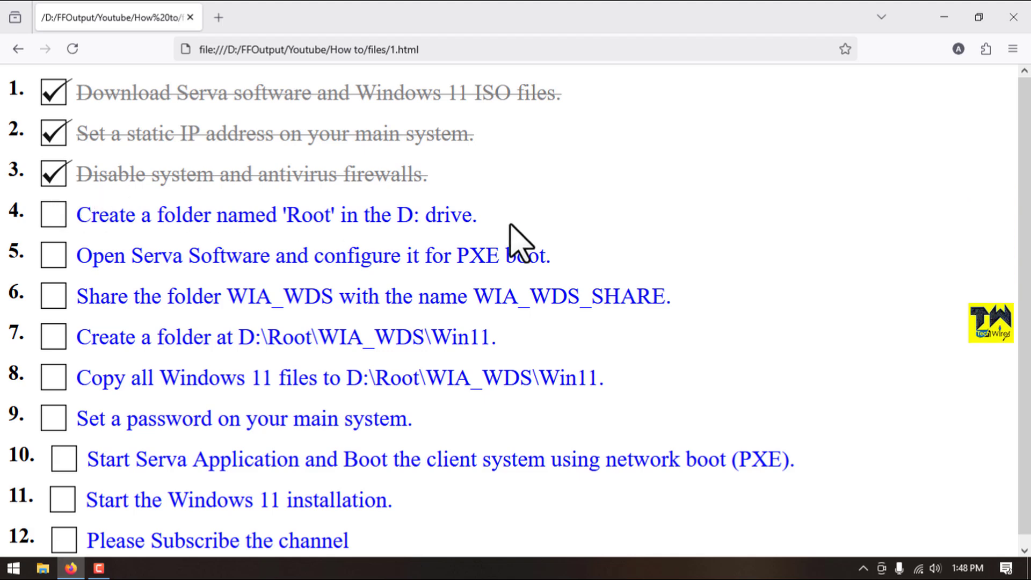
pyautogui.moveTo(323, 253)
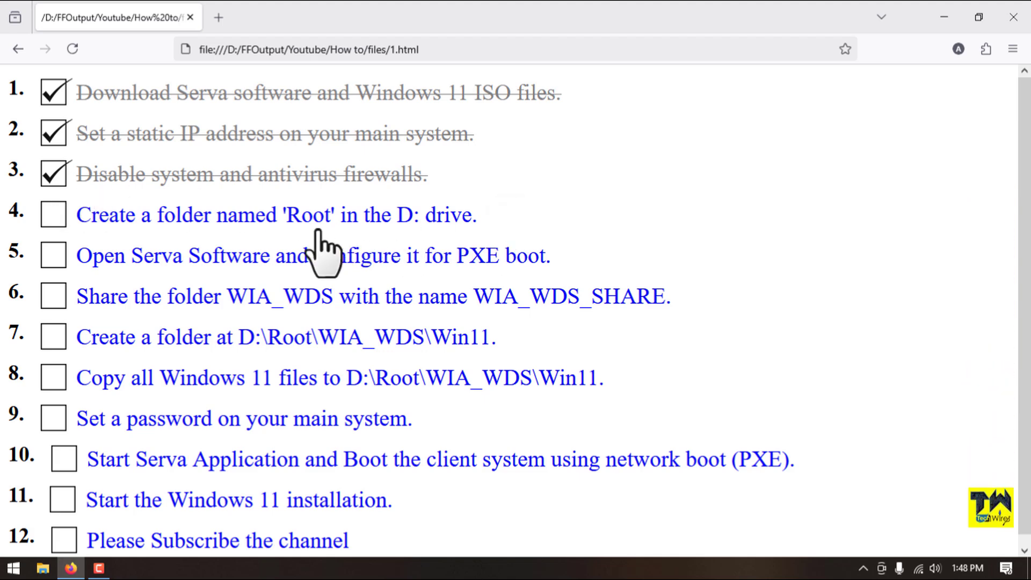
pyautogui.click(42, 568)
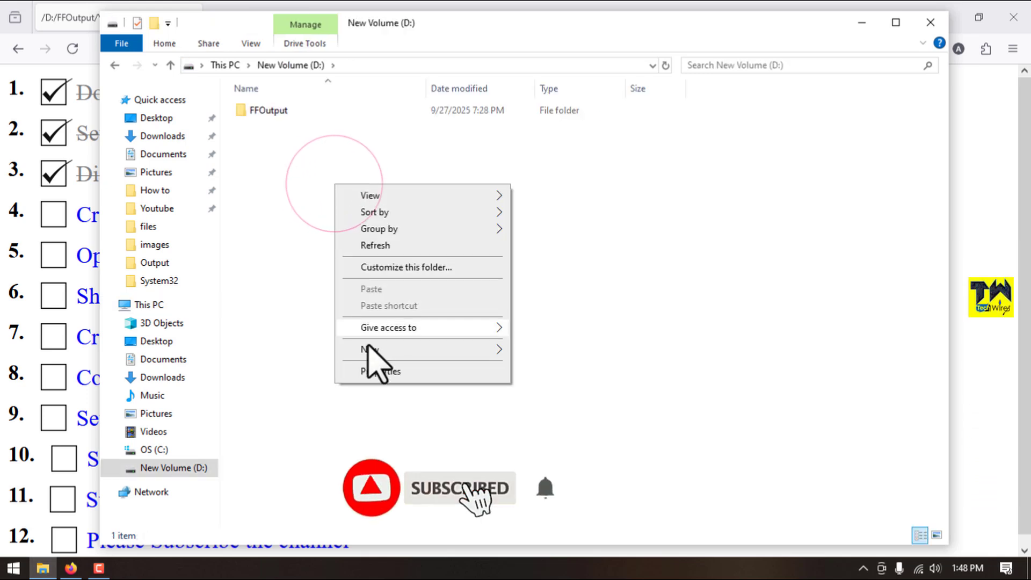
pyautogui.click(372, 349)
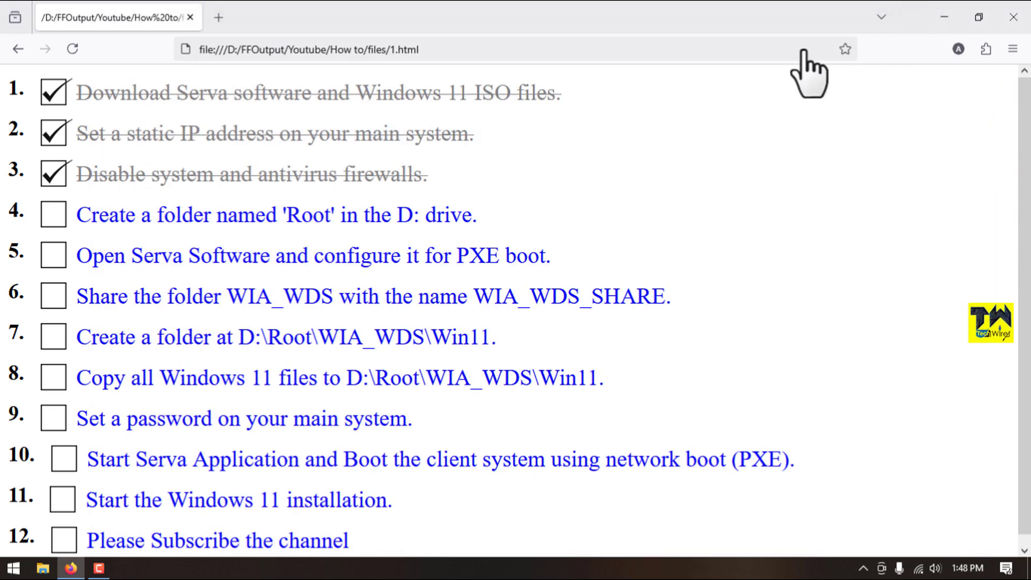
# Step: Tick checklist step 4 and extract the Serva zip to Serva_Community_v5.0.0-24072914
pyautogui.click(53, 214)
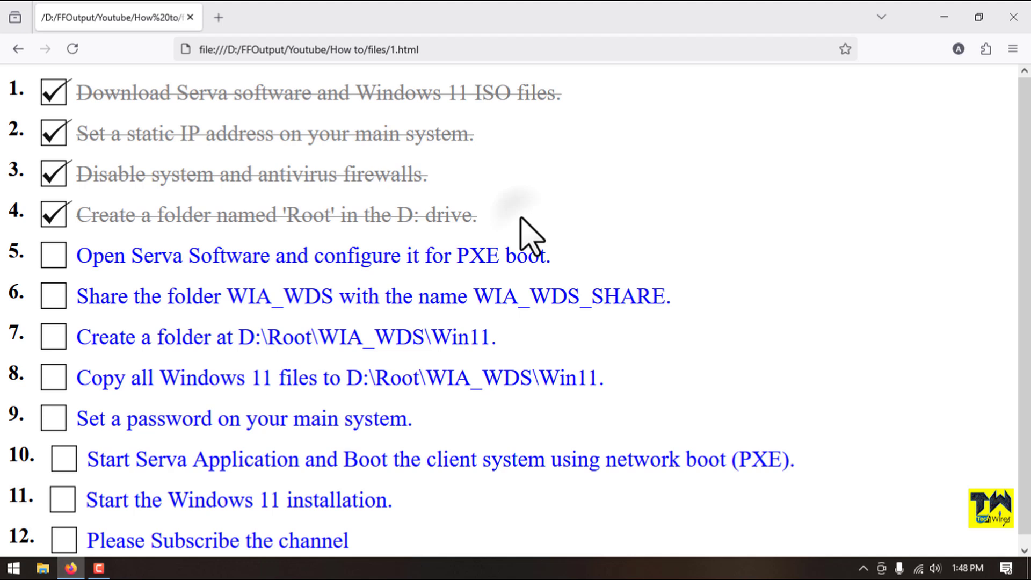
pyautogui.moveTo(572, 290)
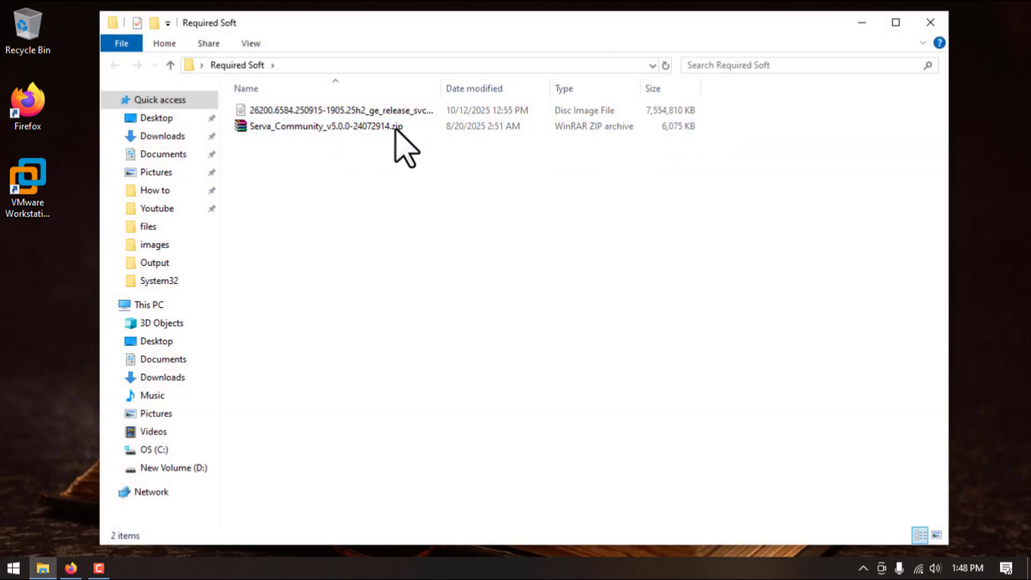
pyautogui.rightClick(327, 126)
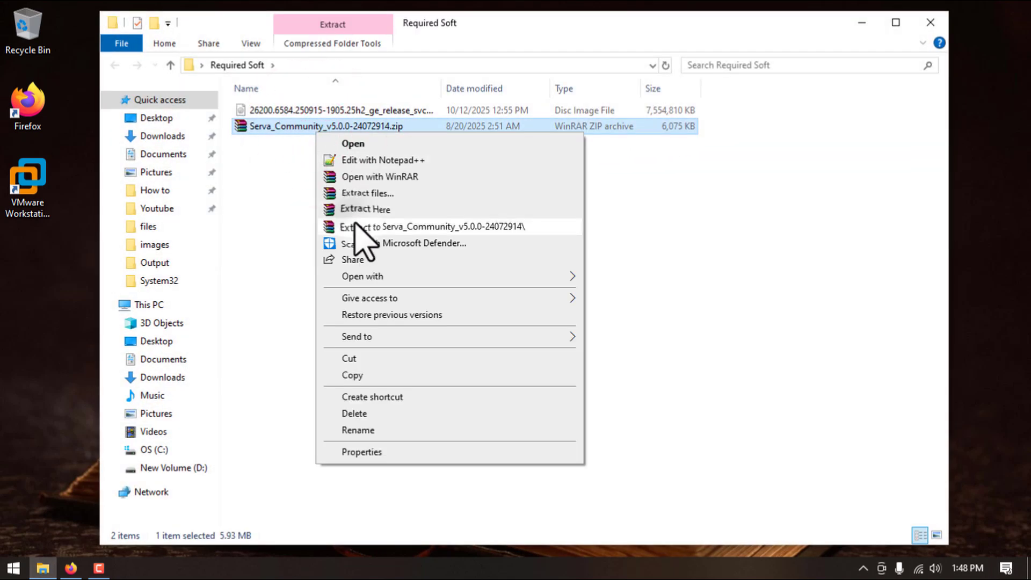
pyautogui.click(432, 226)
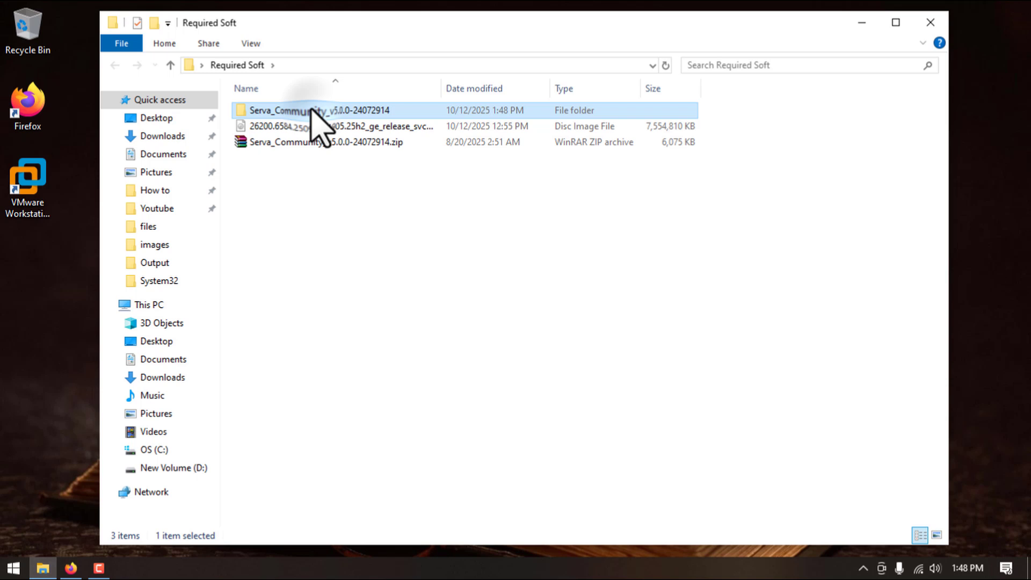
# Step: Launch Serva64.exe as a Community user and dismiss the license notice
pyautogui.doubleClick(296, 109)
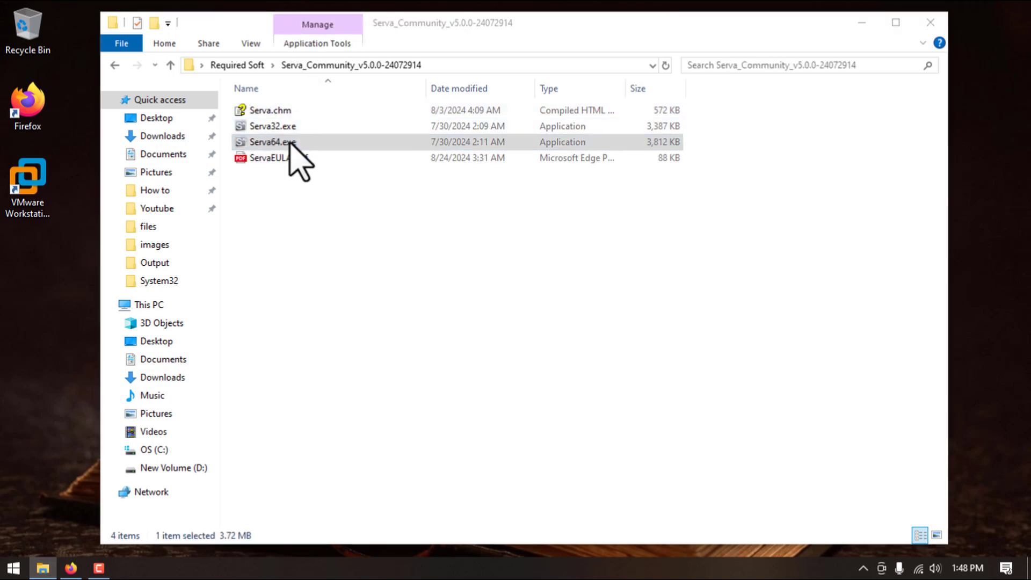
pyautogui.doubleClick(272, 141)
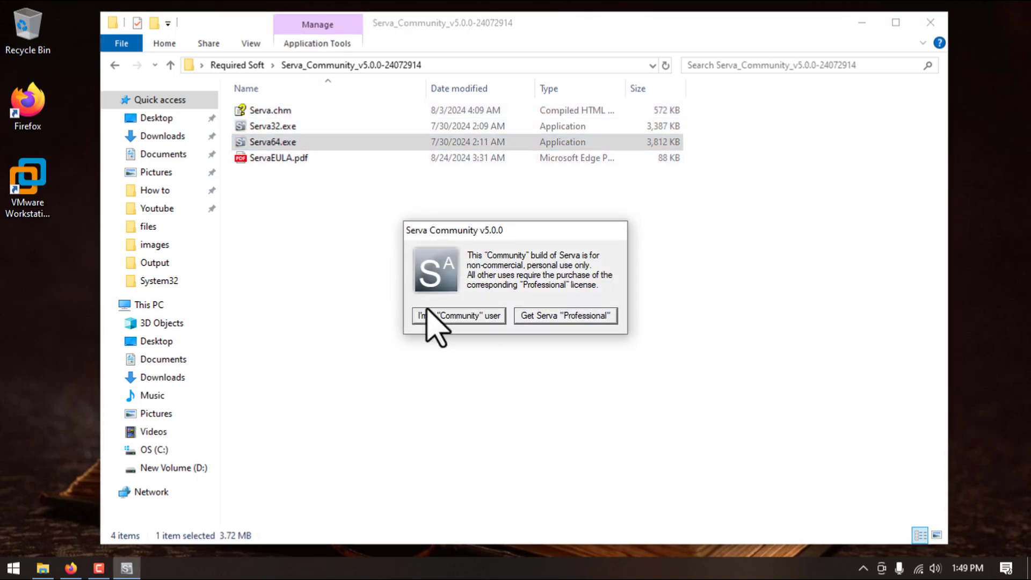
pyautogui.click(457, 316)
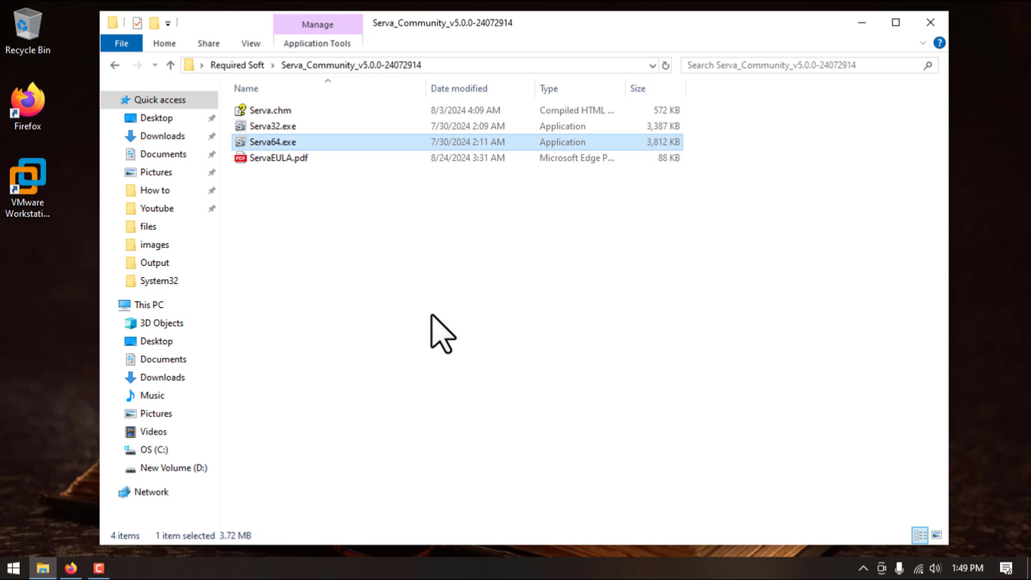
pyautogui.moveTo(850, 102)
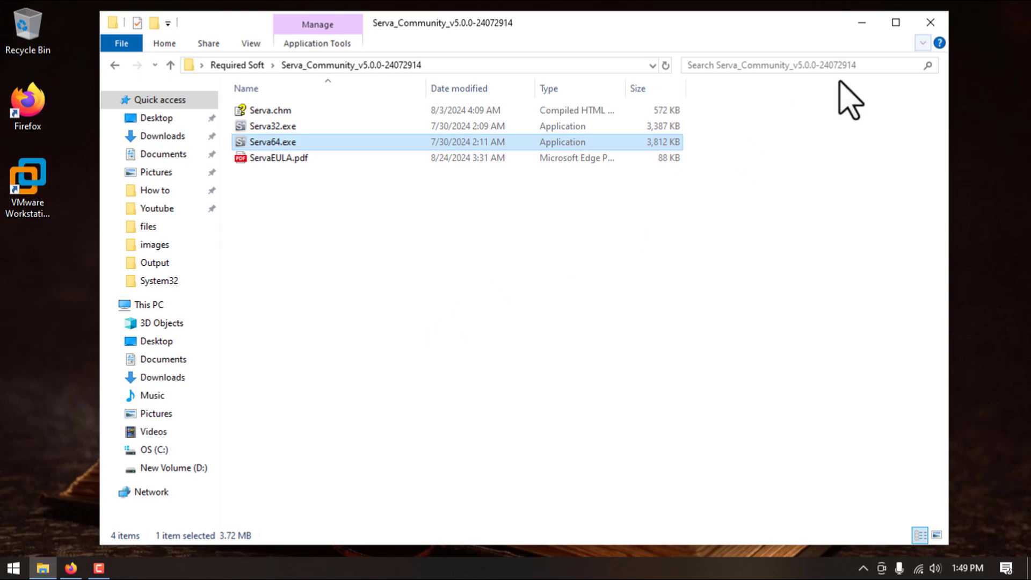
pyautogui.doubleClick(272, 141)
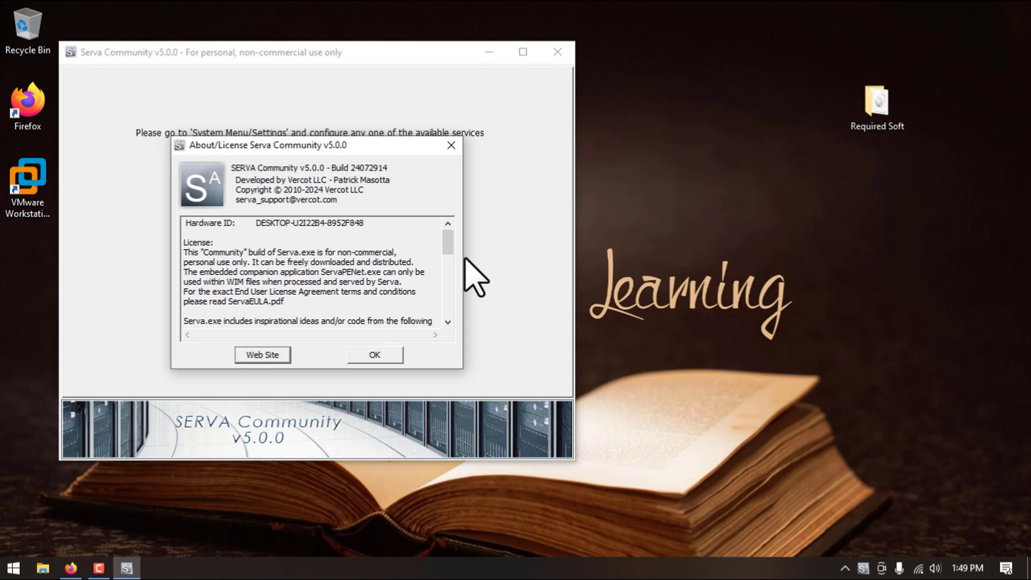
pyautogui.click(373, 354)
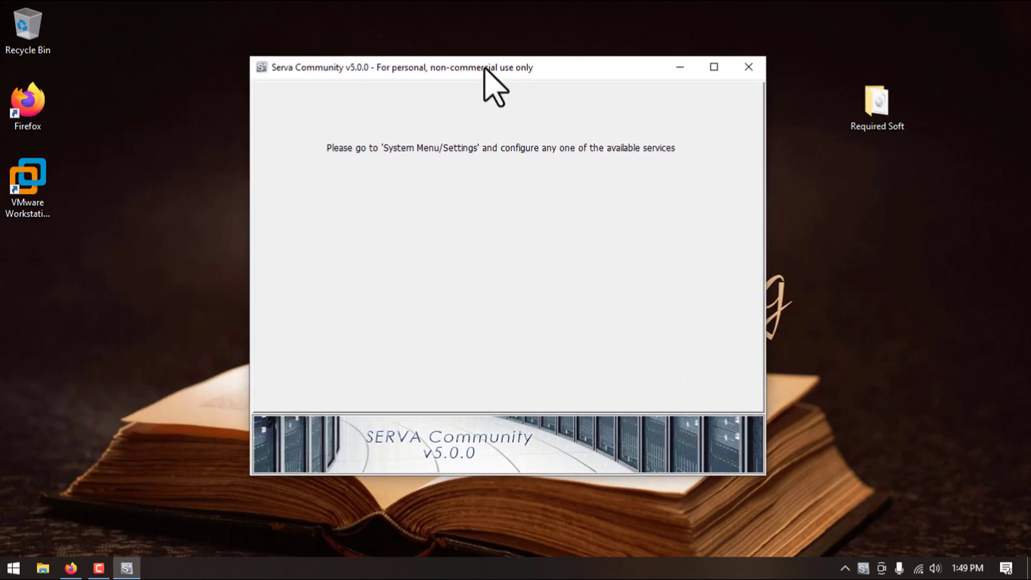
# Step: In Serva Settings' TFTP tab, enable TFTP bound to 10.1.1.1 with root D:\Root
pyautogui.click(263, 68)
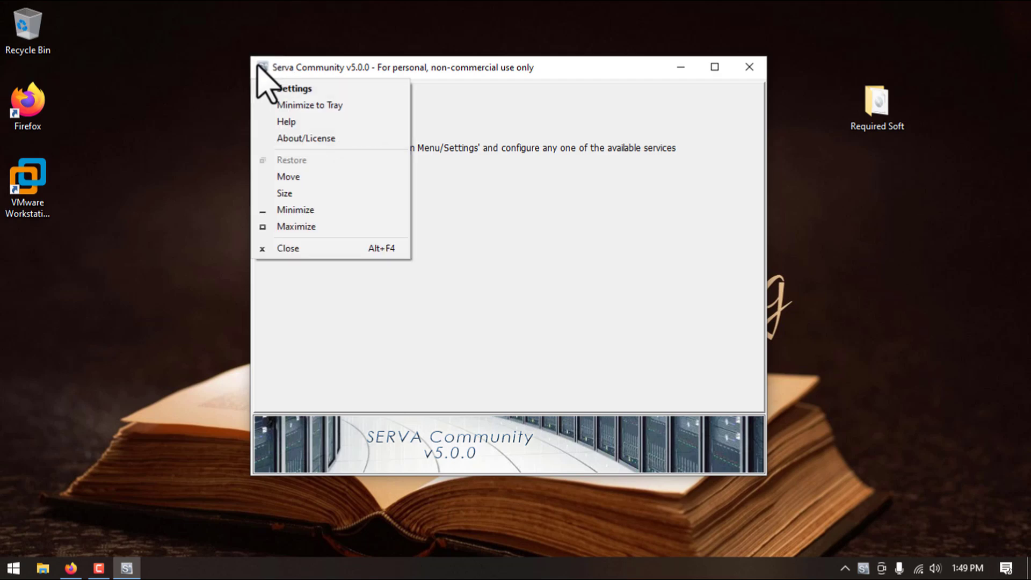
pyautogui.click(294, 88)
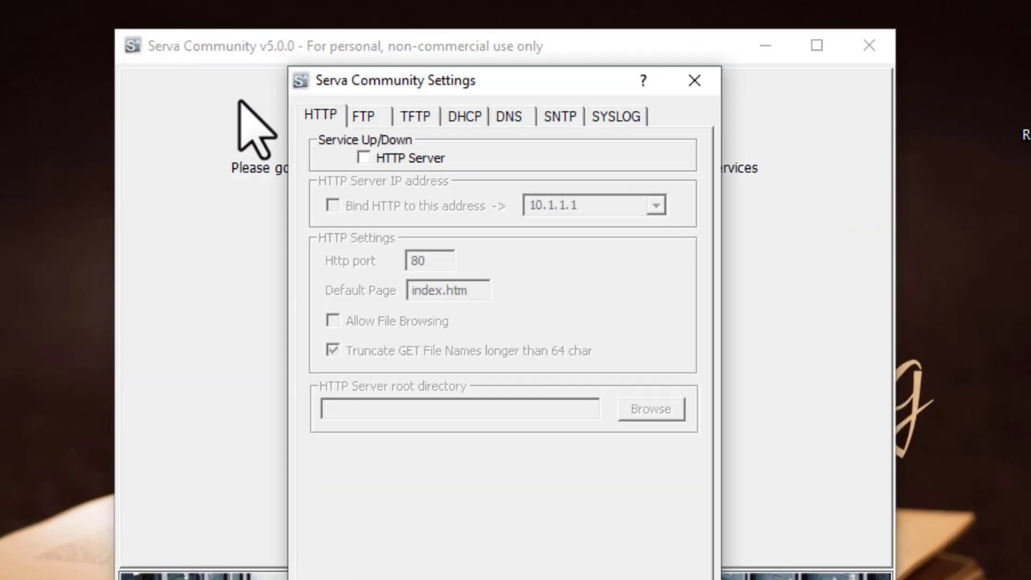
pyautogui.click(415, 116)
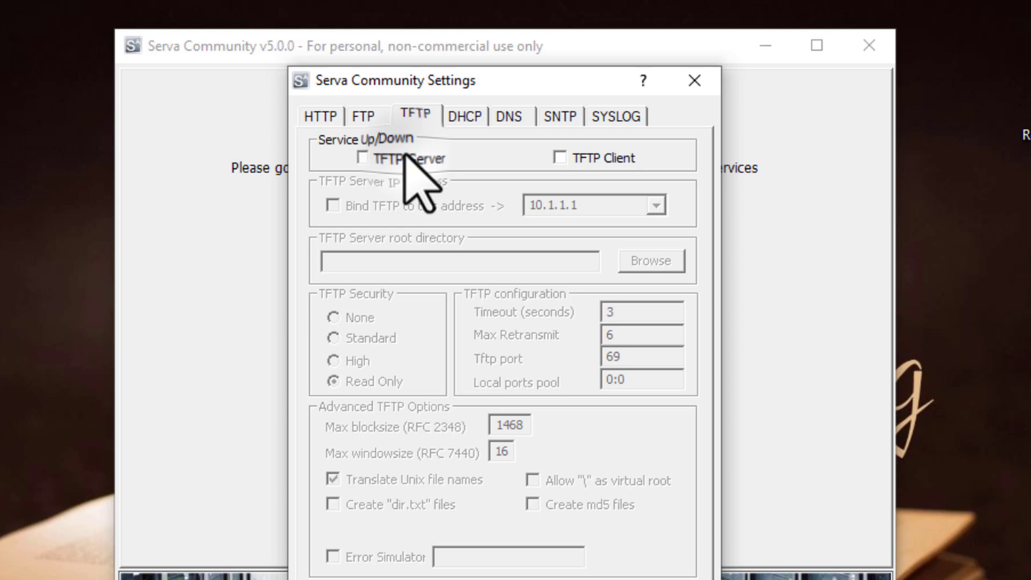
pyautogui.click(335, 158)
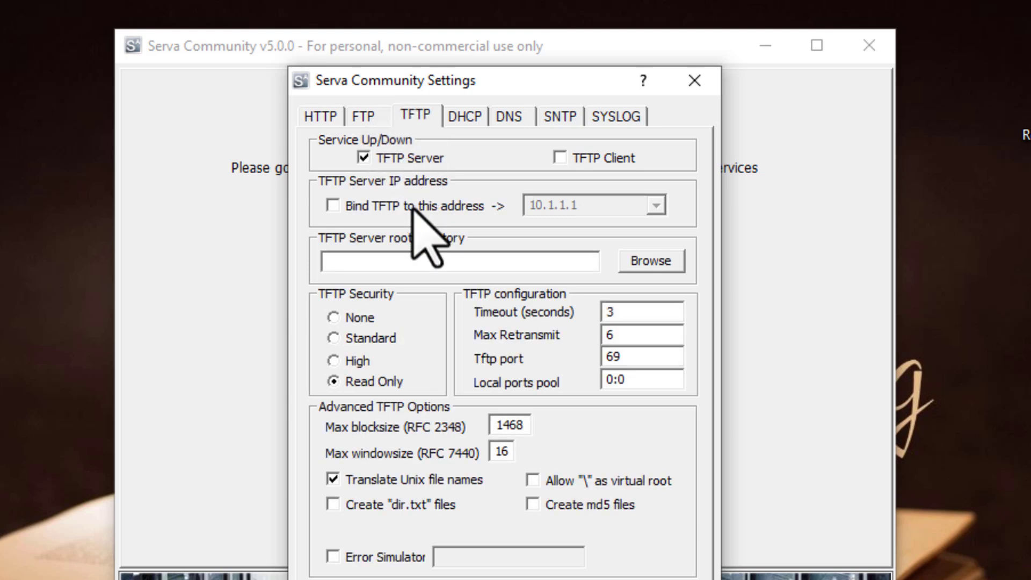
pyautogui.click(649, 260)
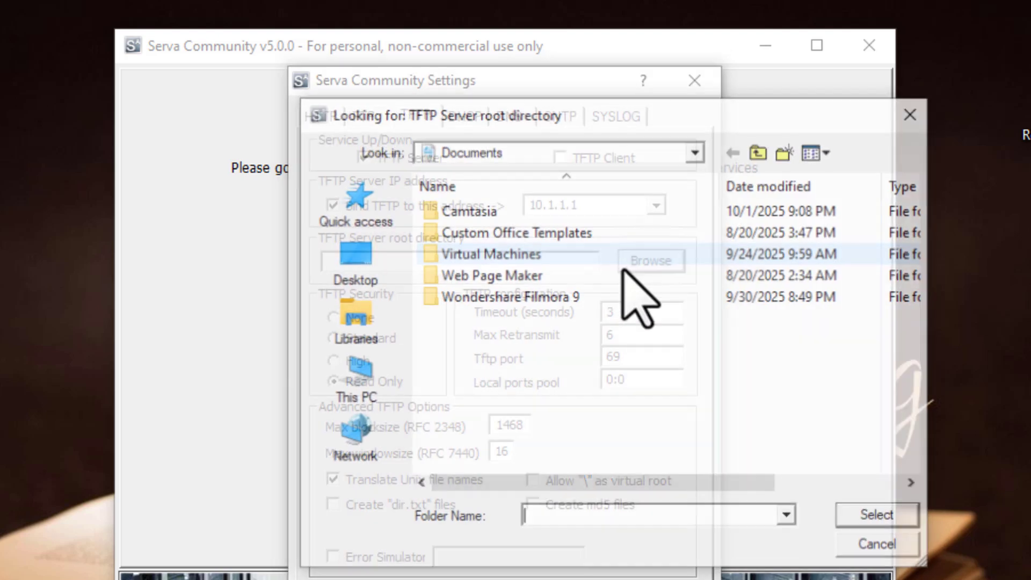
pyautogui.click(354, 378)
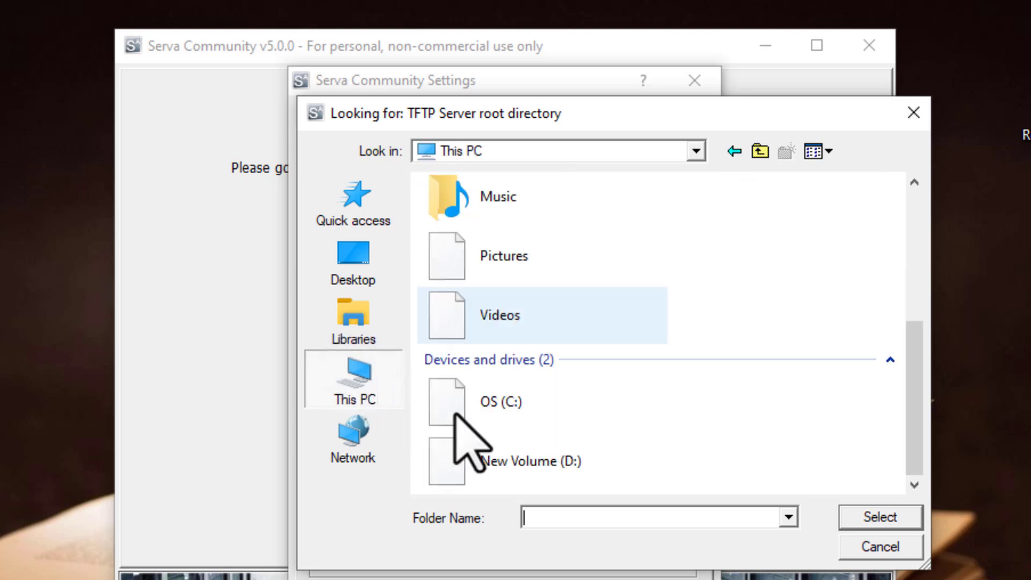
pyautogui.doubleClick(531, 460)
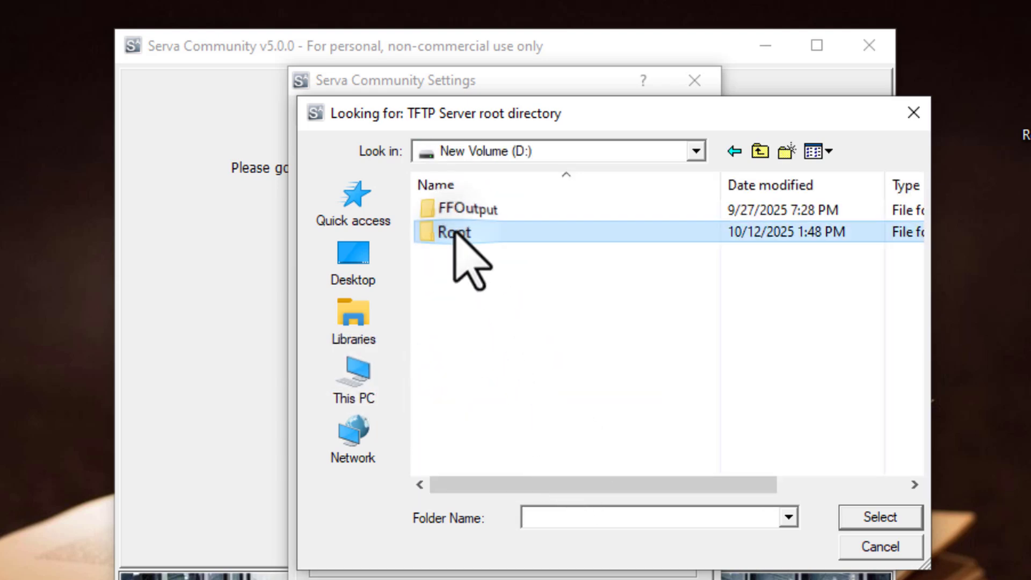
pyautogui.doubleClick(450, 231)
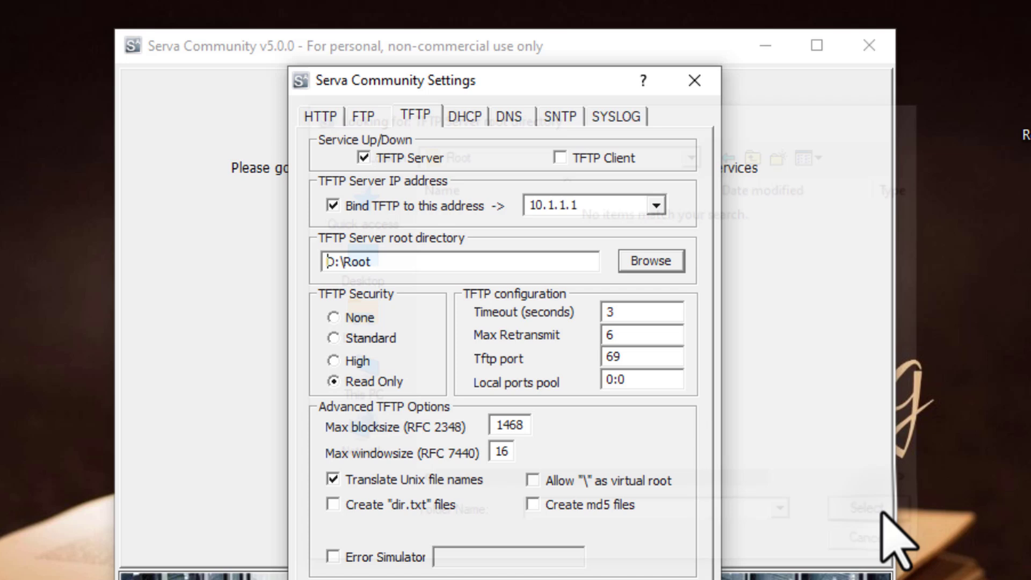
# Step: On the DHCP tab, enable the DHCP server, BINL, and binding to 10.1.1.1
pyautogui.click(465, 116)
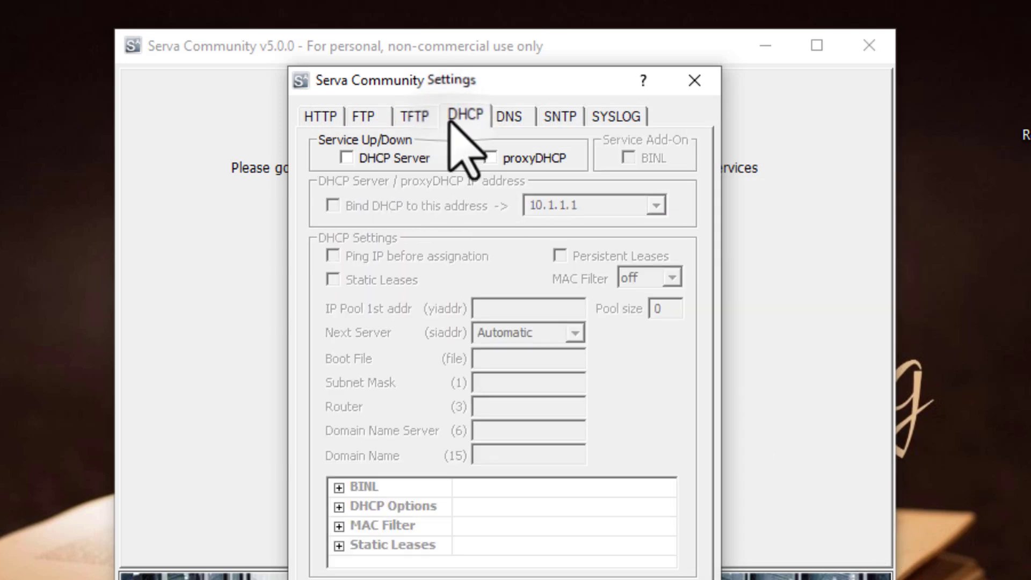
pyautogui.click(334, 157)
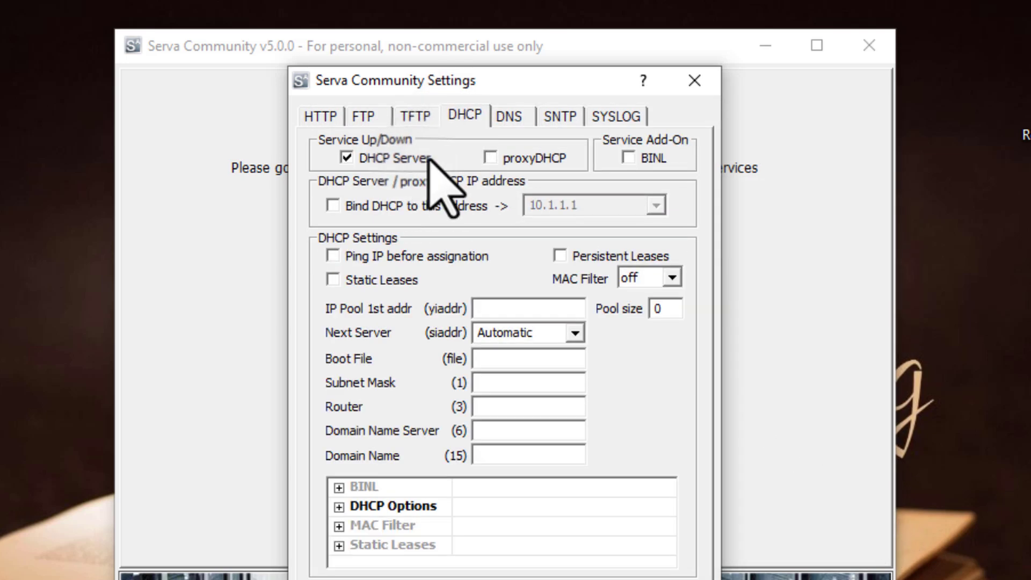
pyautogui.click(621, 158)
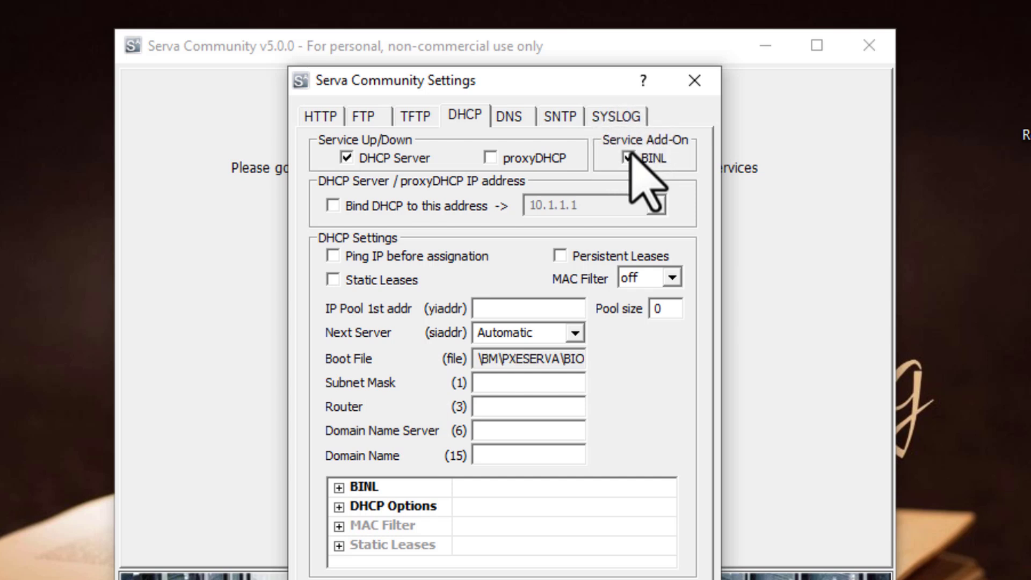
pyautogui.click(333, 206)
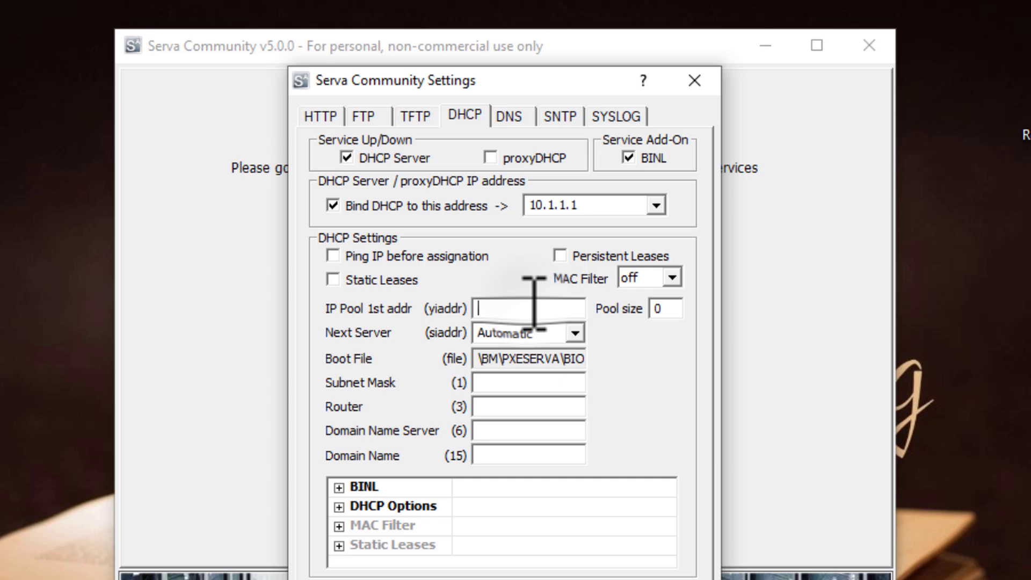
# Step: Set pool start 10.1.1.2, size 10, mask 255.0.0.0, router and DNS 10.1.1.1, then save
pyautogui.write('10.1.1')
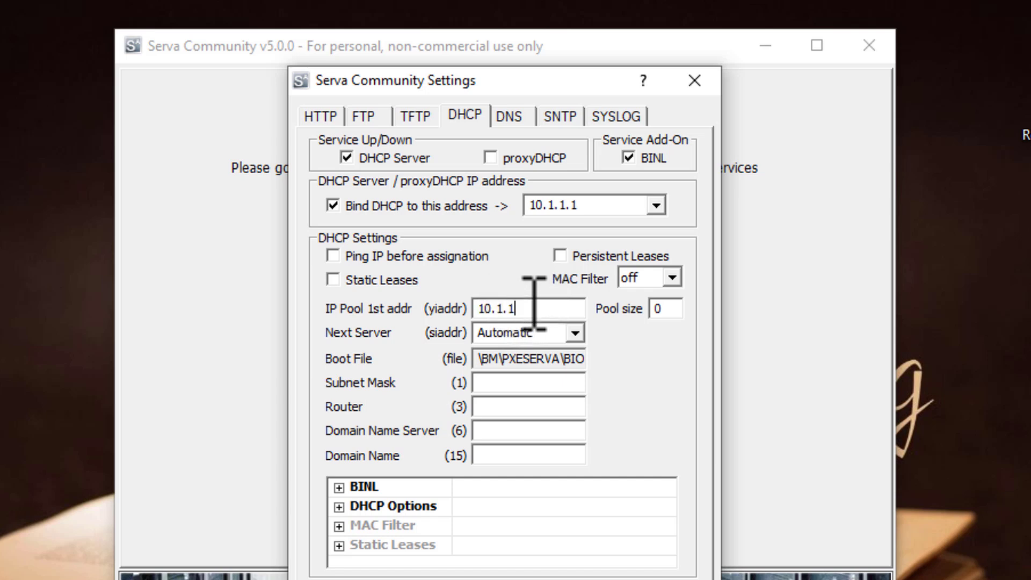
pyautogui.write('2')
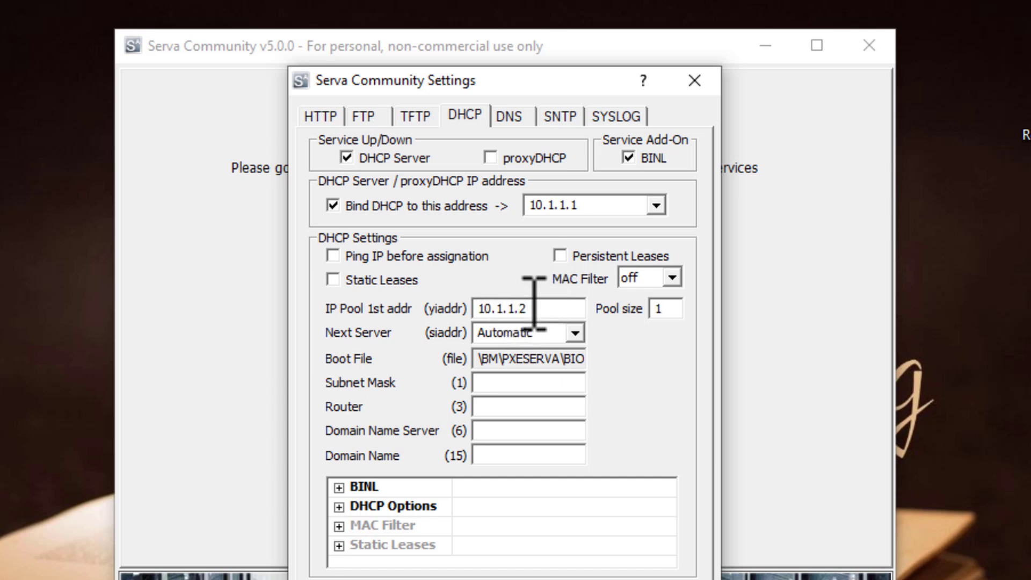
pyautogui.write('10')
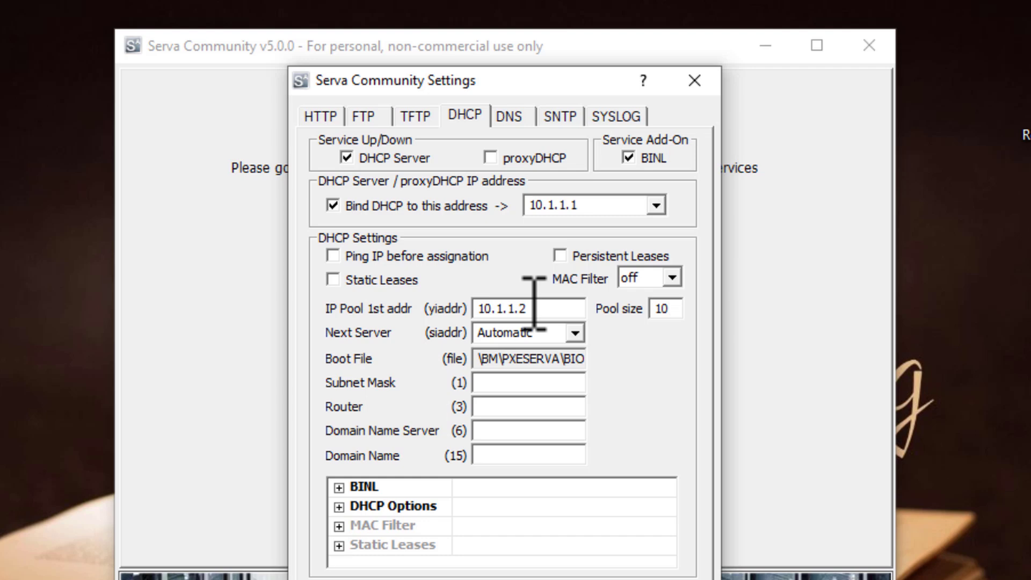
pyautogui.write('255.0.0.0')
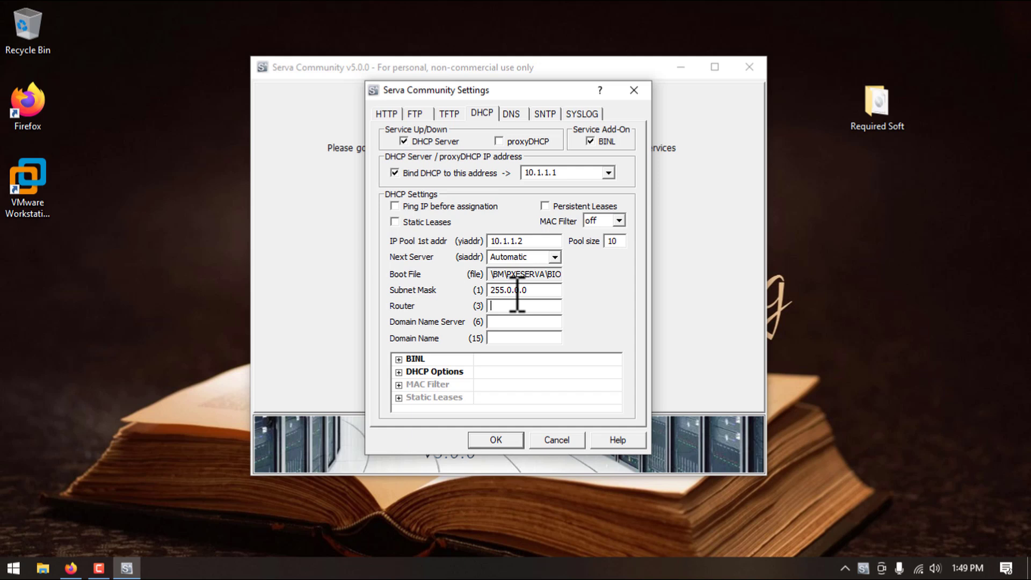
pyautogui.write('10.1.1.1')
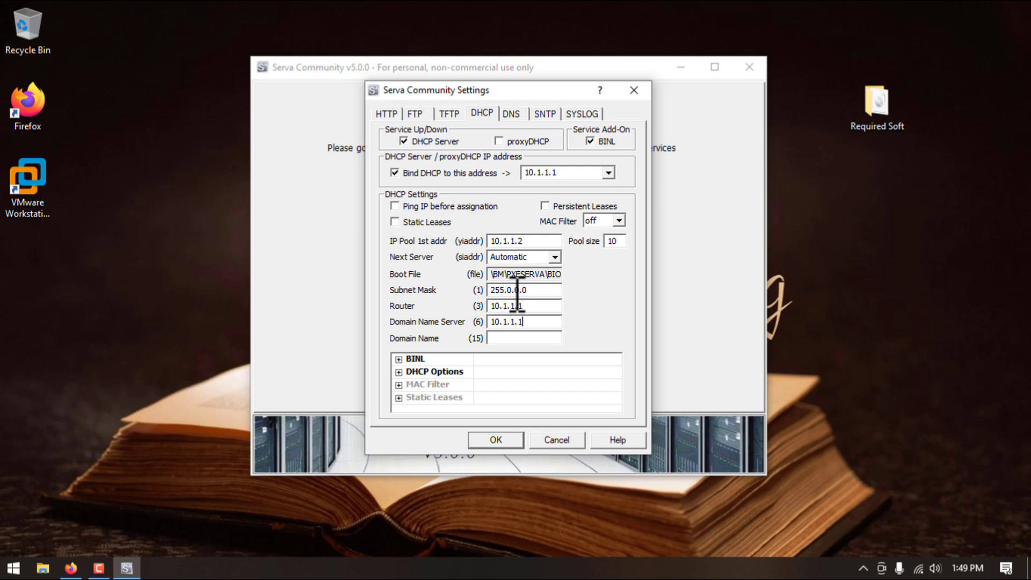
pyautogui.write('10.1.1.1')
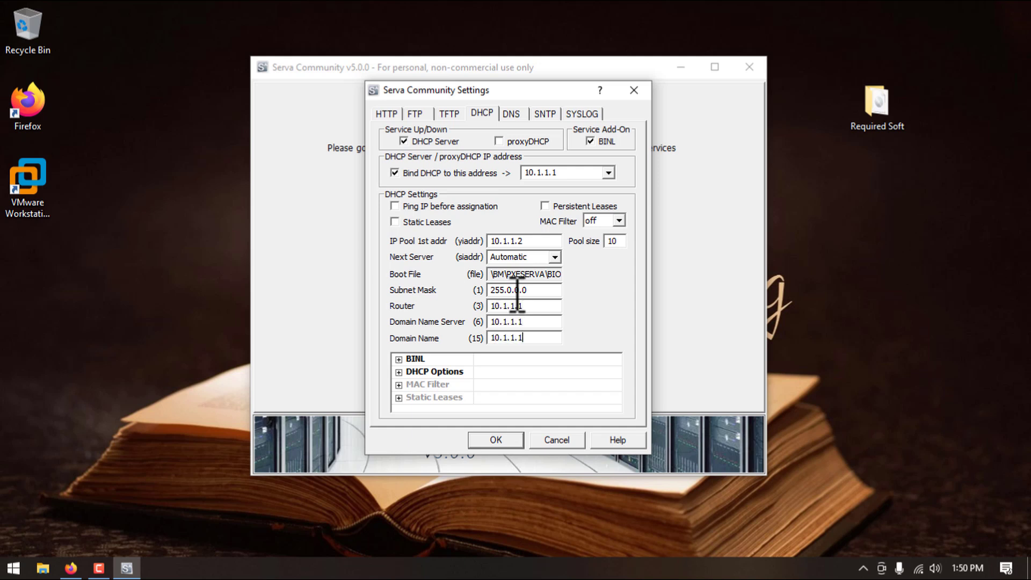
pyautogui.click(495, 440)
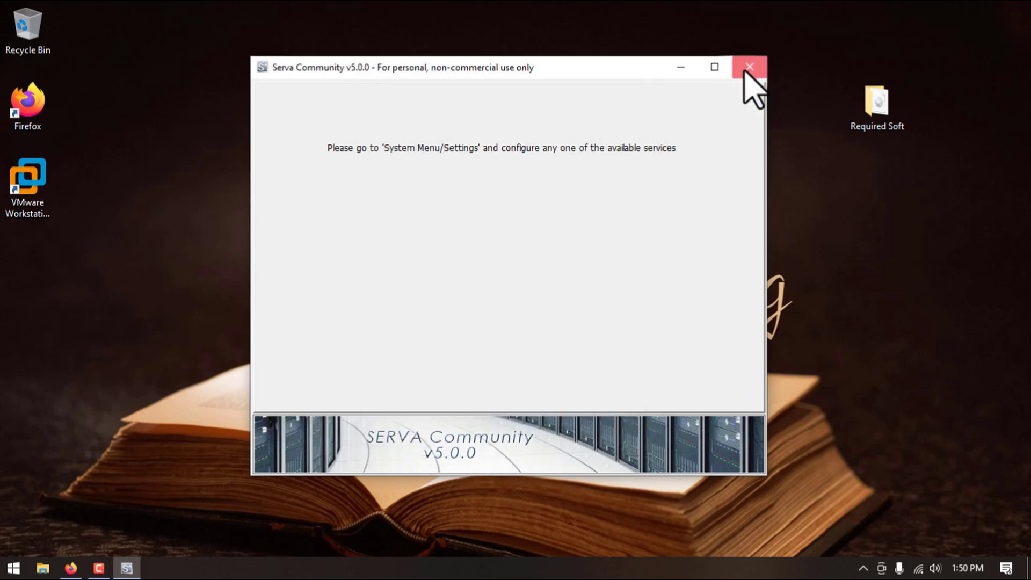
# Step: Close and relaunch Serva as a Community user, then view the Log tab
pyautogui.click(749, 67)
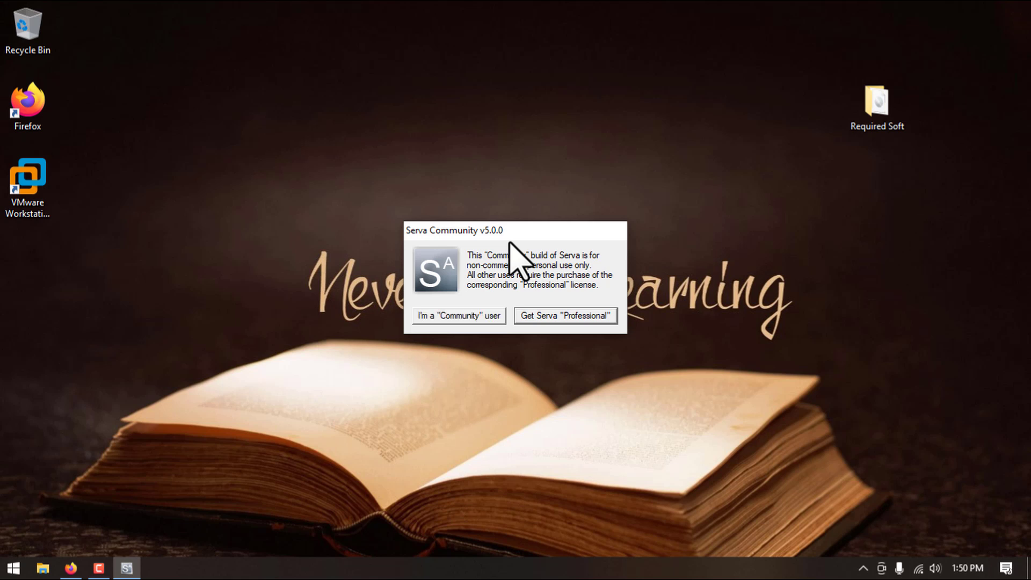
pyautogui.click(458, 316)
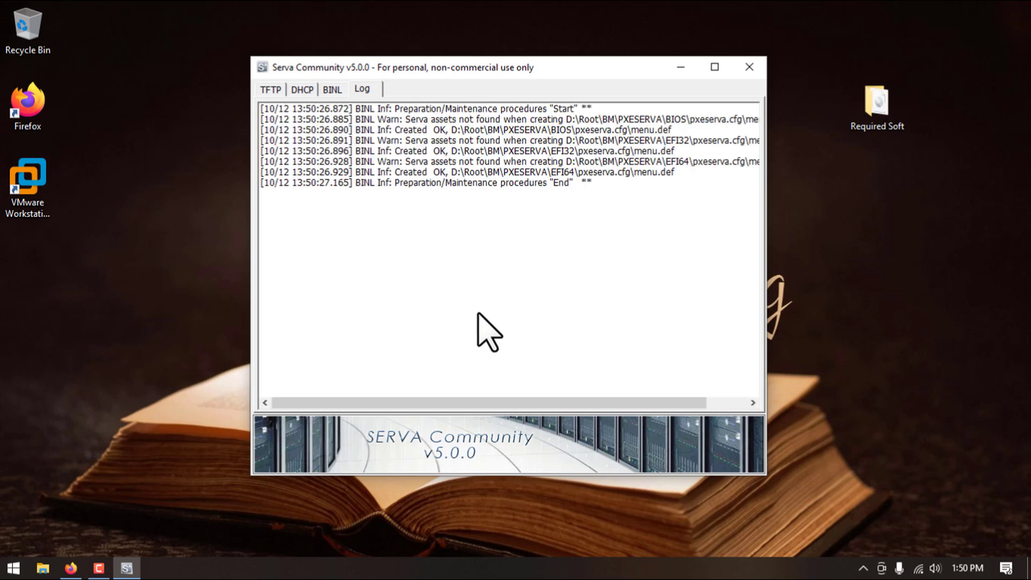
pyautogui.click(461, 130)
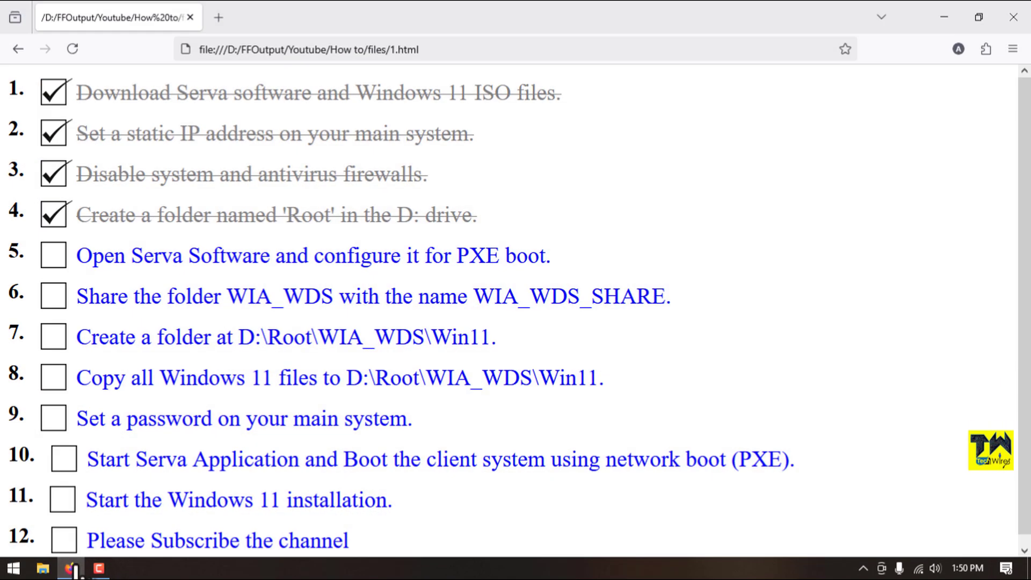
# Step: Check item 5, opening and configuring Serva for PXE boot, on the checklist
pyautogui.click(53, 256)
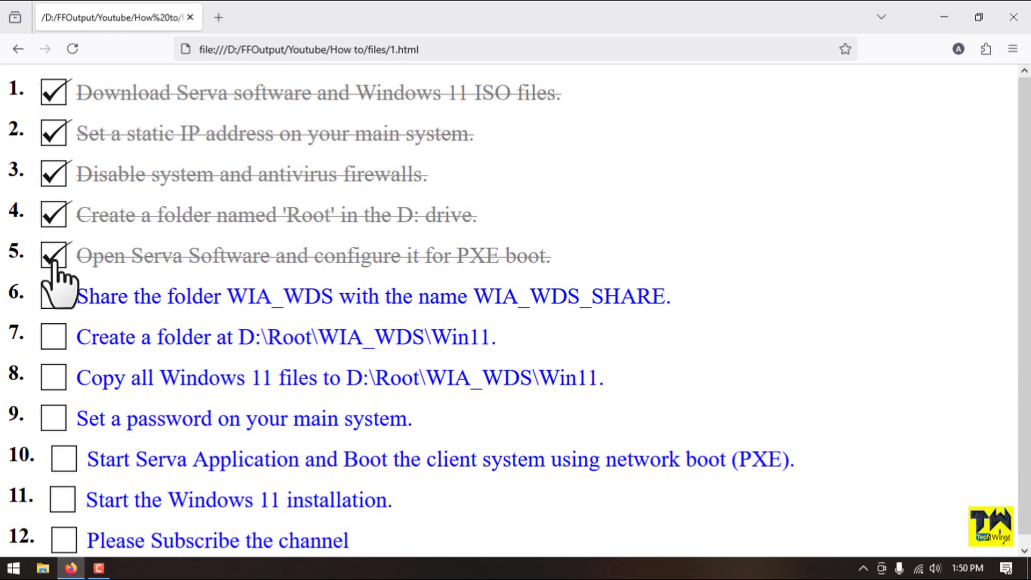
pyautogui.click(52, 256)
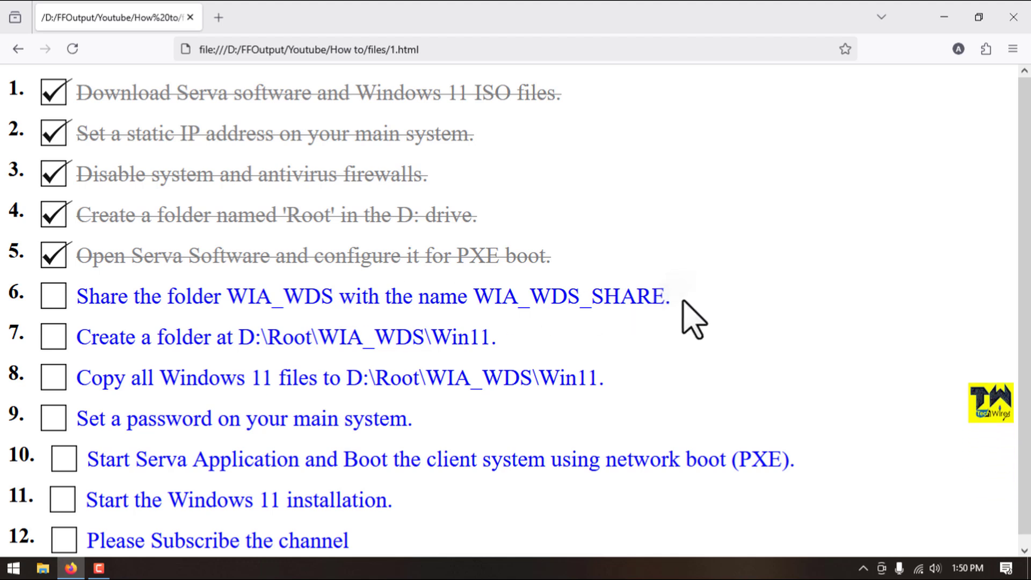
pyautogui.moveTo(309, 329)
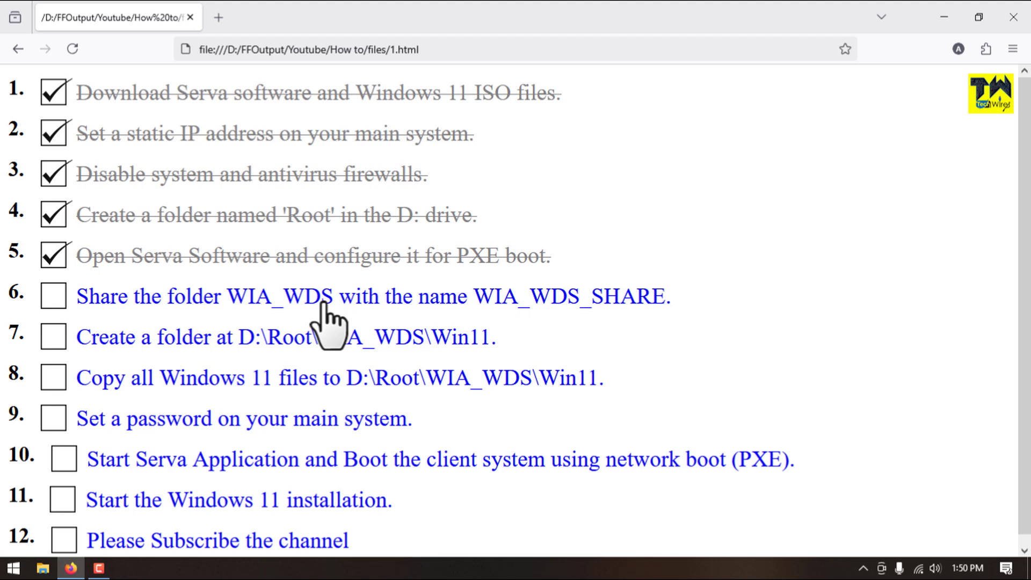
pyautogui.moveTo(697, 319)
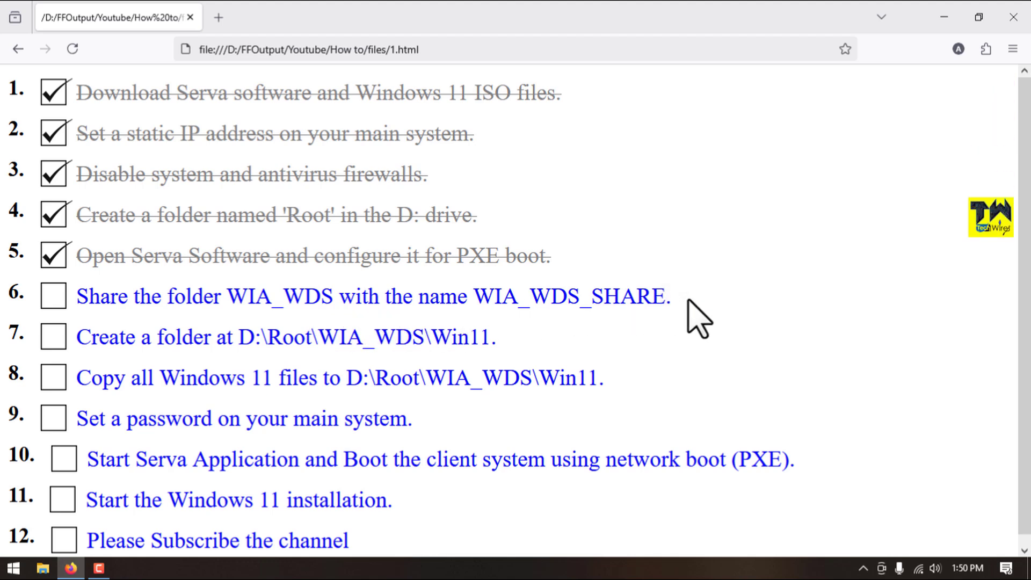
pyautogui.moveTo(944, 17)
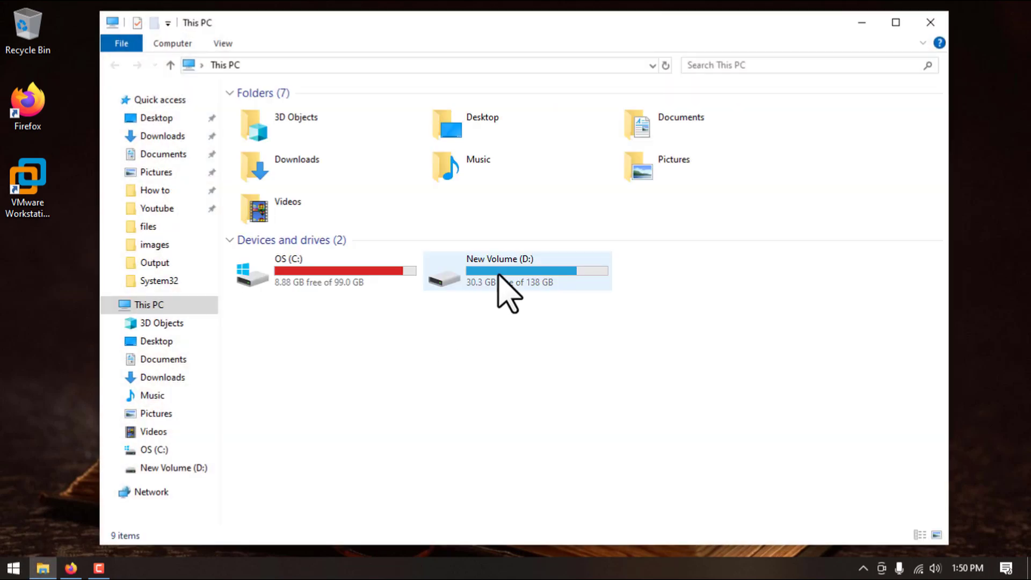
# Step: Open D:\Root and reach the WIA_WDS folder's Advanced Sharing settings
pyautogui.doubleClick(516, 270)
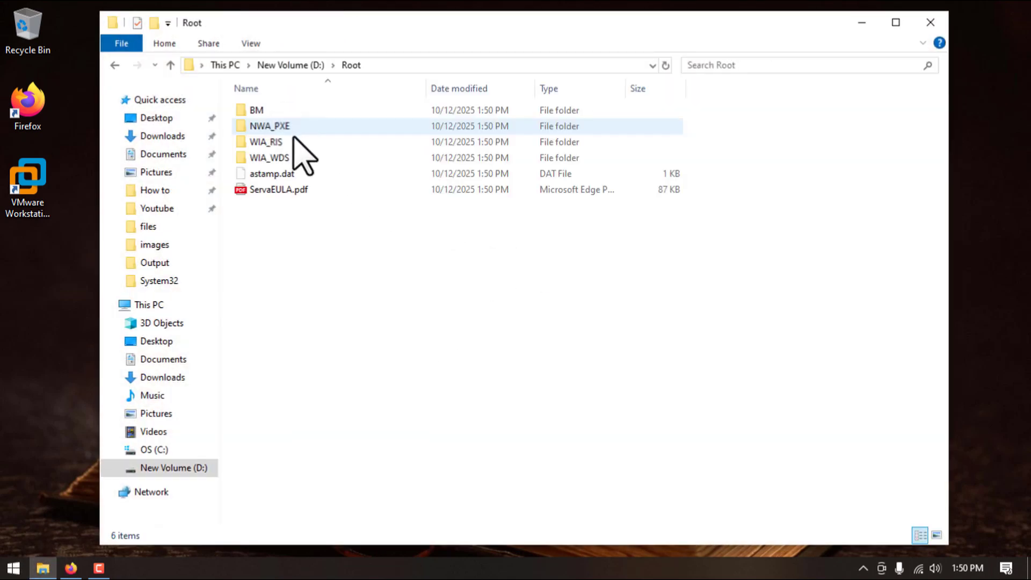
pyautogui.rightClick(268, 158)
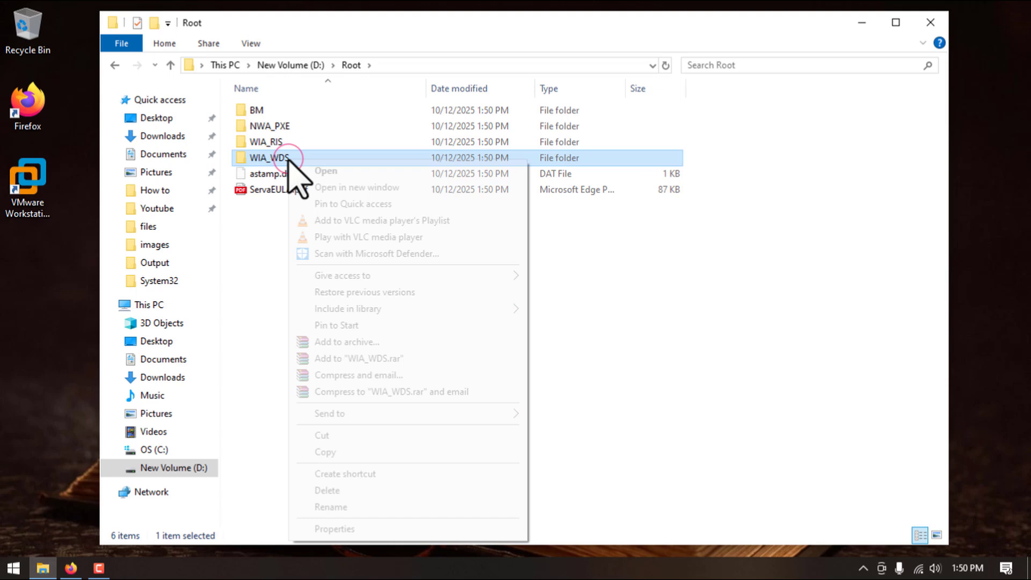
pyautogui.click(335, 527)
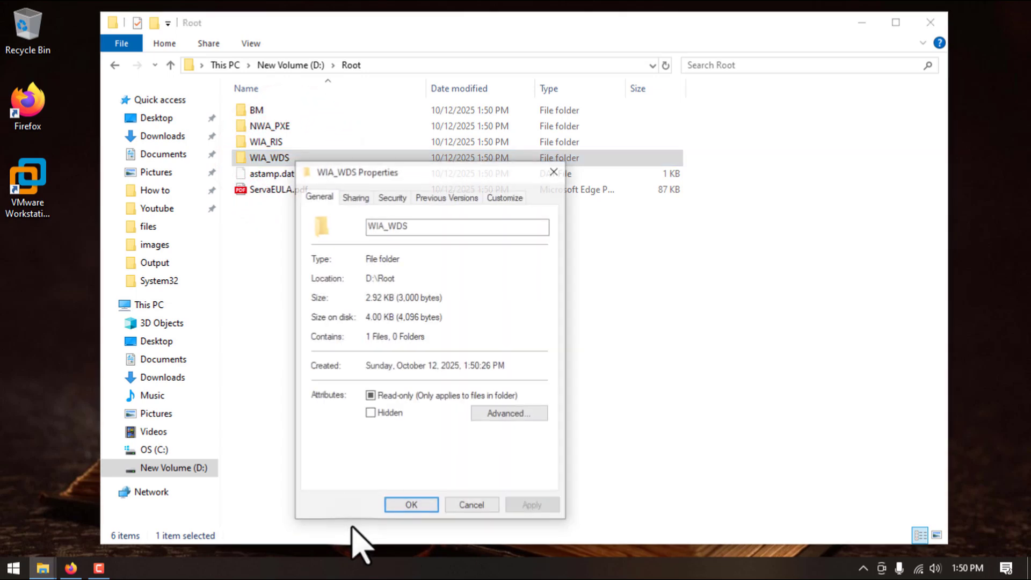
pyautogui.click(355, 197)
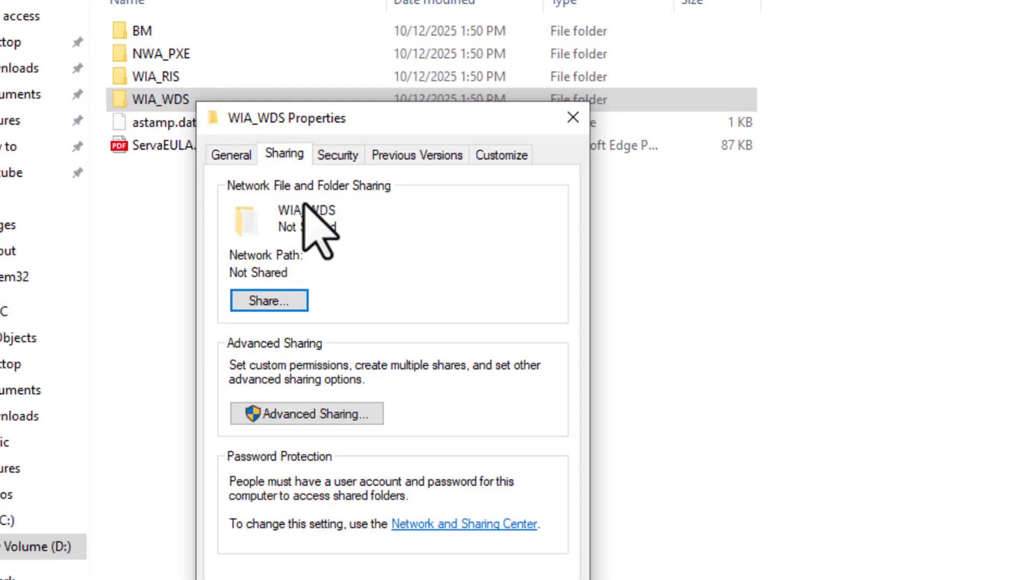
pyautogui.click(306, 414)
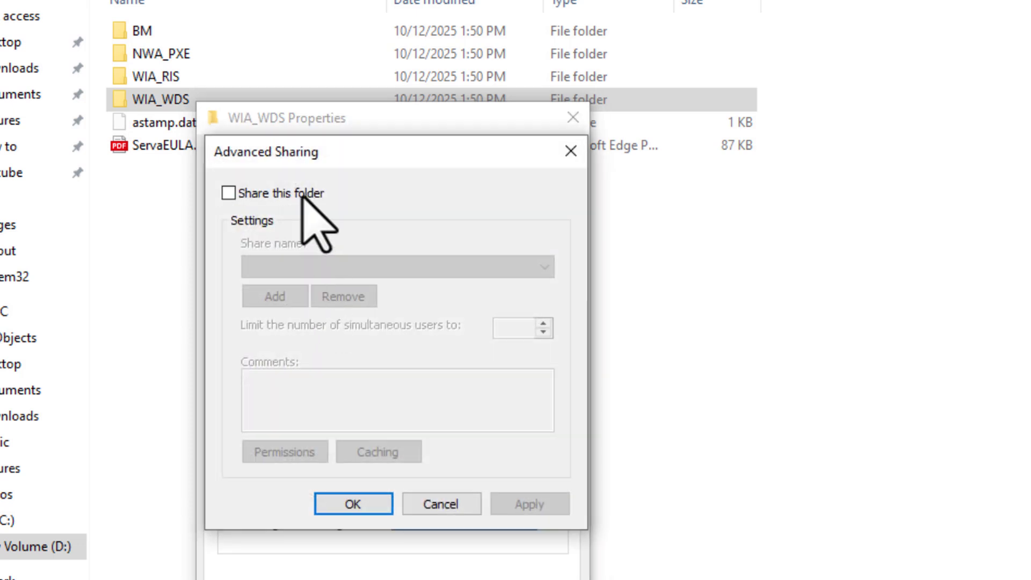
# Step: Share WIA_WDS as WIA_WDS_SHARE, then close its properties and File Explorer
pyautogui.click(228, 193)
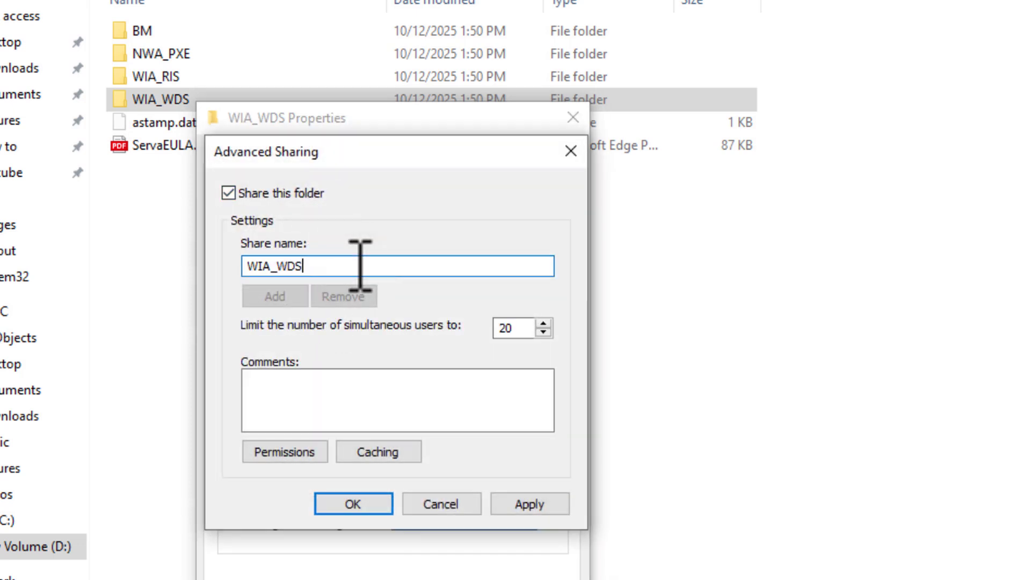
pyautogui.write('_SHA')
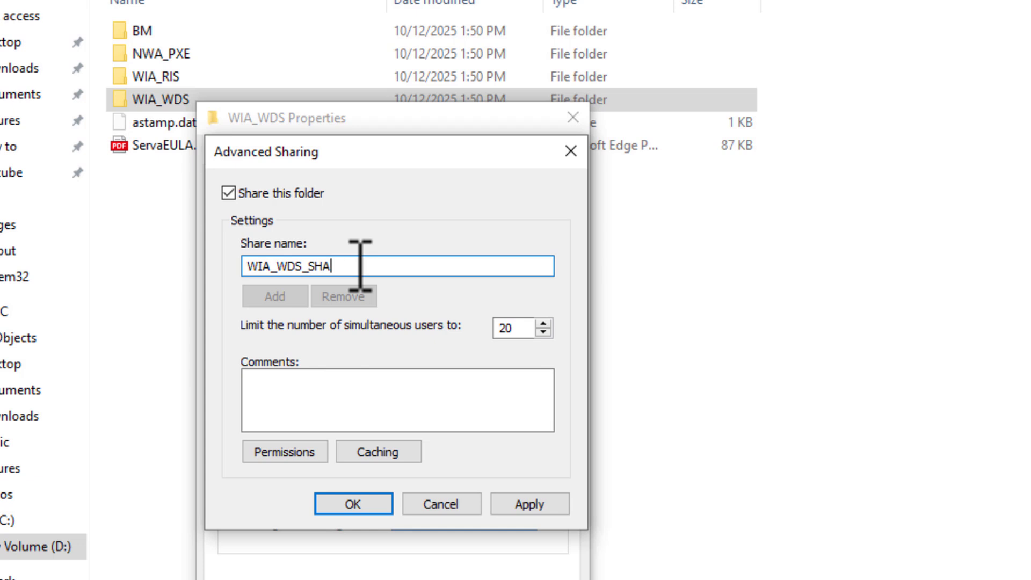
pyautogui.write('RE')
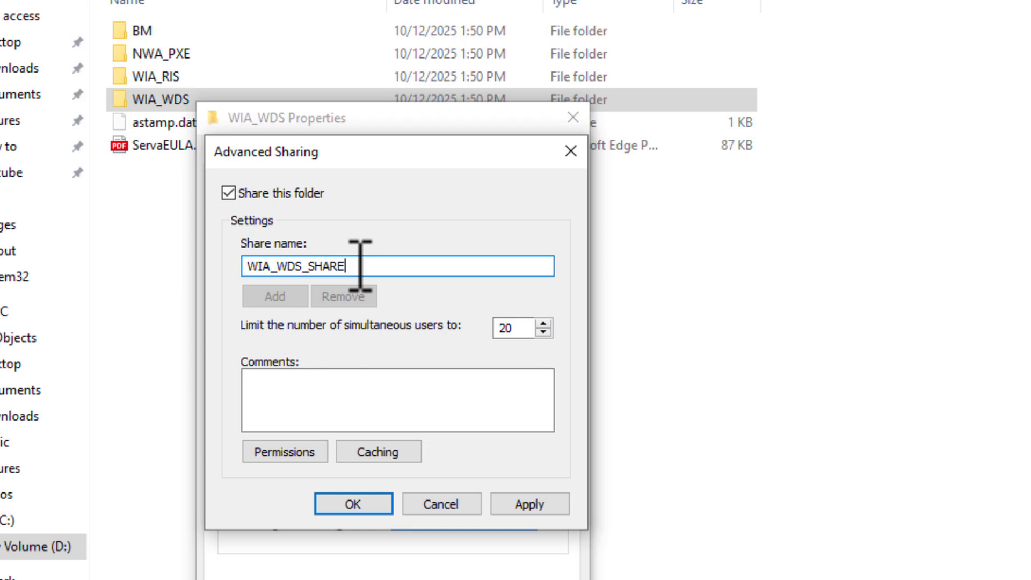
pyautogui.click(354, 504)
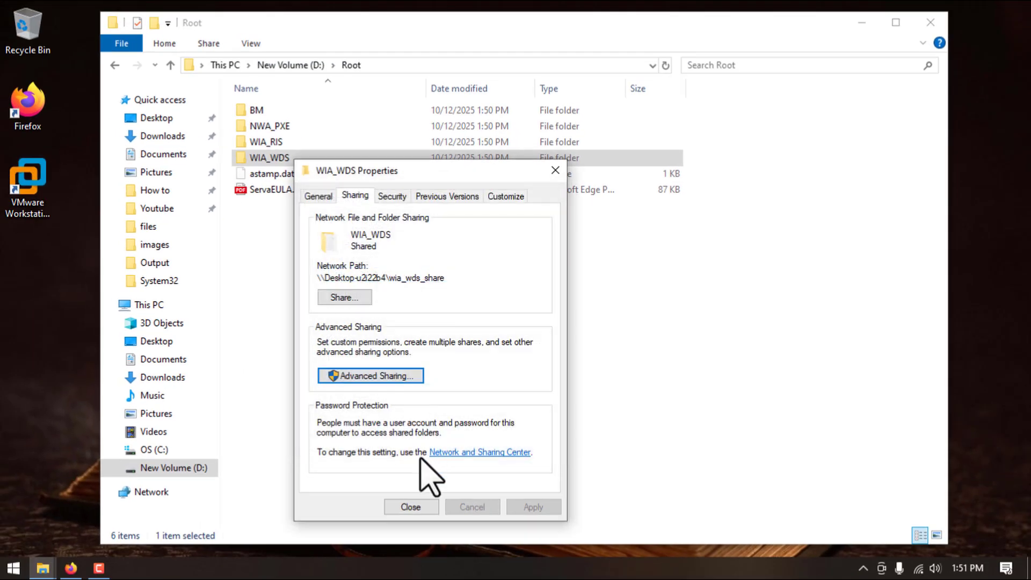
pyautogui.click(410, 507)
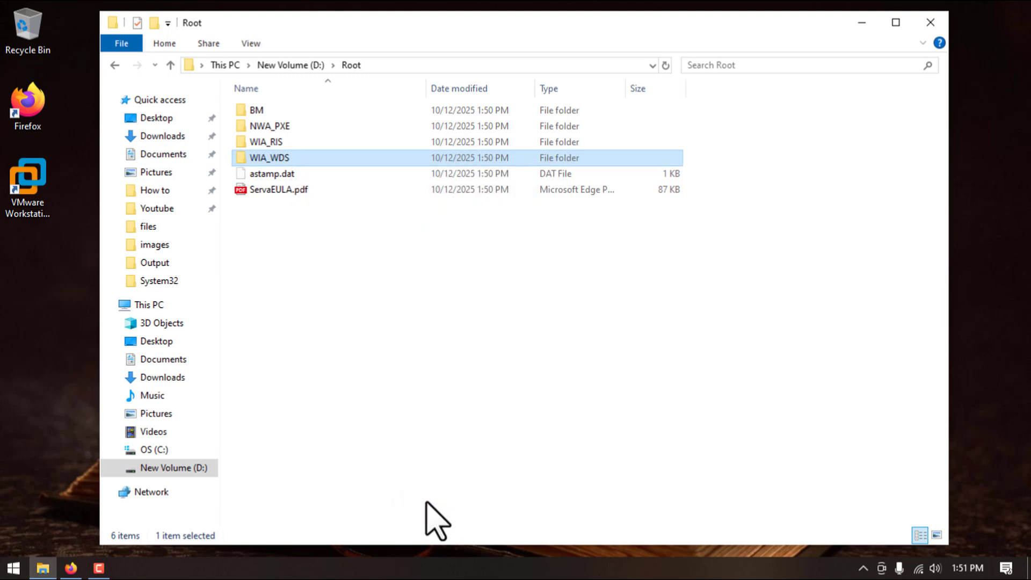
pyautogui.click(929, 21)
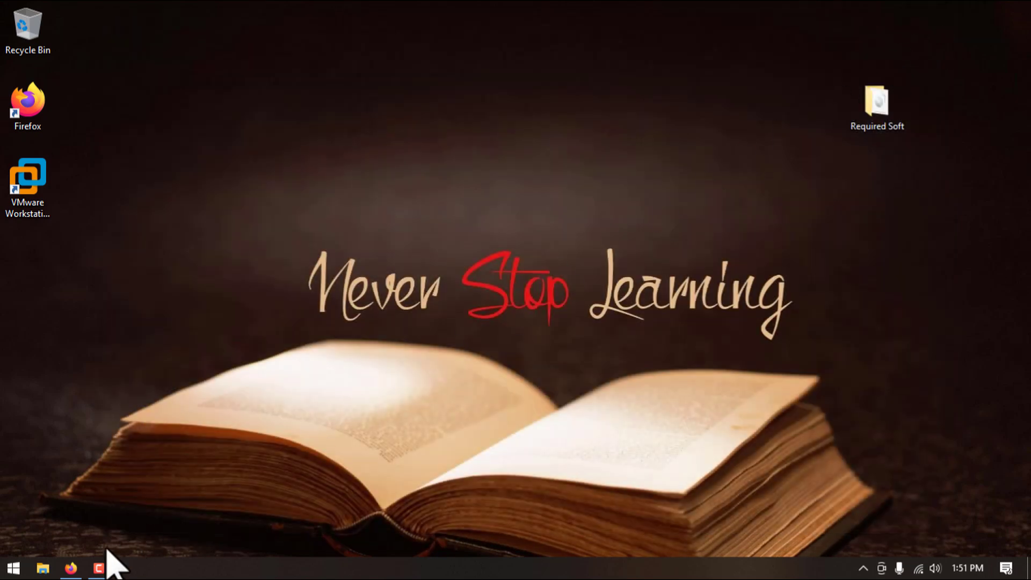
# Step: Tick checklist step 6 and create a 'win11' folder inside D:\Root\WIA_WDS
pyautogui.click(70, 568)
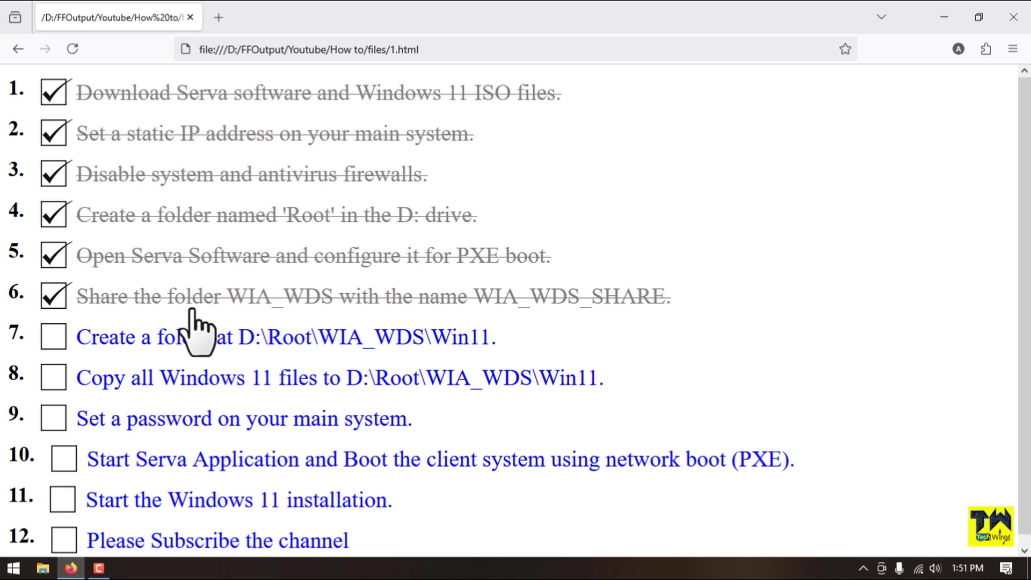
pyautogui.moveTo(517, 365)
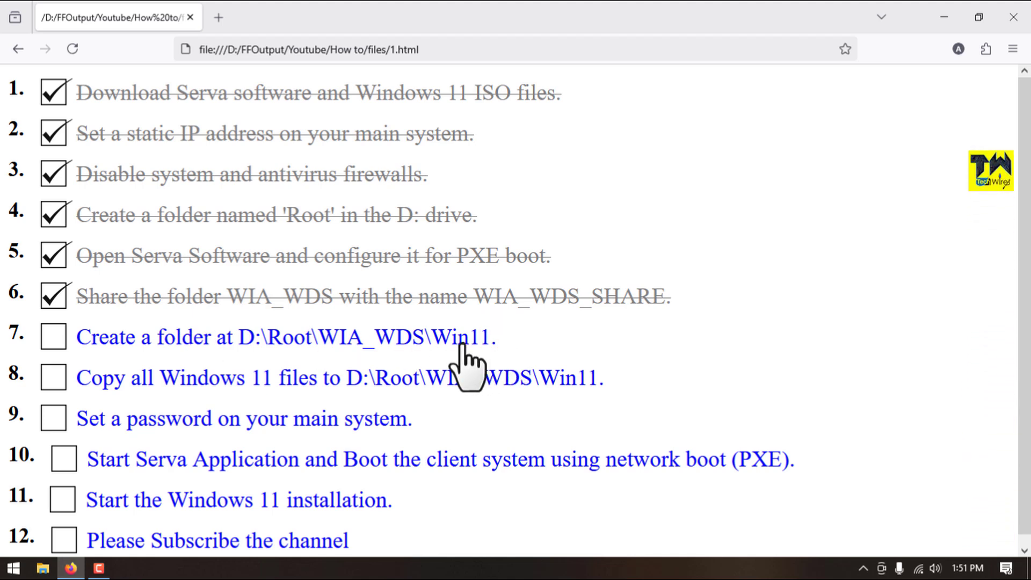
pyautogui.moveTo(174, 448)
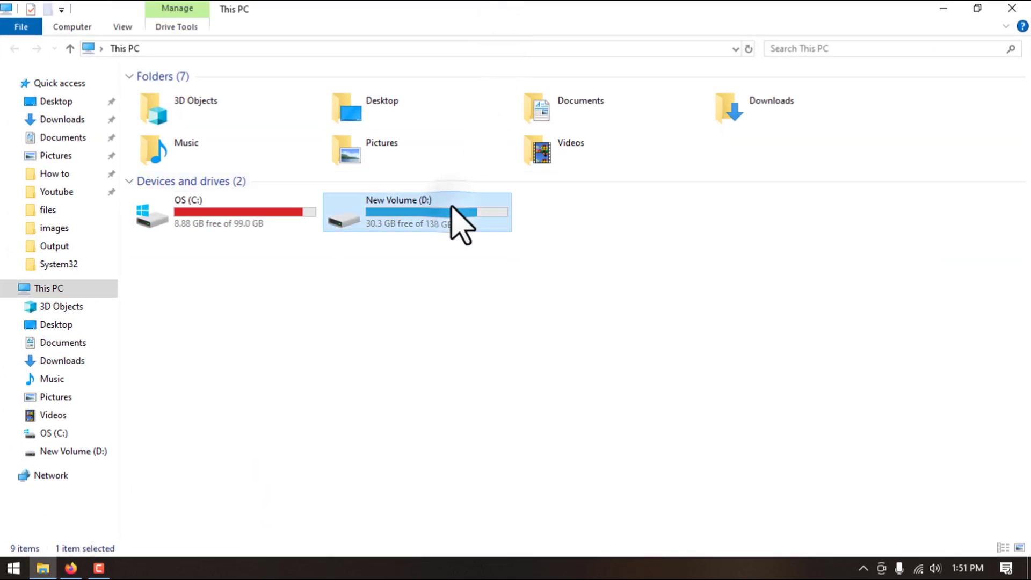
pyautogui.doubleClick(398, 200)
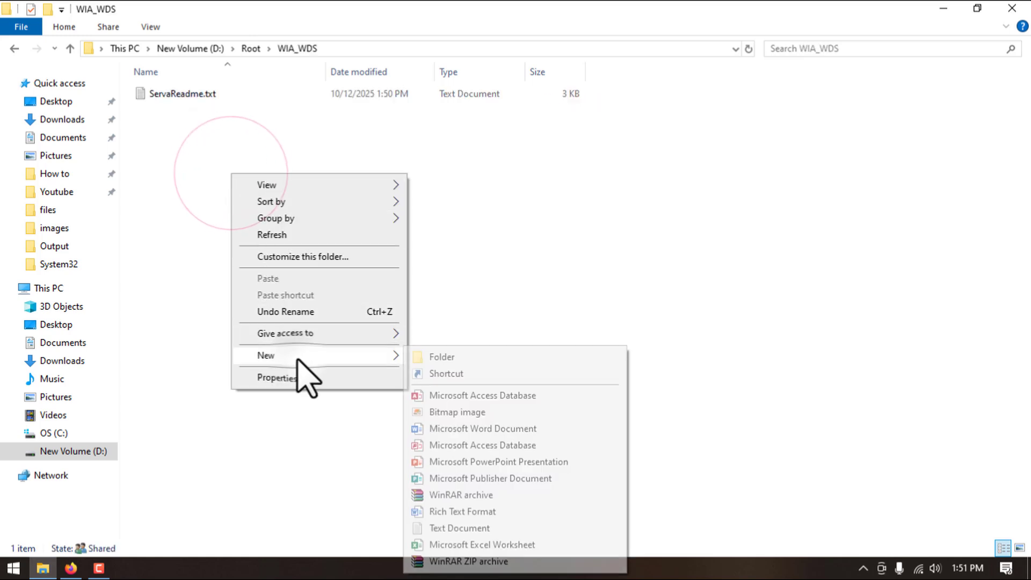
pyautogui.click(442, 357)
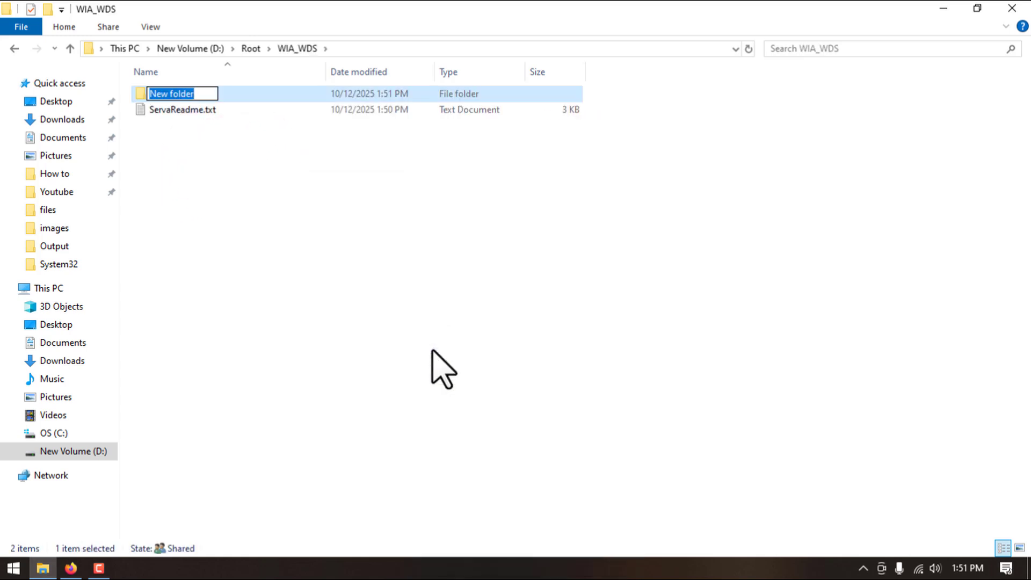
pyautogui.write('win11')
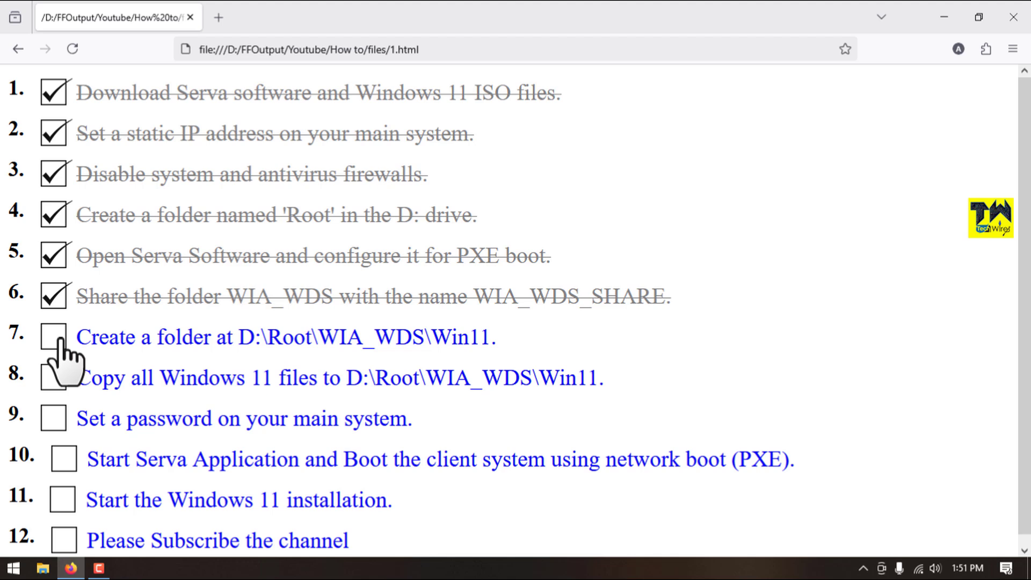
# Step: Tick step 7 and extract the Windows 11 ISO from Required Soft into D:\Root\WIA_WDS\win11
pyautogui.click(53, 337)
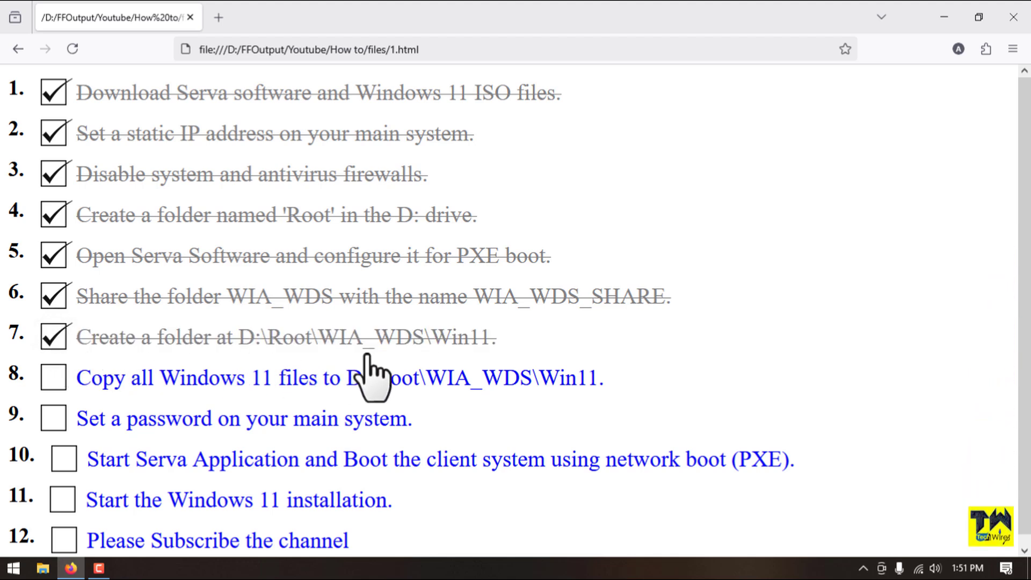
pyautogui.moveTo(648, 398)
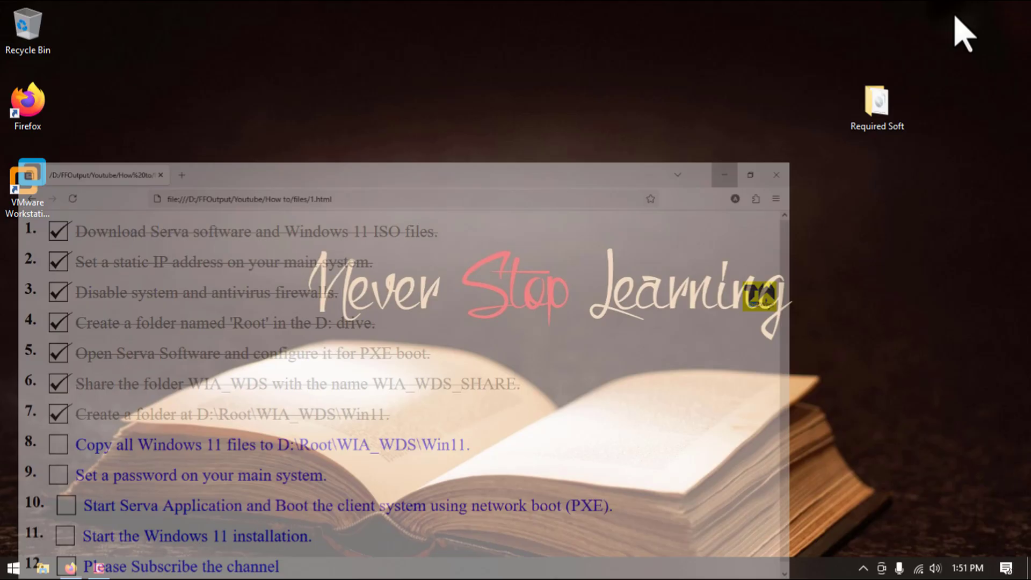
pyautogui.doubleClick(877, 103)
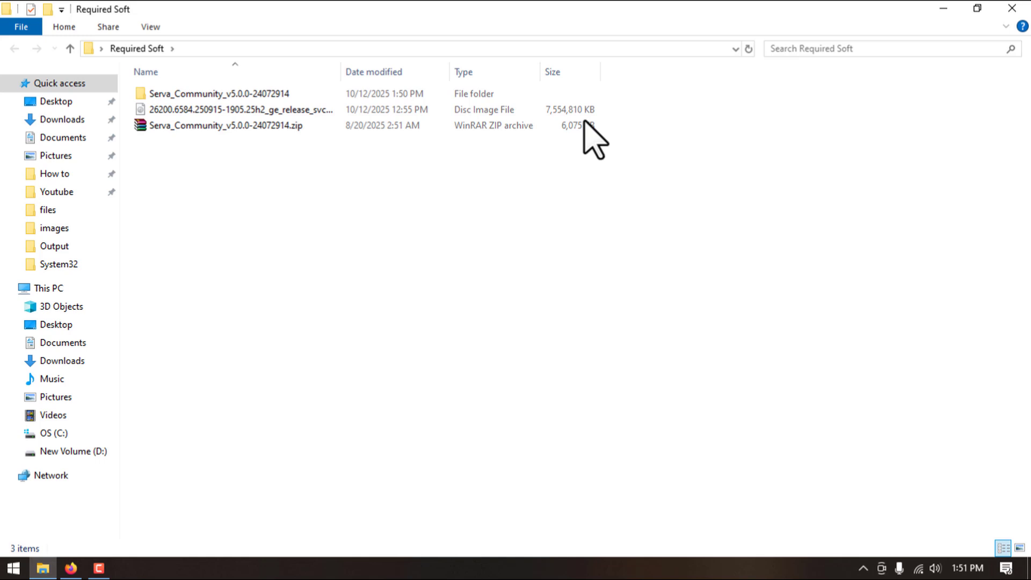
pyautogui.rightClick(240, 109)
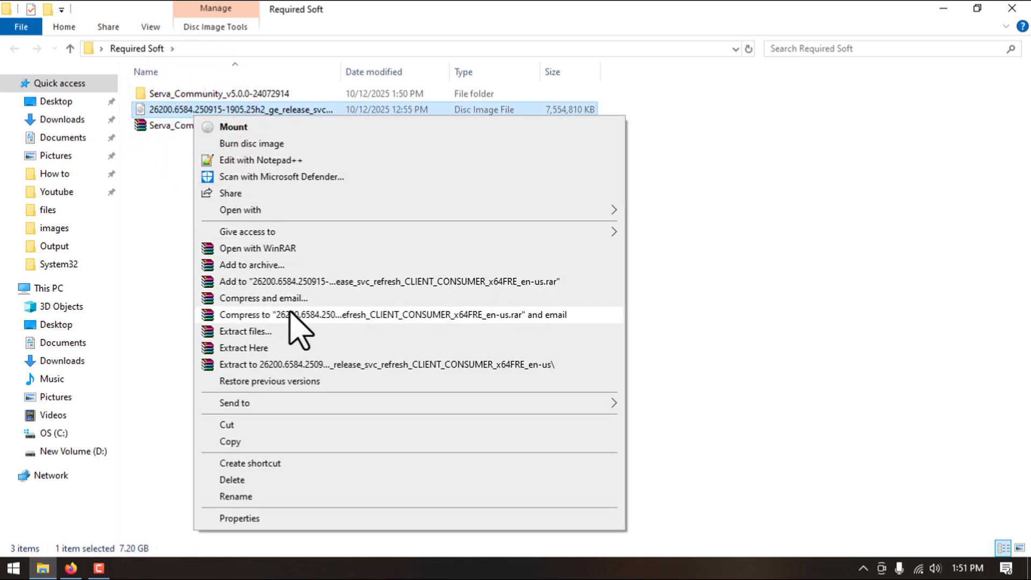
pyautogui.click(245, 331)
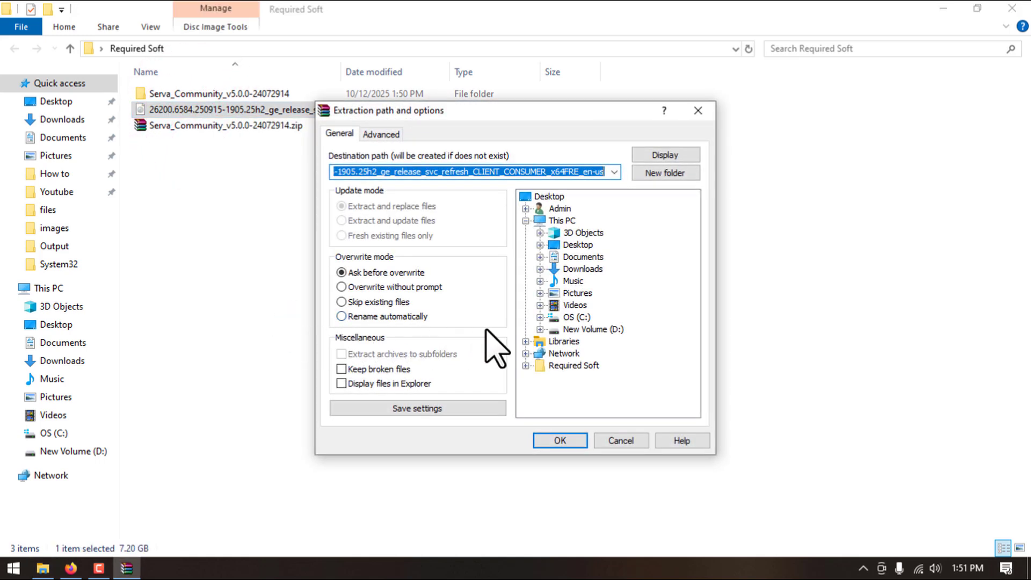
pyautogui.click(548, 196)
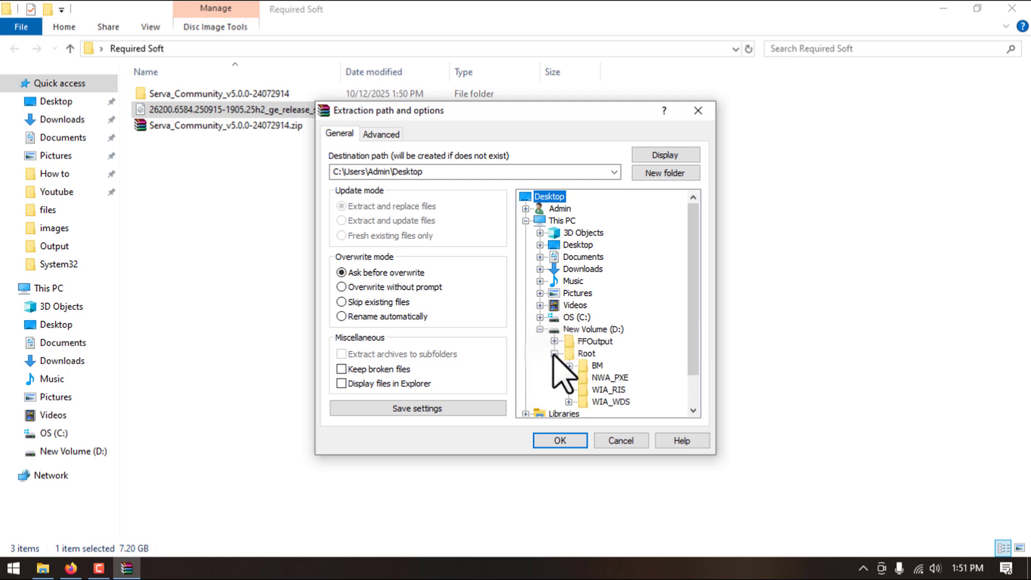
pyautogui.click(617, 402)
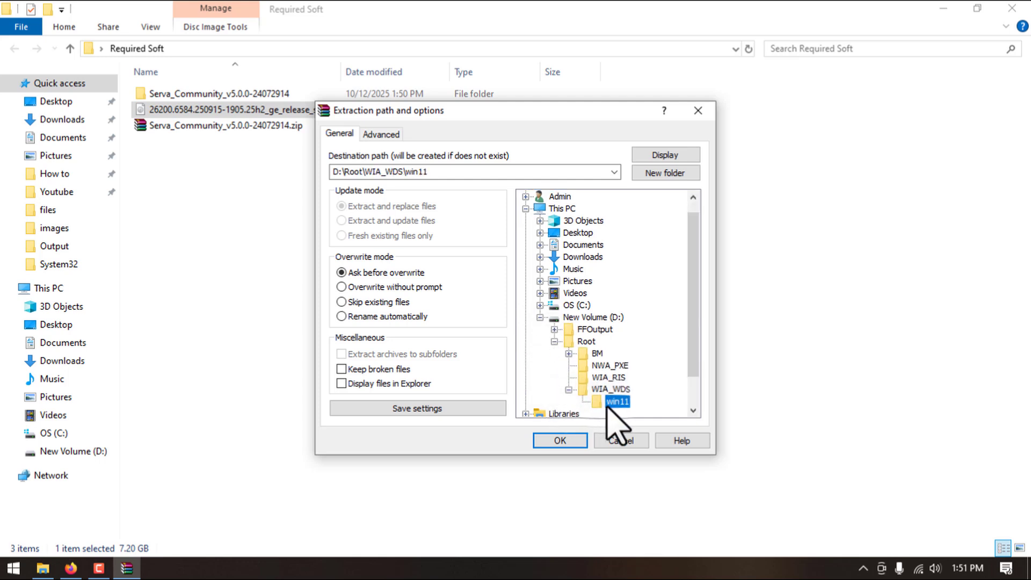
pyautogui.click(559, 440)
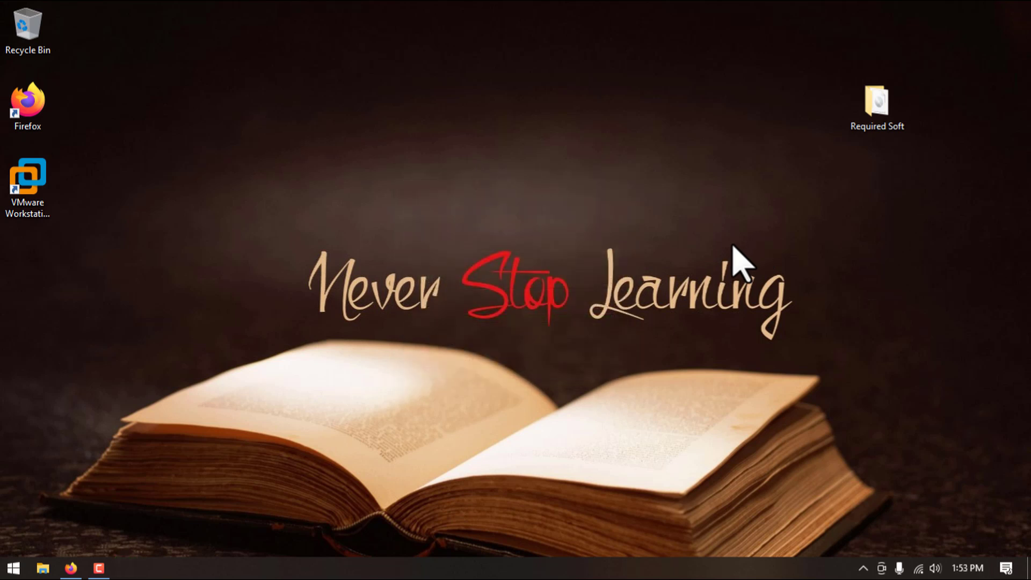
pyautogui.moveTo(387, 437)
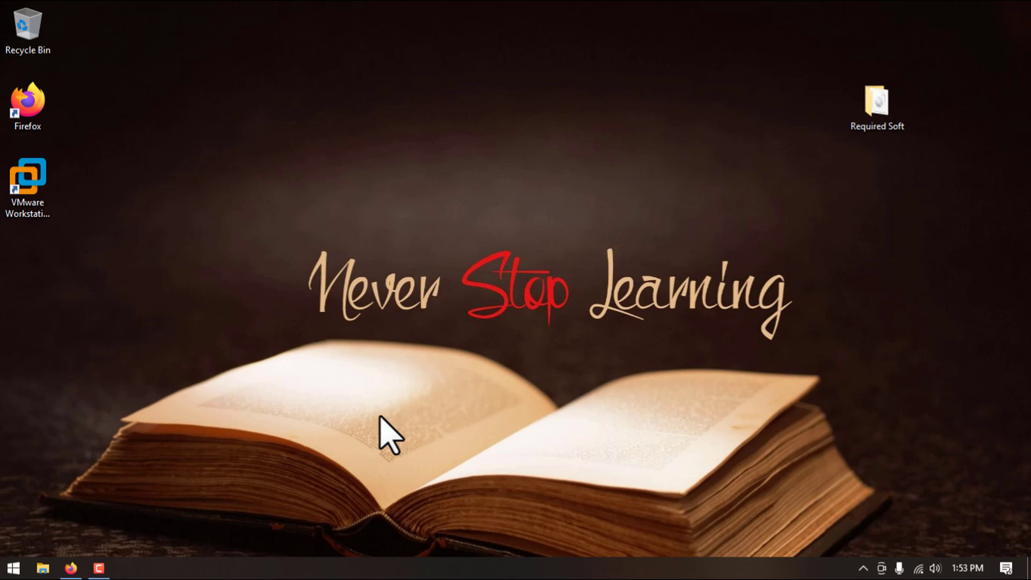
# Step: Check step 8 (Windows 11 files copied to WIA_WDS\Win11), then bring up the Run box
pyautogui.click(70, 567)
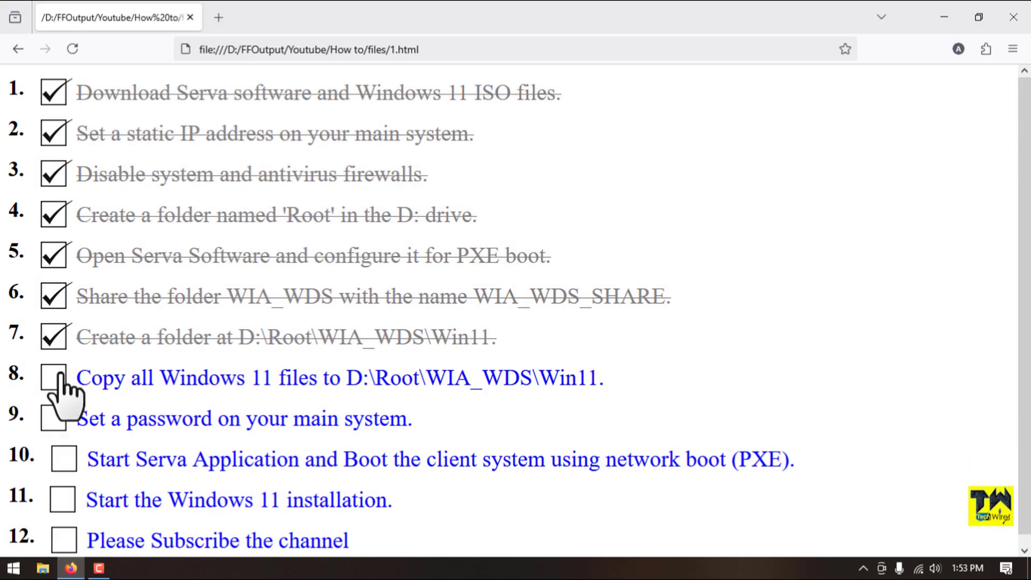
pyautogui.click(53, 377)
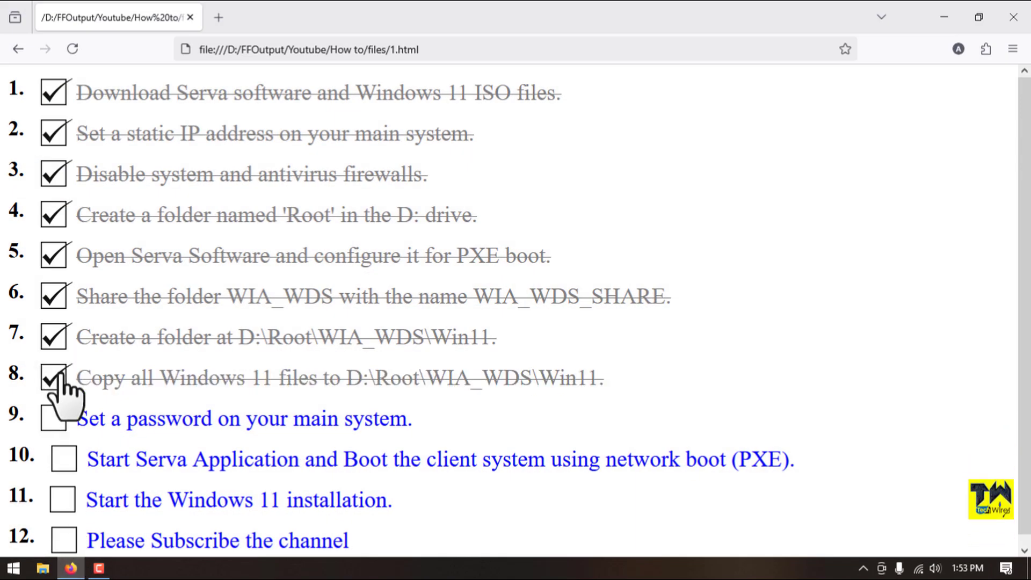
pyautogui.click(54, 378)
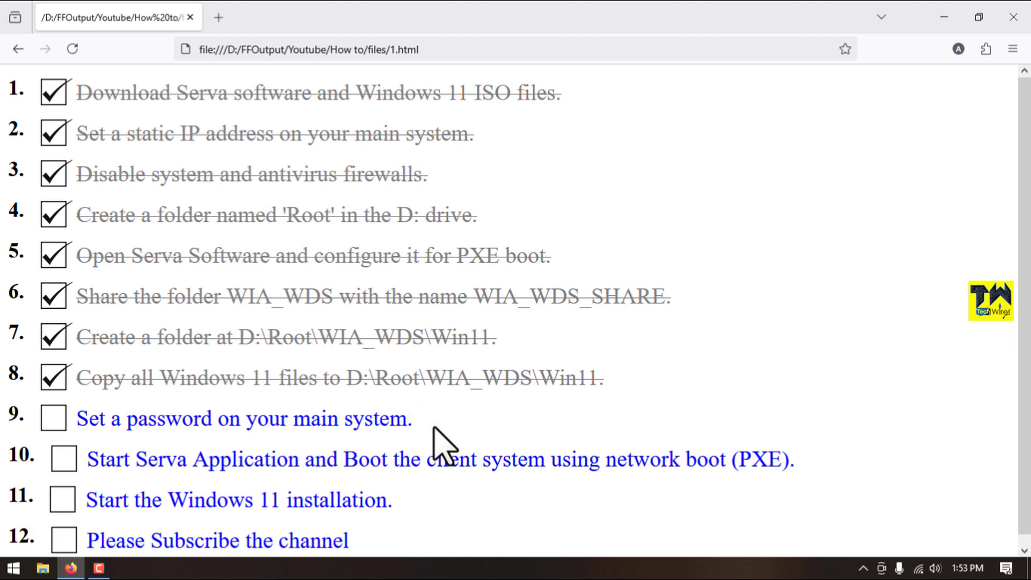
pyautogui.press('Win+r')
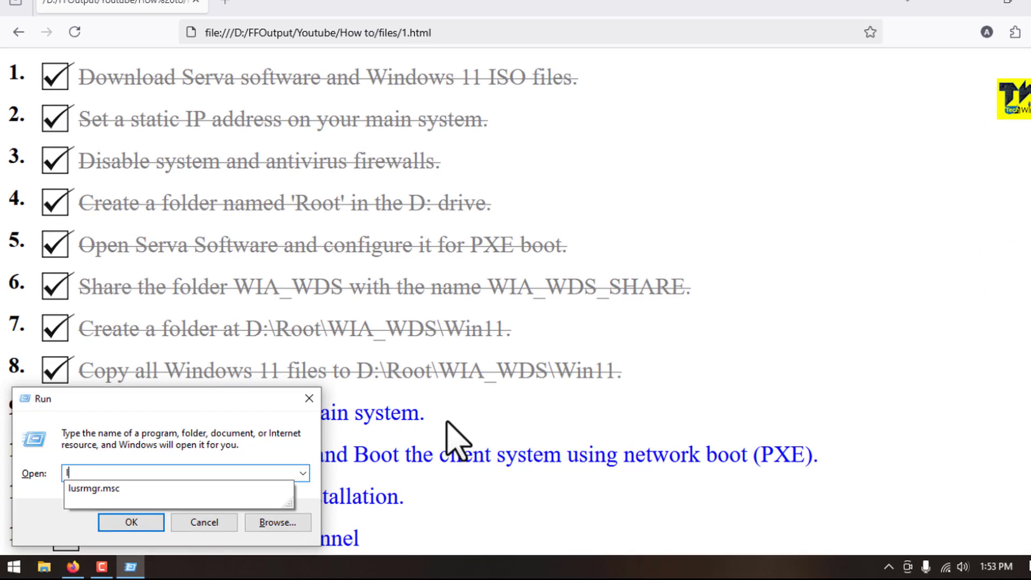
# Step: Set a password on the Admin account via lusrmgr.msc
pyautogui.write('lusrm')
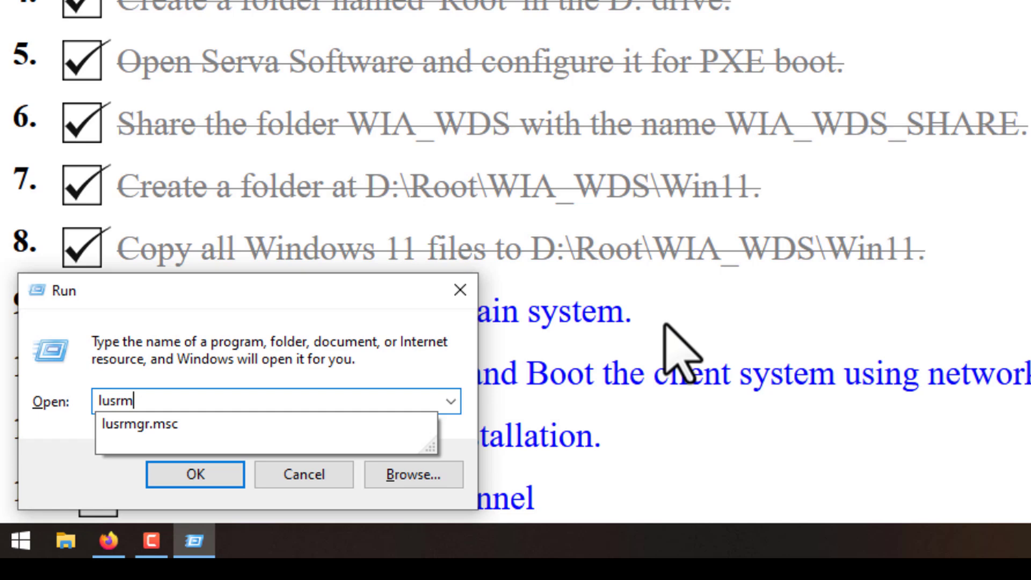
pyautogui.click(140, 423)
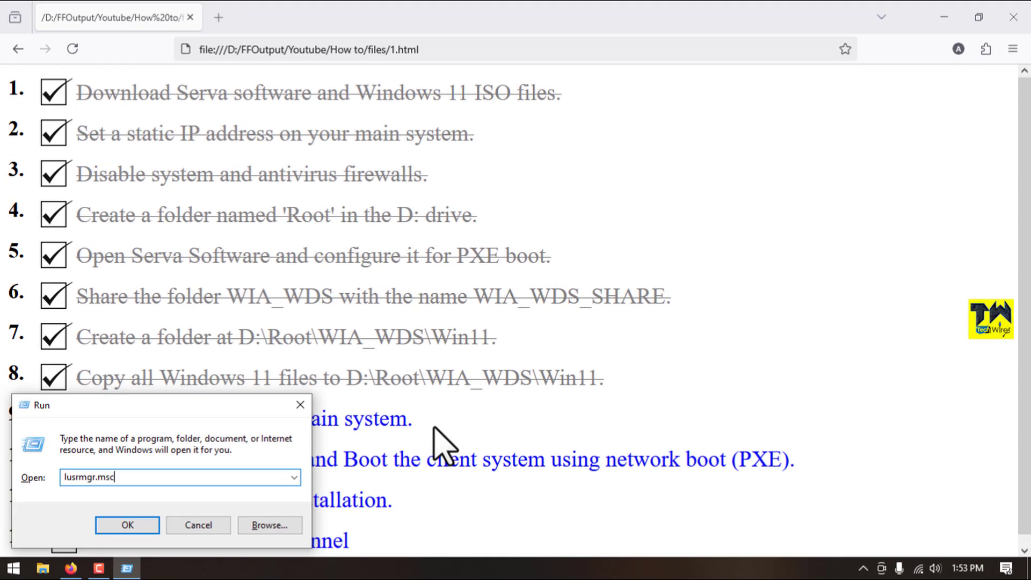
pyautogui.click(126, 525)
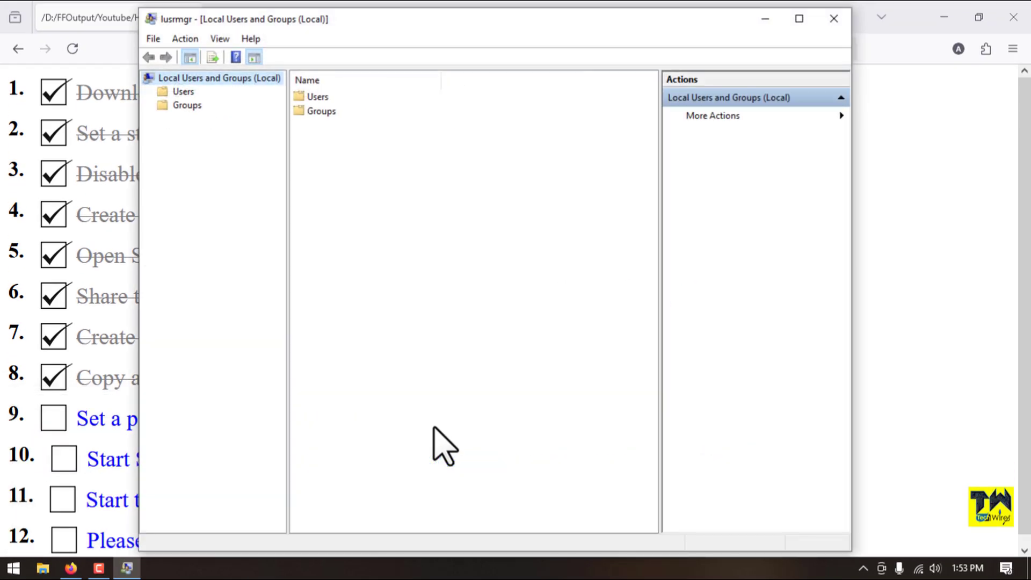
pyautogui.rightClick(320, 96)
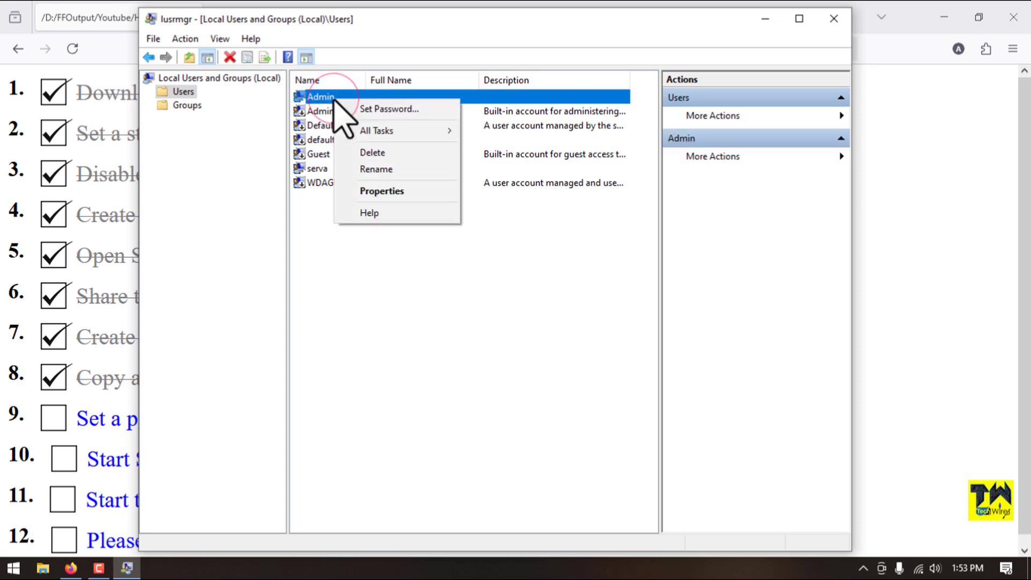
pyautogui.moveTo(387, 108)
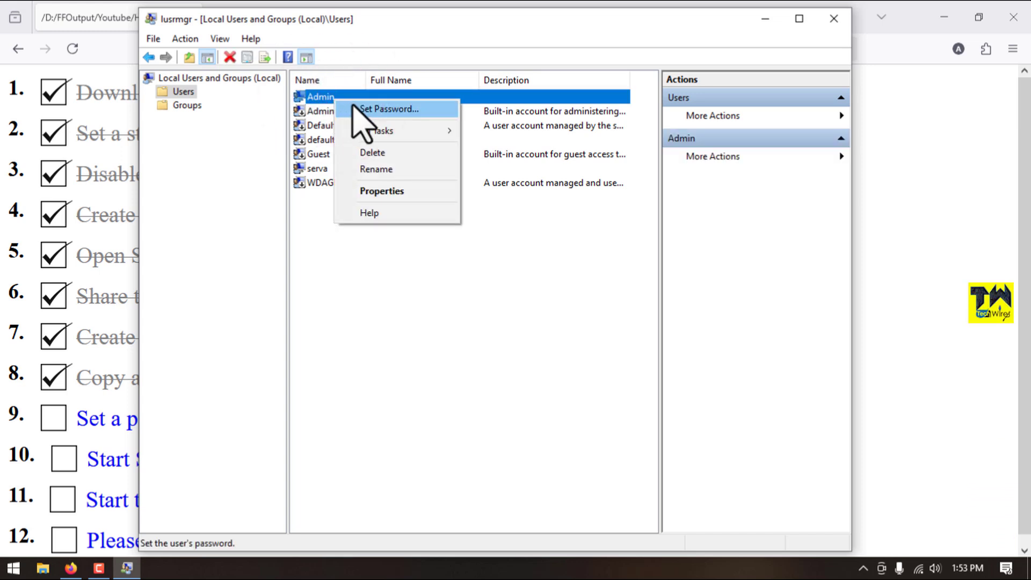
pyautogui.click(389, 108)
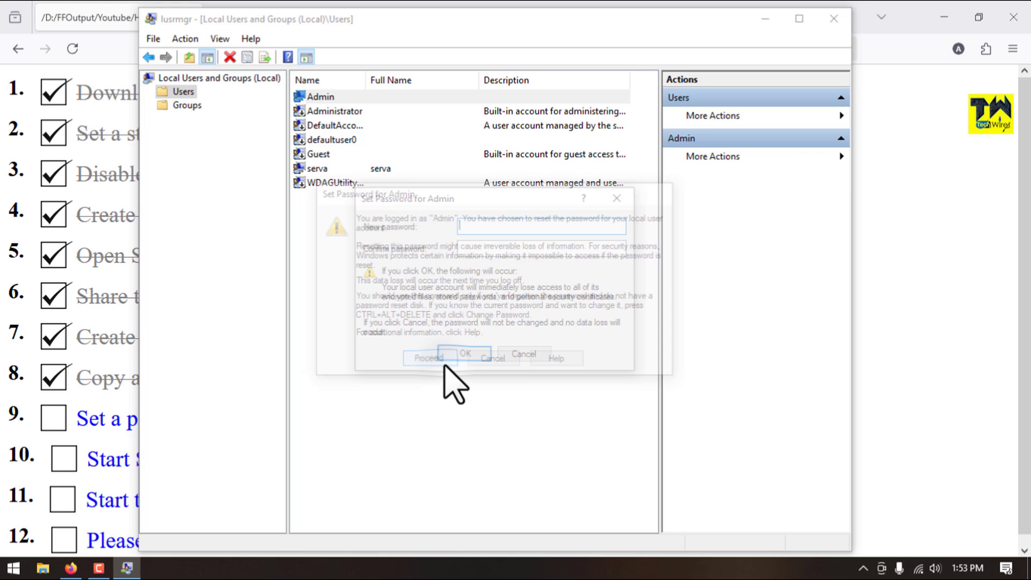
pyautogui.write('••')
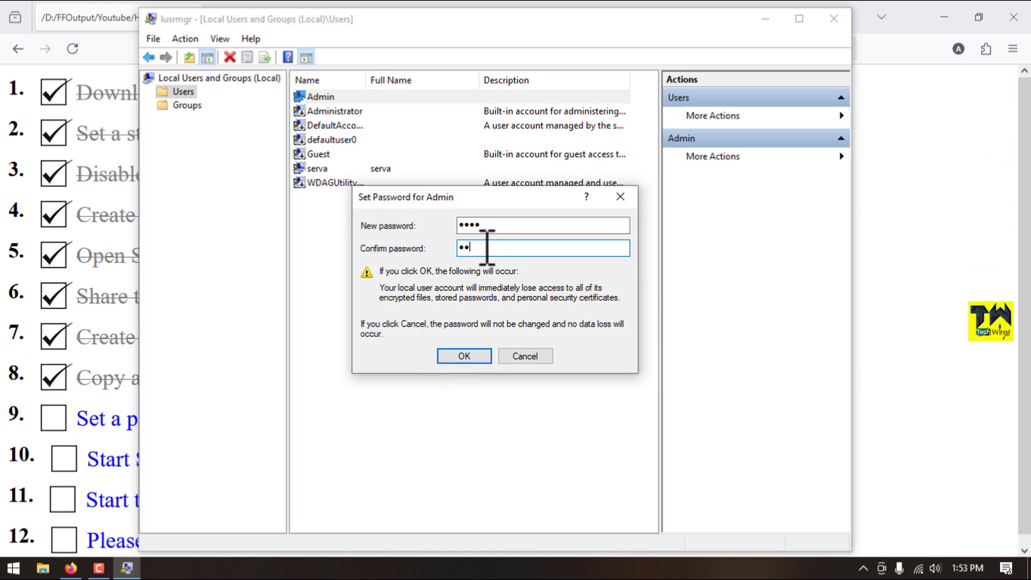
pyautogui.click(463, 355)
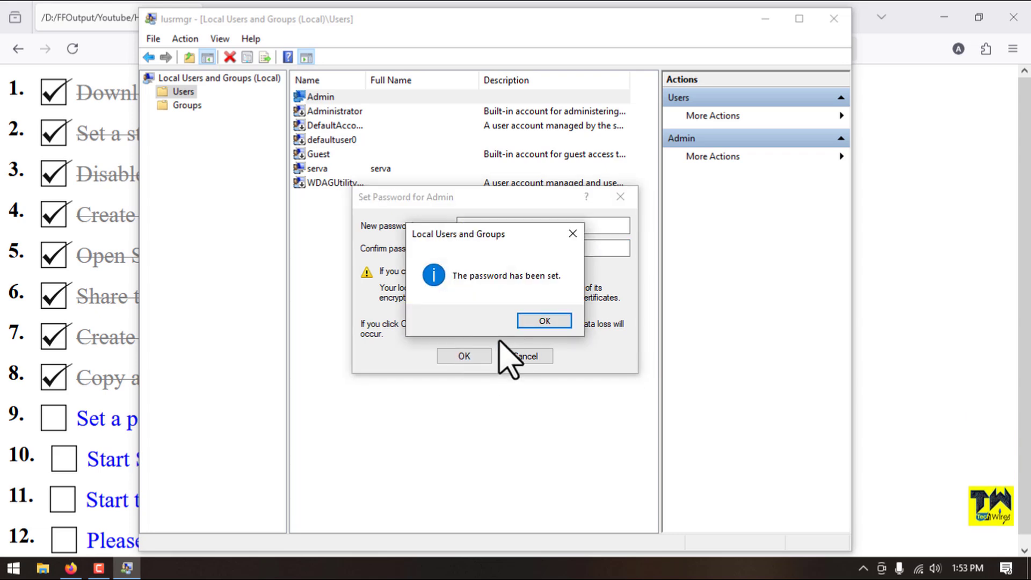
pyautogui.click(543, 321)
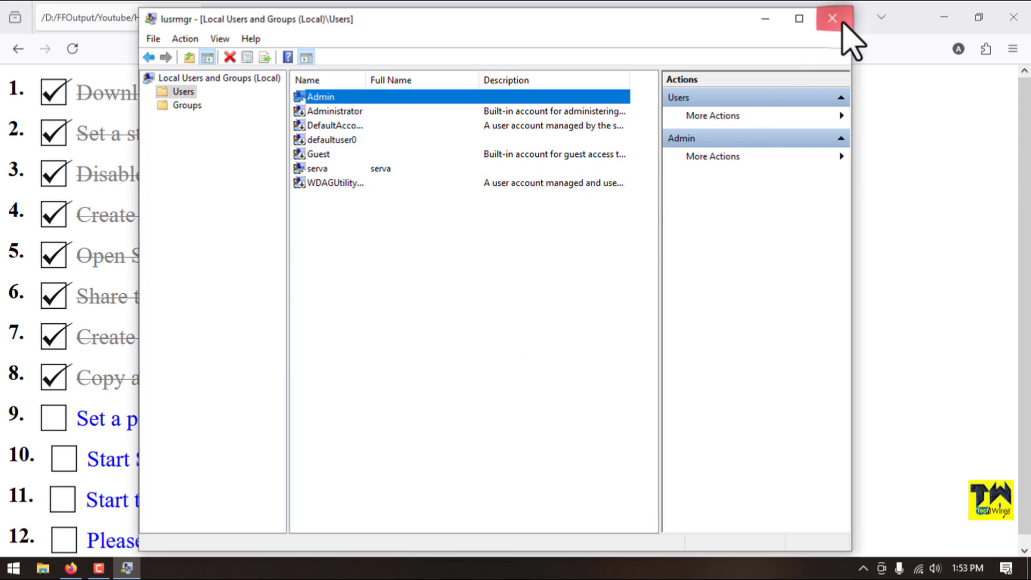
# Step: Close the console, tick checklist step 9 and minimise Firefox to the desktop
pyautogui.click(832, 17)
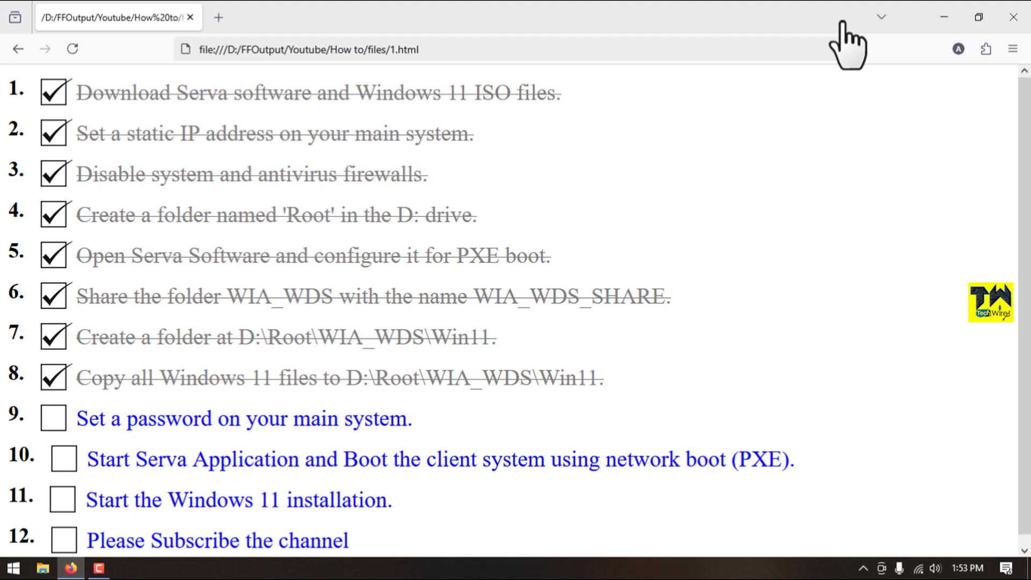
pyautogui.click(53, 418)
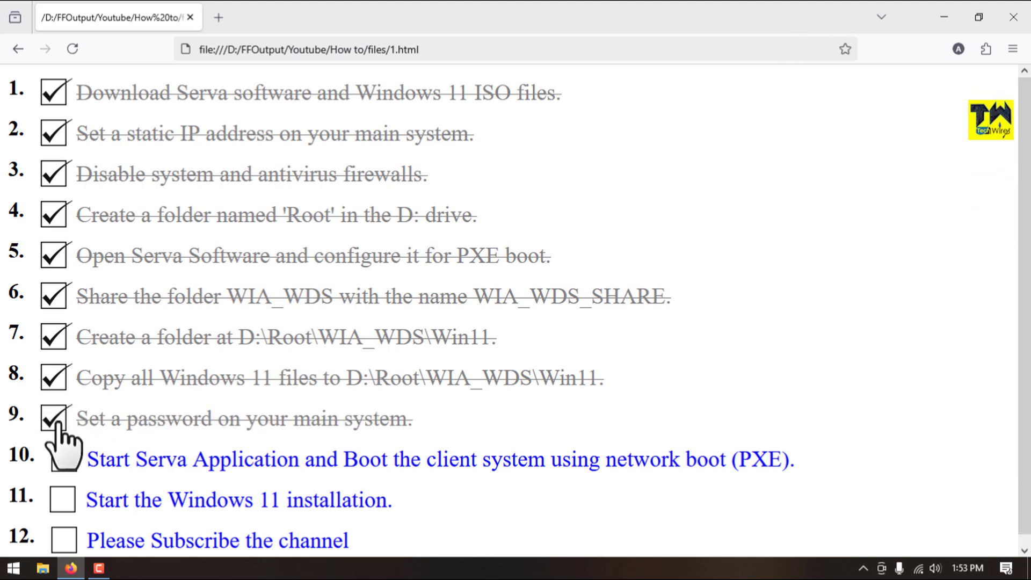
pyautogui.click(54, 418)
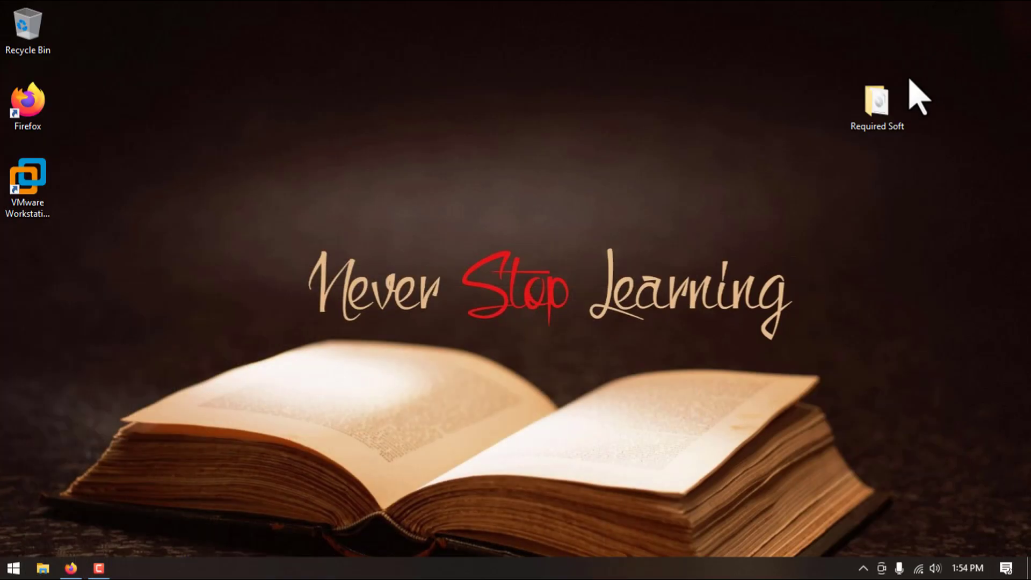
# Step: Run Serva64.exe from Required Soft\Serva_Community as a community user, then start VMware Workstation
pyautogui.doubleClick(876, 102)
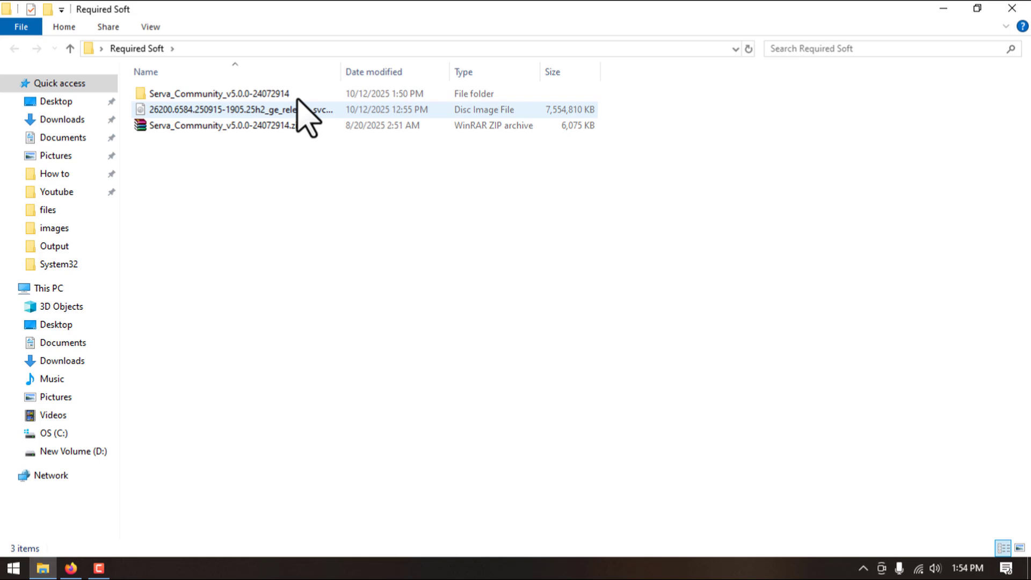
pyautogui.doubleClick(218, 93)
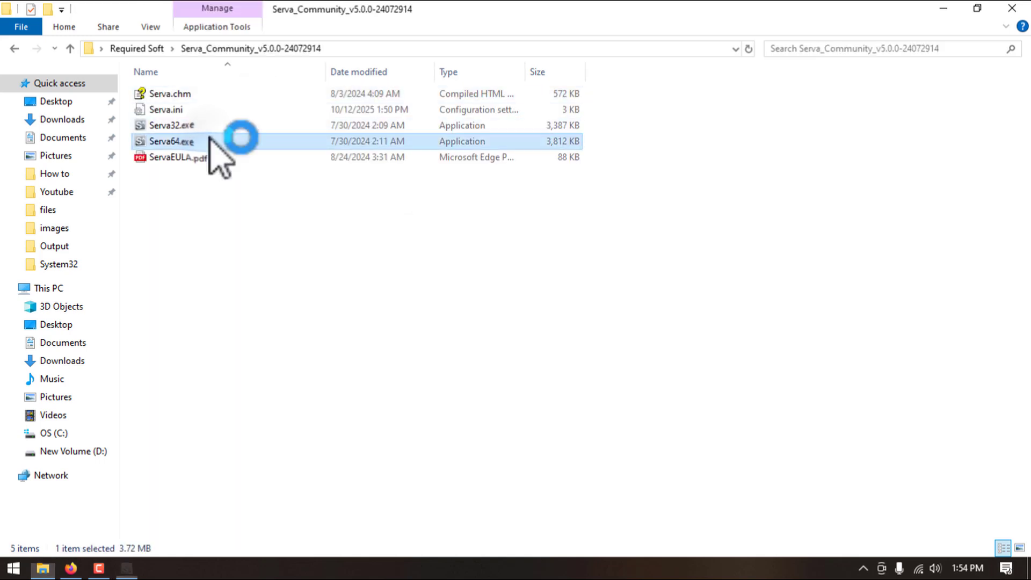
pyautogui.doubleClick(171, 141)
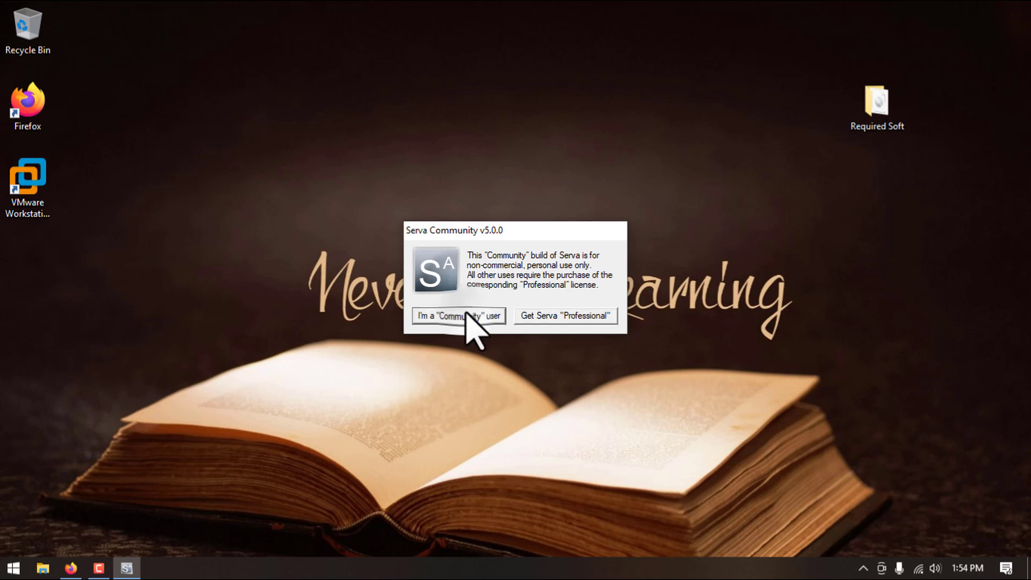
pyautogui.click(457, 316)
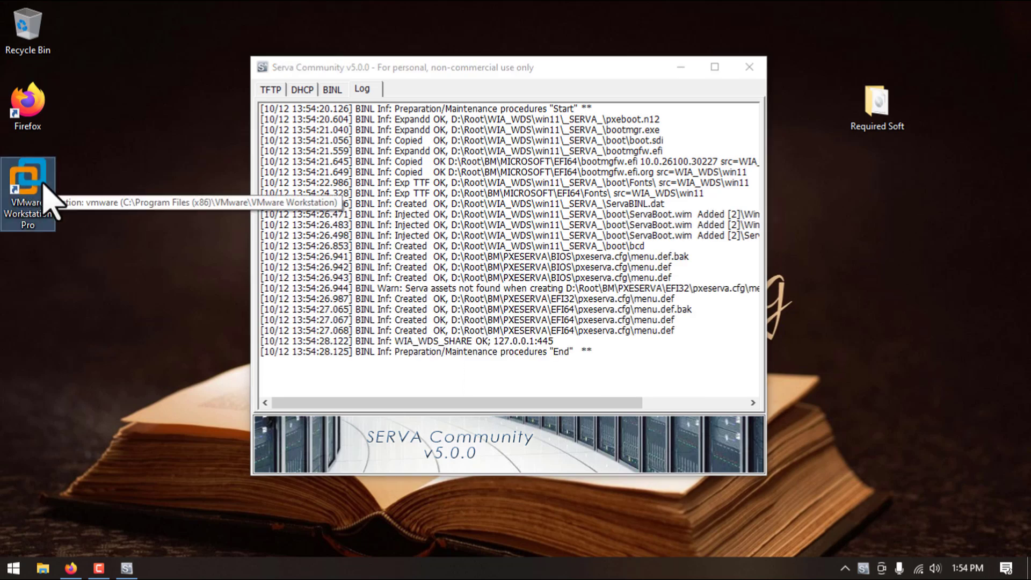
pyautogui.doubleClick(27, 178)
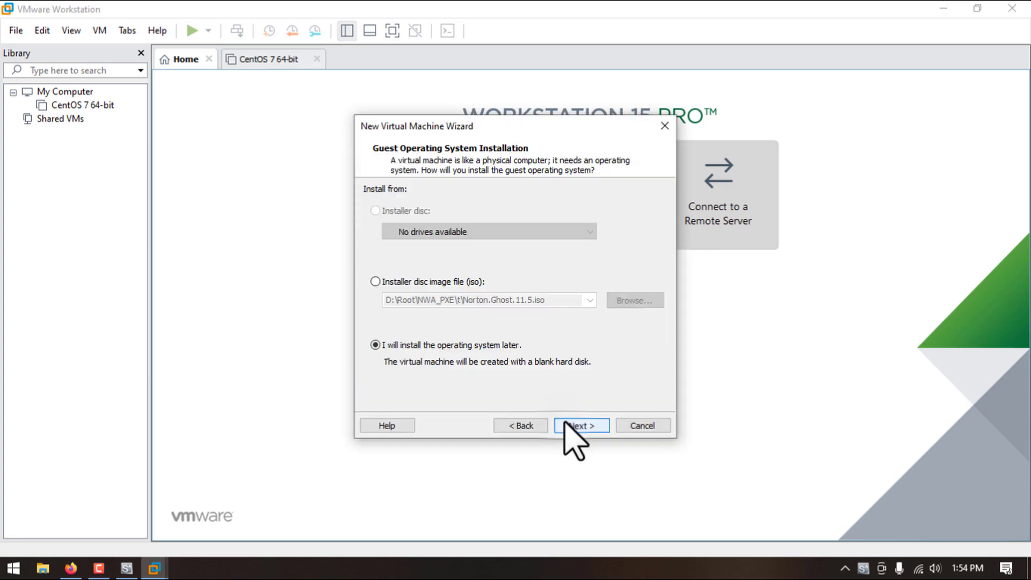
# Step: Create a VM named 'Windows 11' with OS installed later and Windows 10 x64 guest type
pyautogui.click(580, 425)
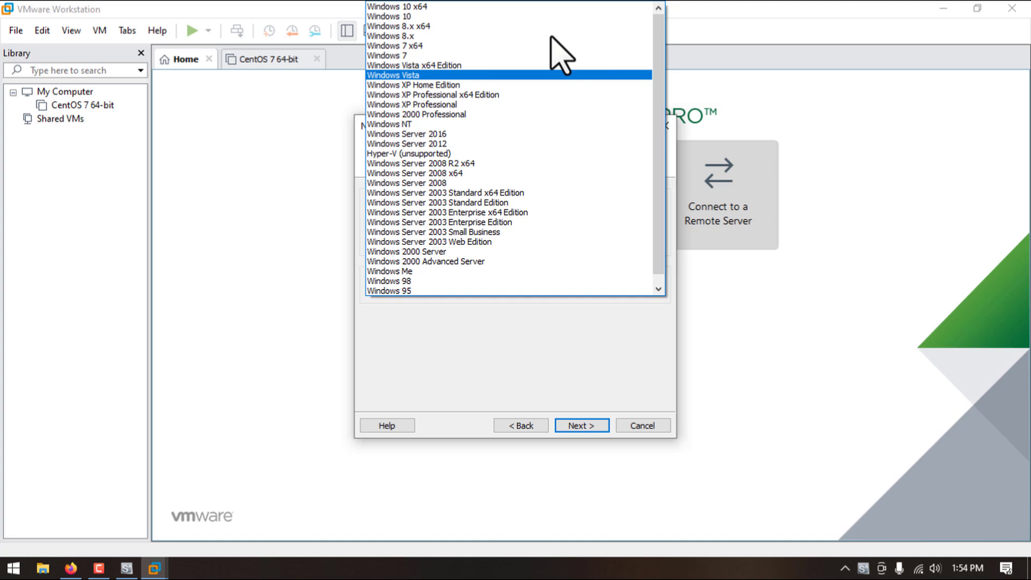
pyautogui.click(580, 425)
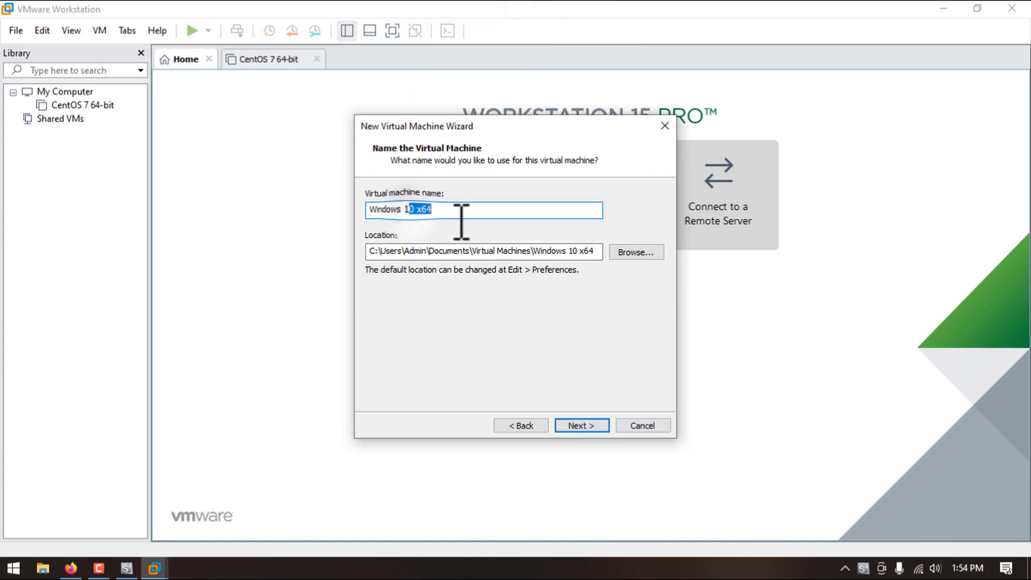
pyautogui.click(581, 425)
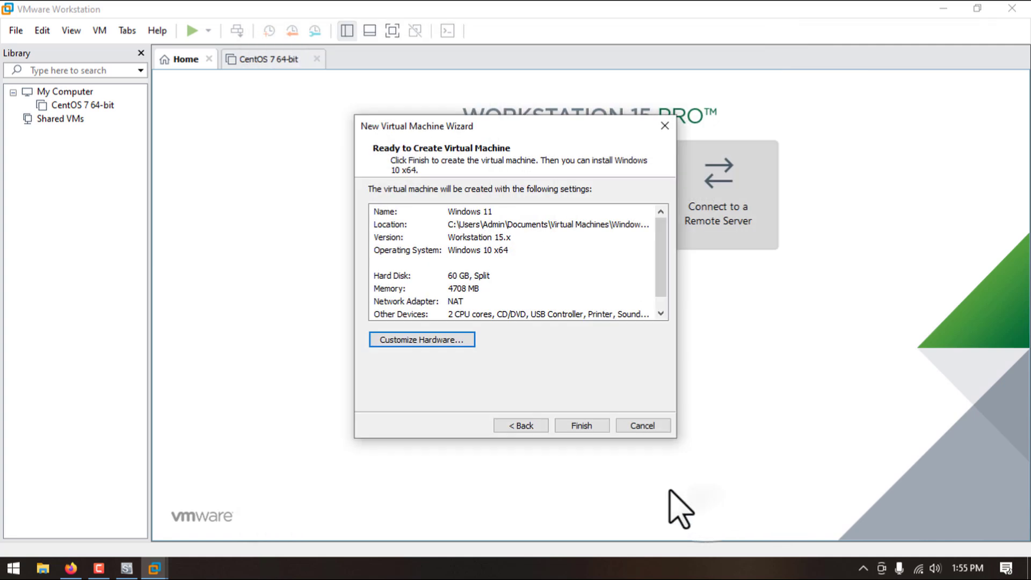
pyautogui.click(580, 425)
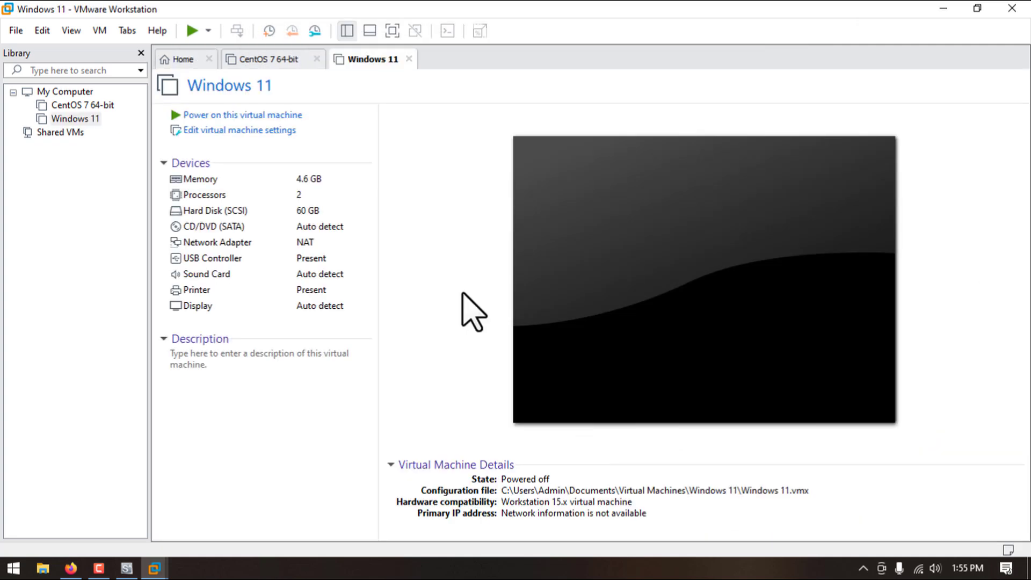
pyautogui.moveTo(263, 115)
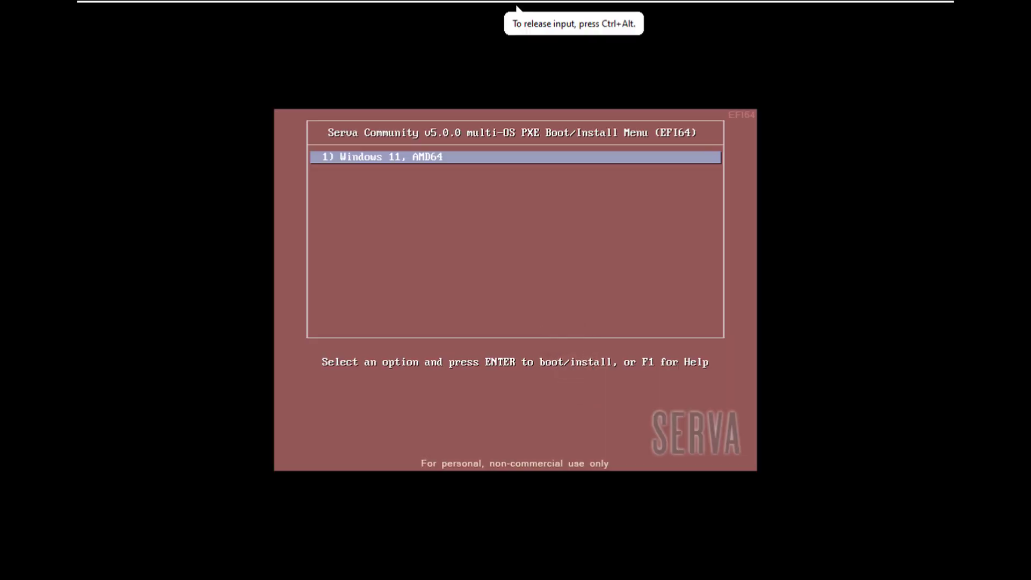
# Step: PXE-boot the VM and choose '1) Windows 11, AMD64' from the Serva menu
pyautogui.press('Return')
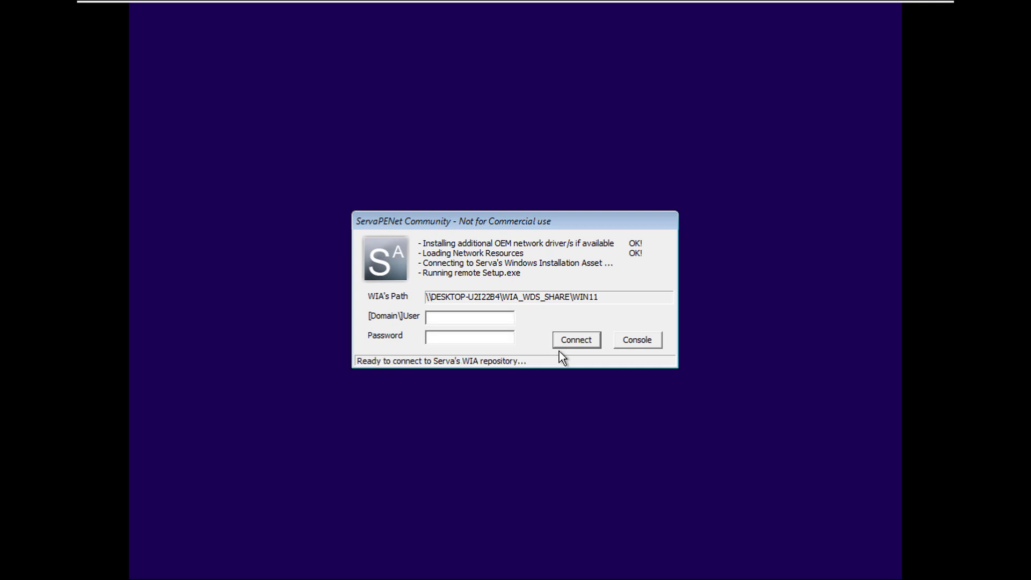
# Step: Enter user 'admin' in ServaPENet and connect to run the remote Windows 11 Setup
pyautogui.write('a')
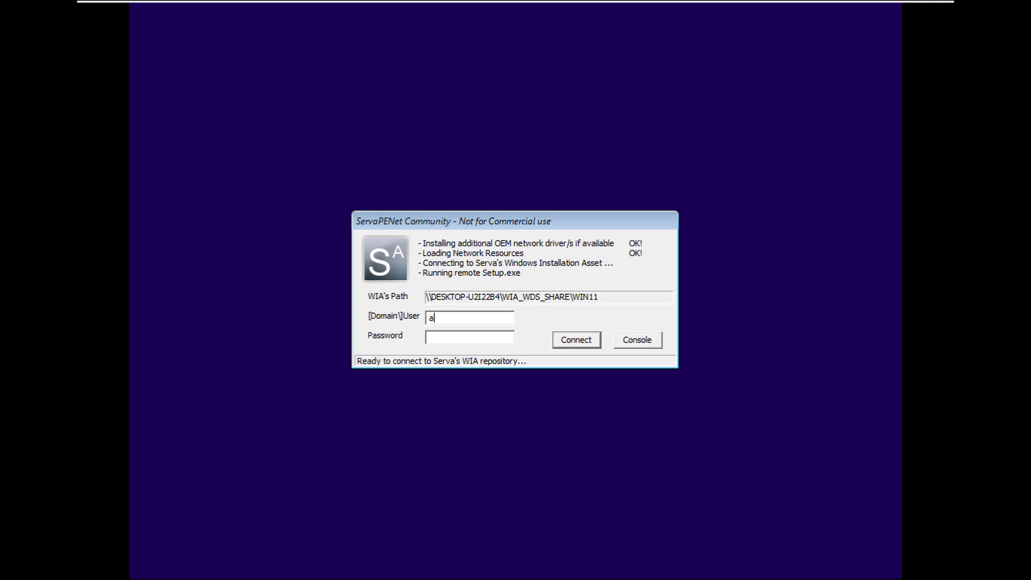
pyautogui.write('dmin')
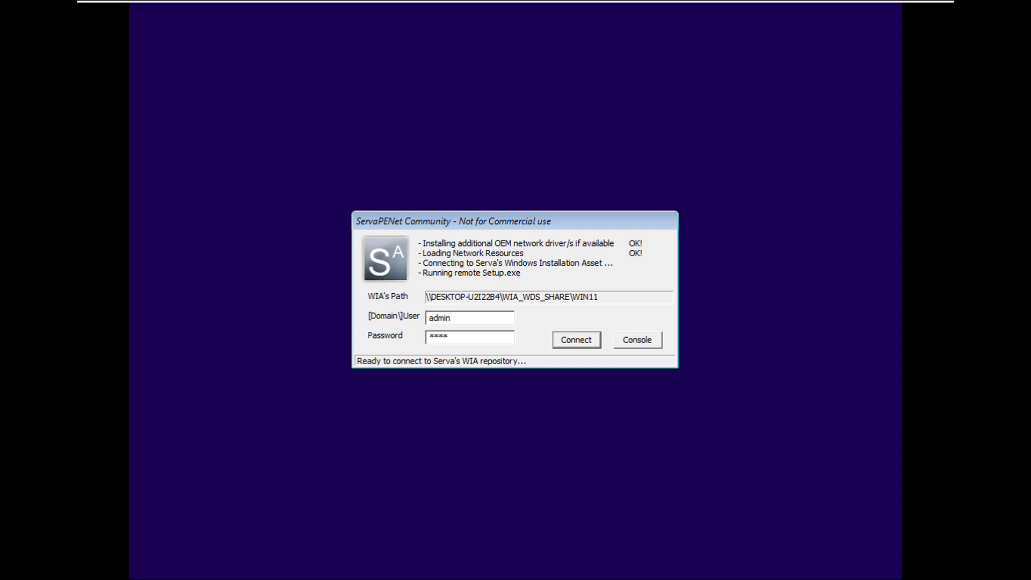
pyautogui.moveTo(564, 355)
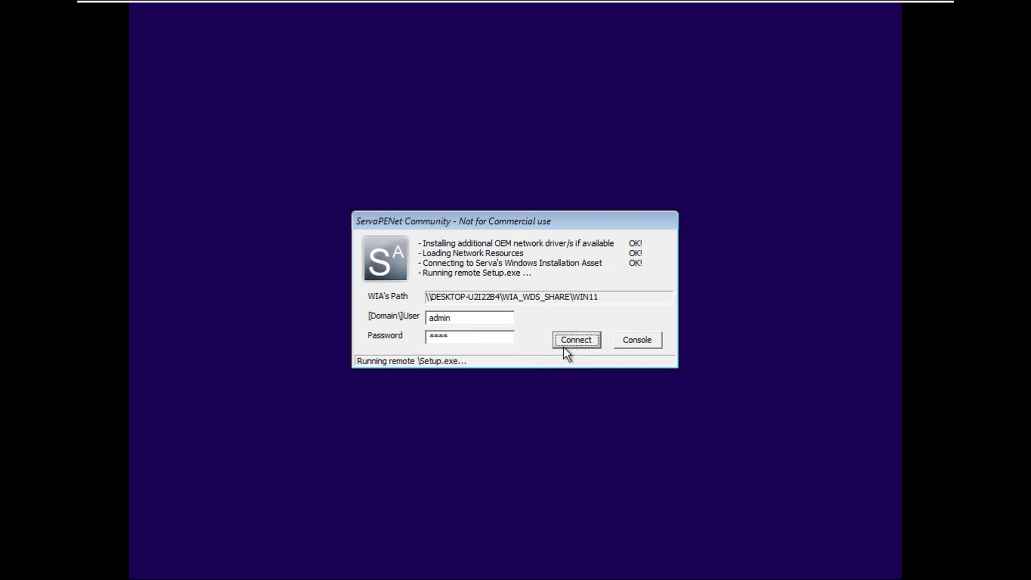
pyautogui.click(575, 340)
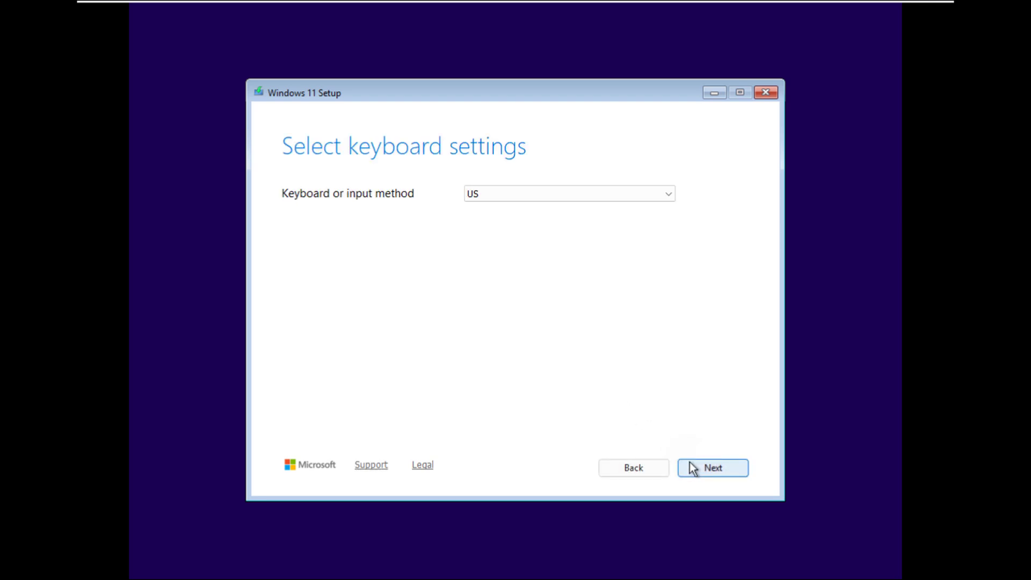
# Step: Accept the US keyboard layout, agree to disk wipe and choose Windows 11 Pro
pyautogui.click(712, 468)
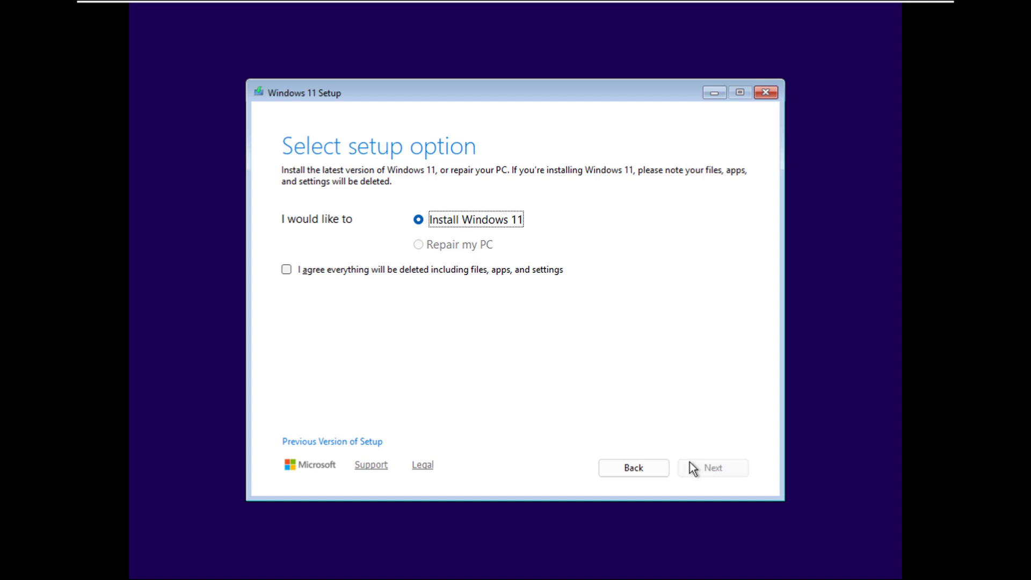
pyautogui.click(286, 270)
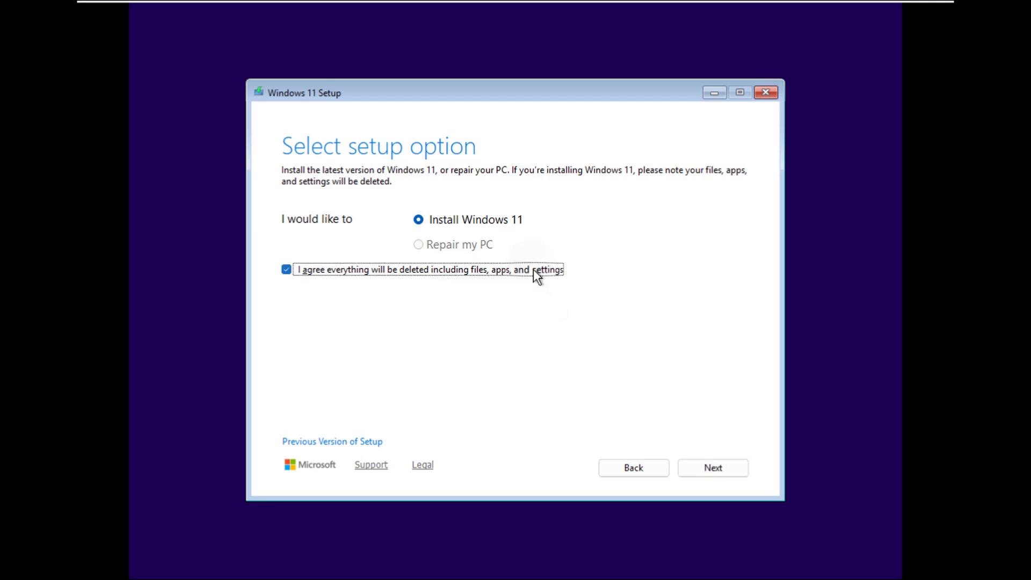
pyautogui.click(712, 467)
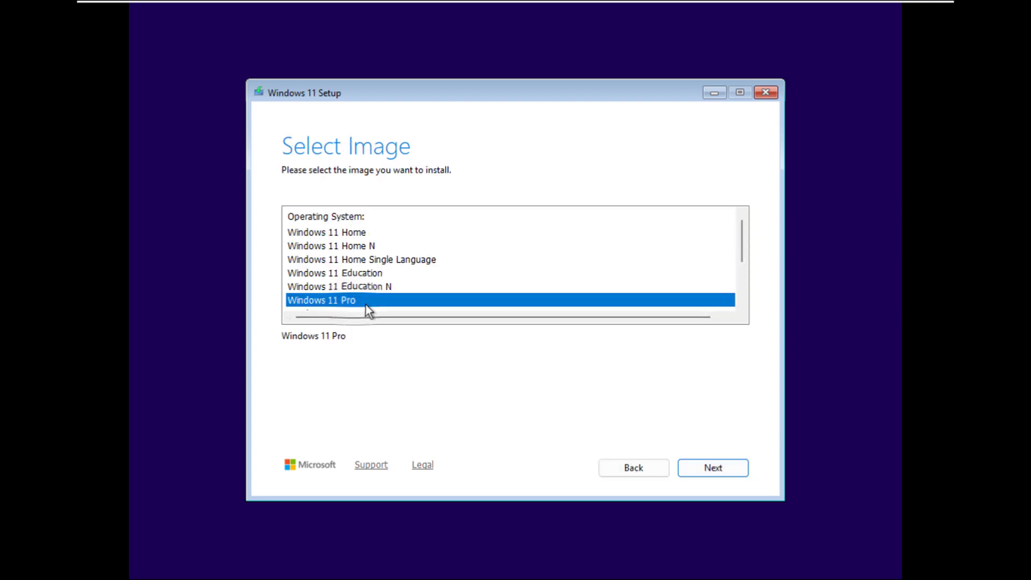
pyautogui.click(712, 468)
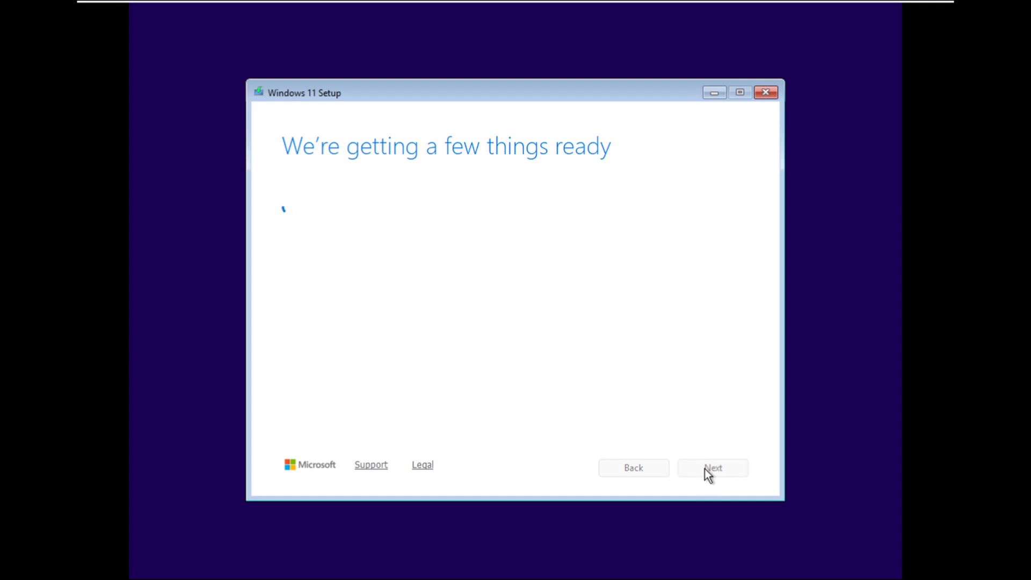
# Step: Accept the license terms and install onto the unallocated 60 GB Disk 0
pyautogui.click(712, 467)
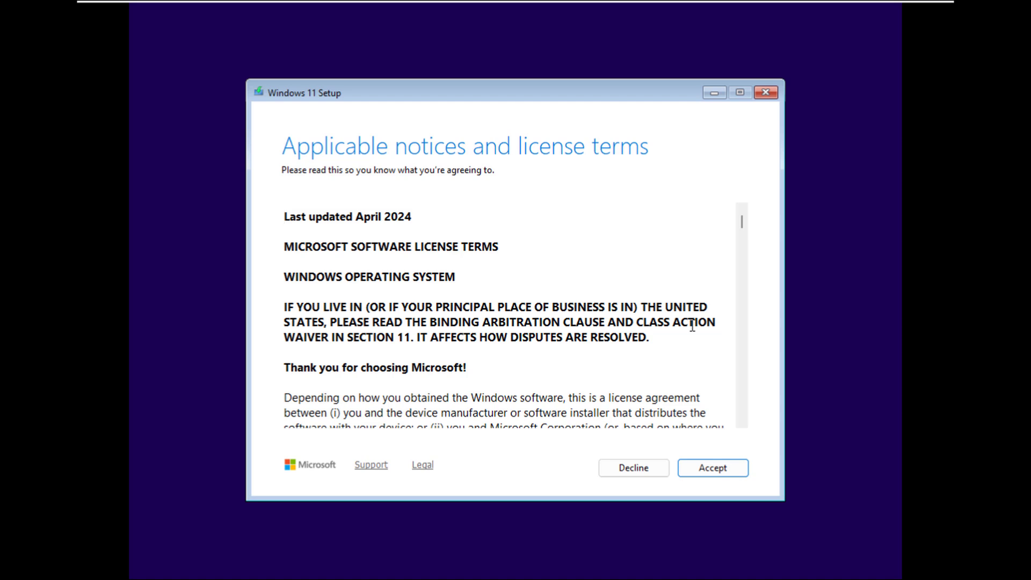
pyautogui.moveTo(599, 299)
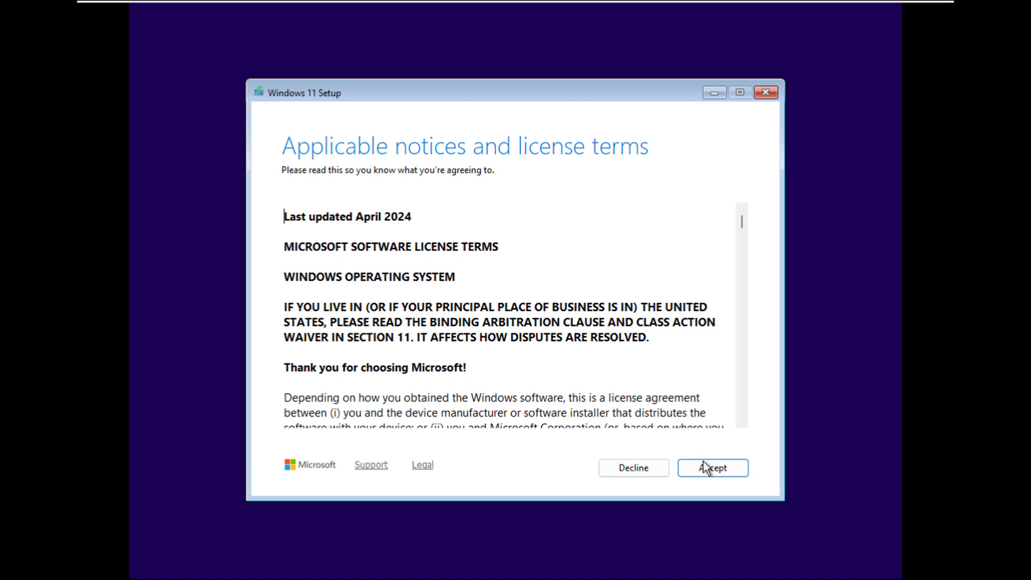
pyautogui.click(712, 467)
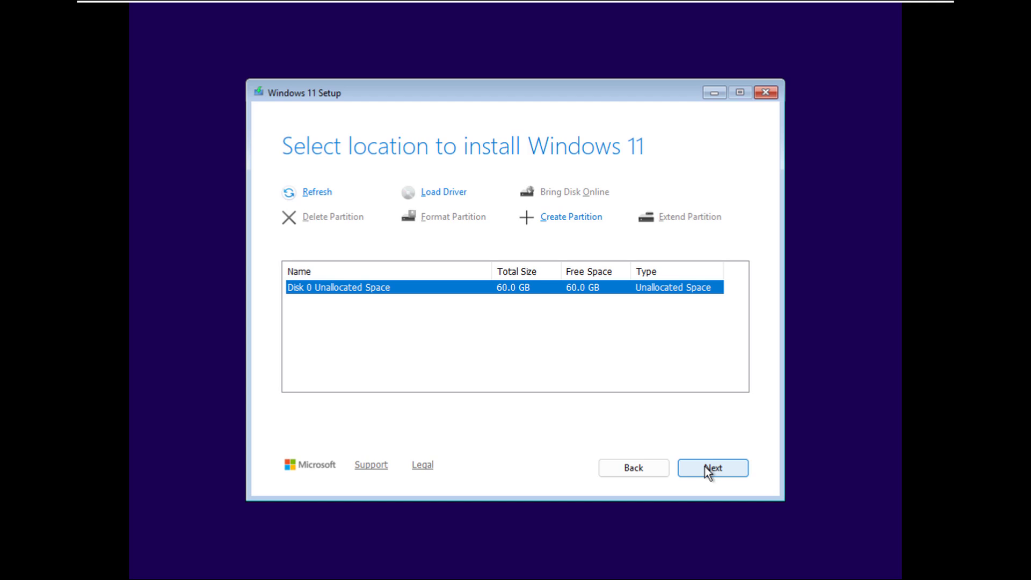
pyautogui.click(713, 467)
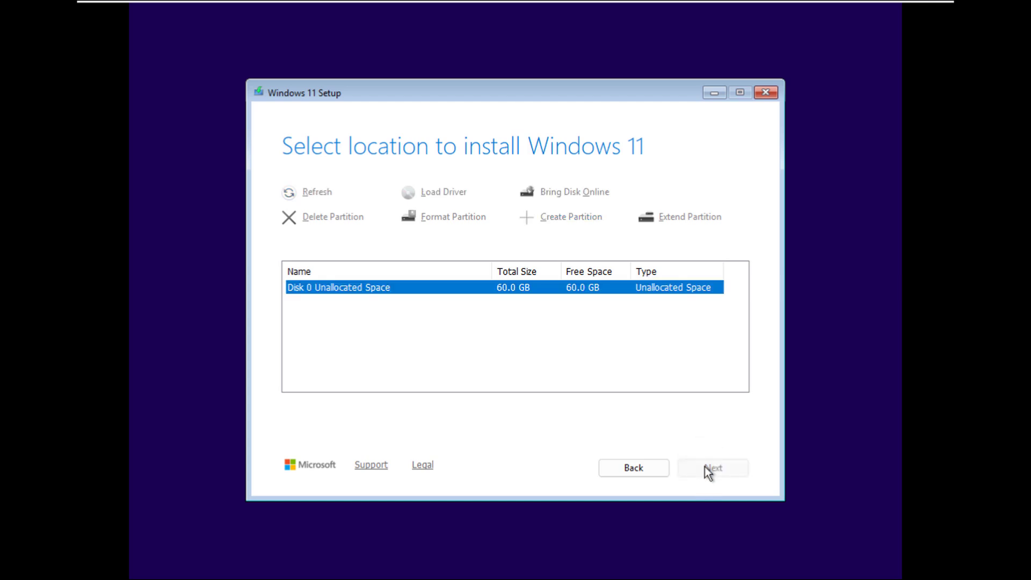
pyautogui.click(712, 468)
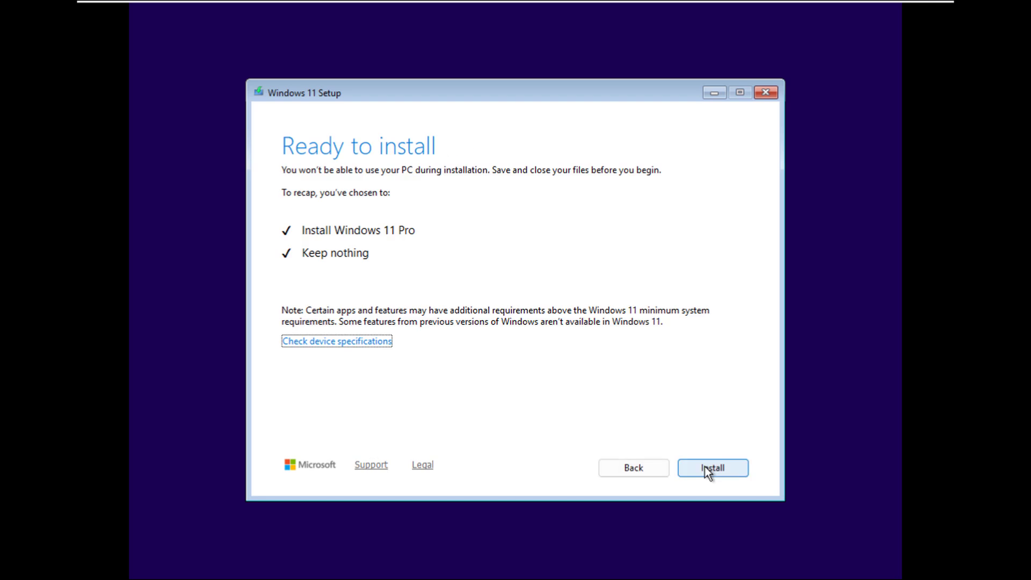
pyautogui.click(712, 468)
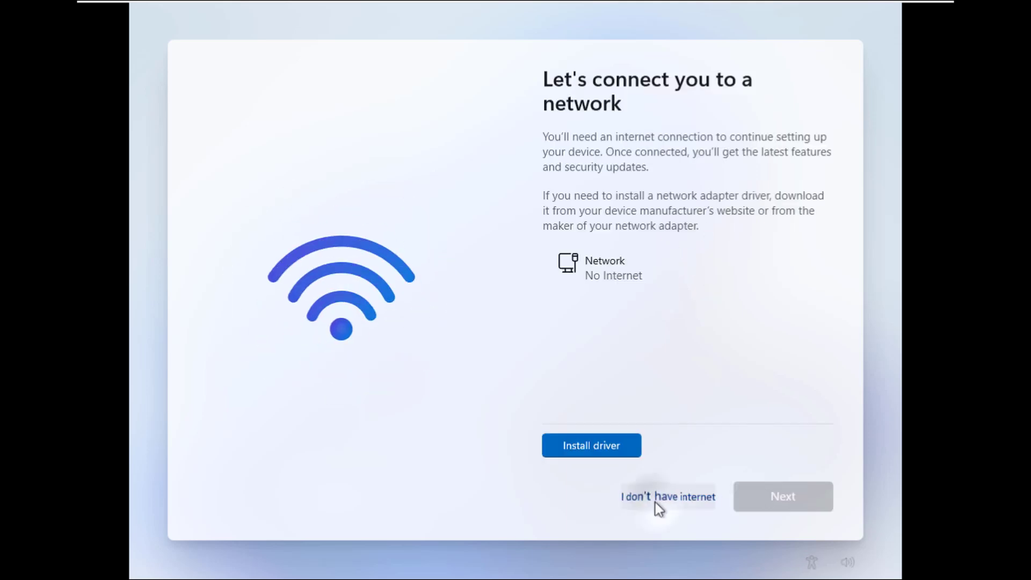
# Step: Complete offline OOBE with local user 'Ta', no password, and accepted privacy settings
pyautogui.click(667, 496)
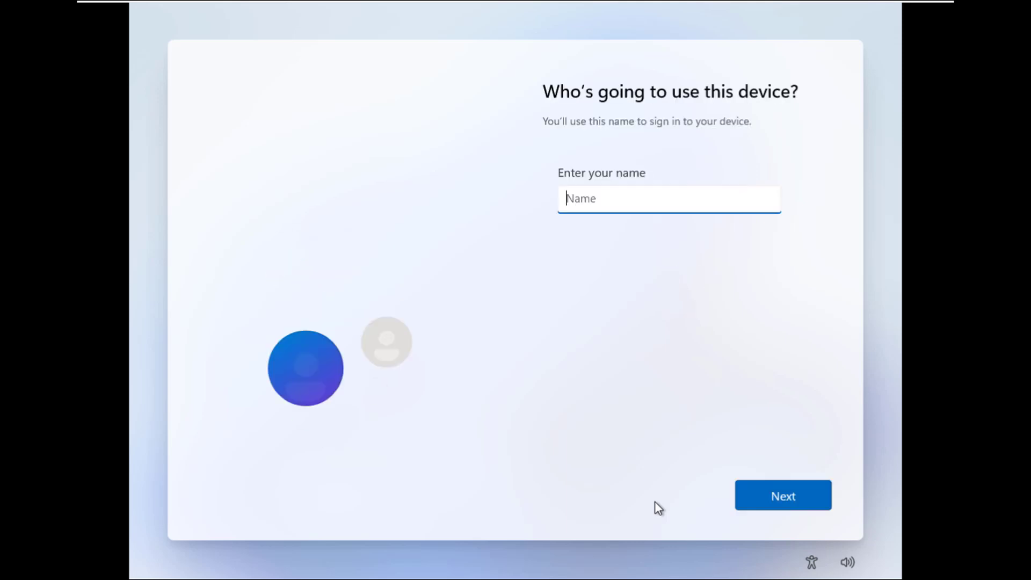
pyautogui.write('Ta')
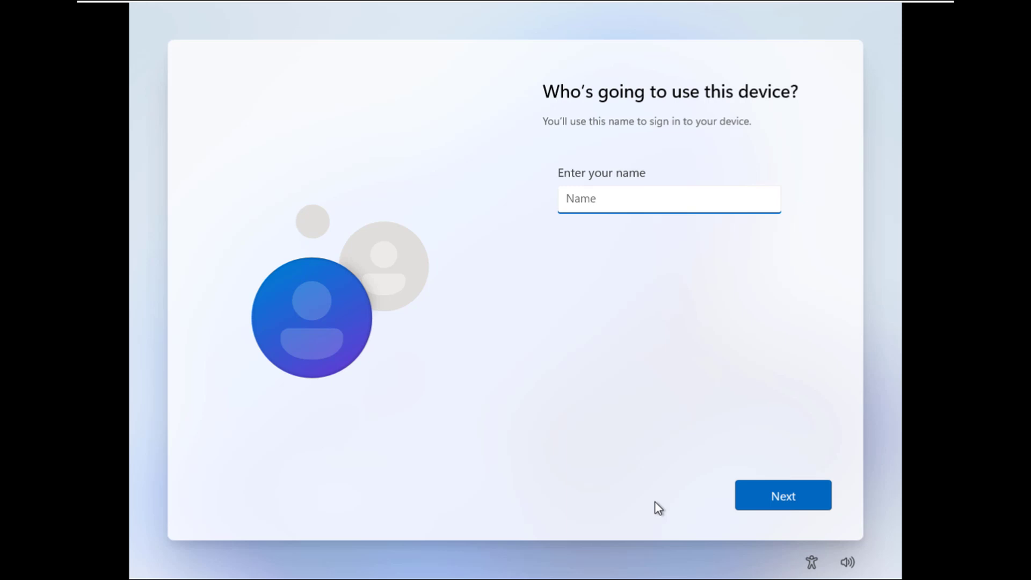
pyautogui.click(782, 495)
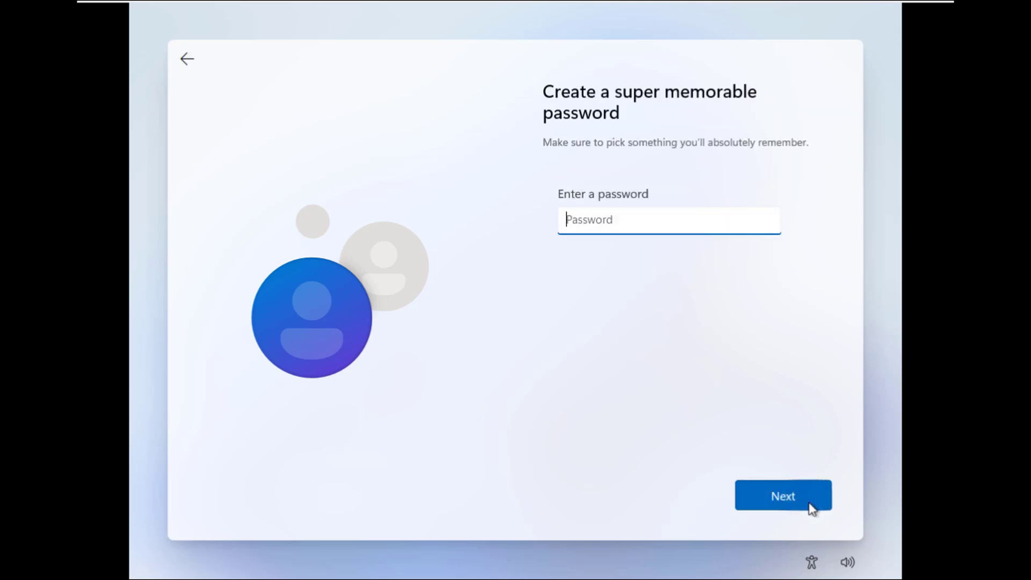
pyautogui.click(782, 496)
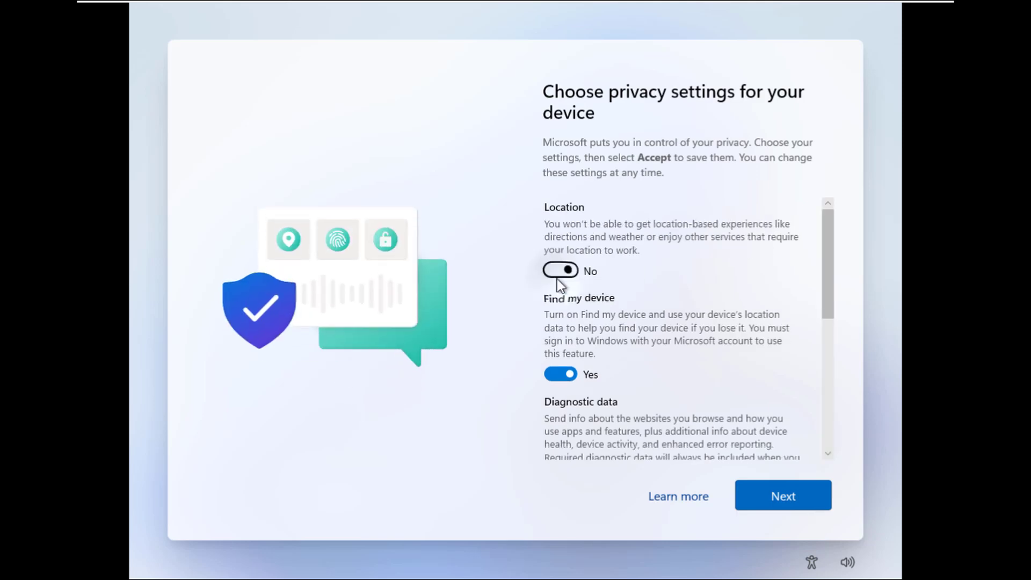
pyautogui.scroll(-3)
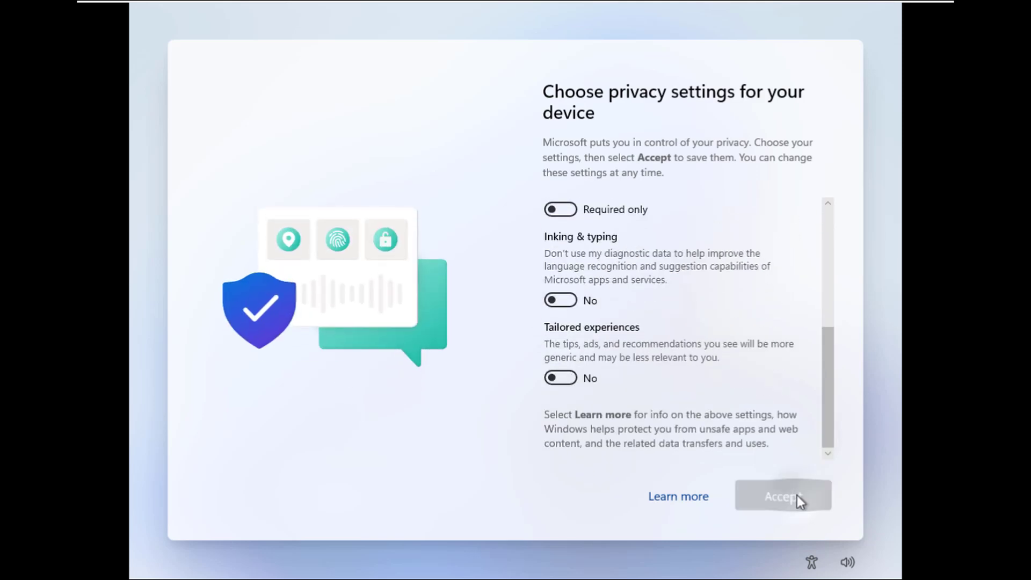
pyautogui.click(782, 496)
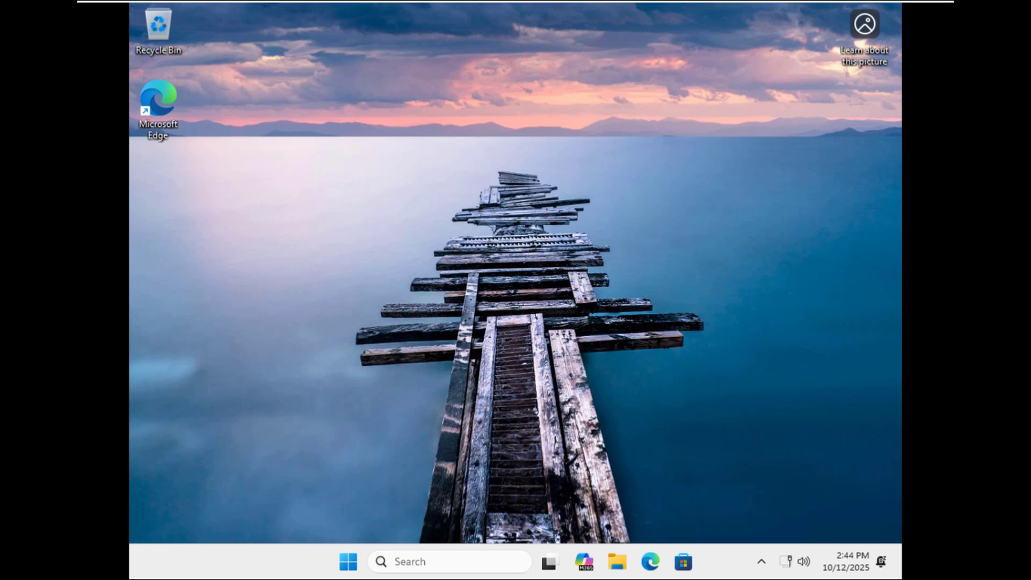
pyautogui.moveTo(604, 452)
pyautogui.write('w')
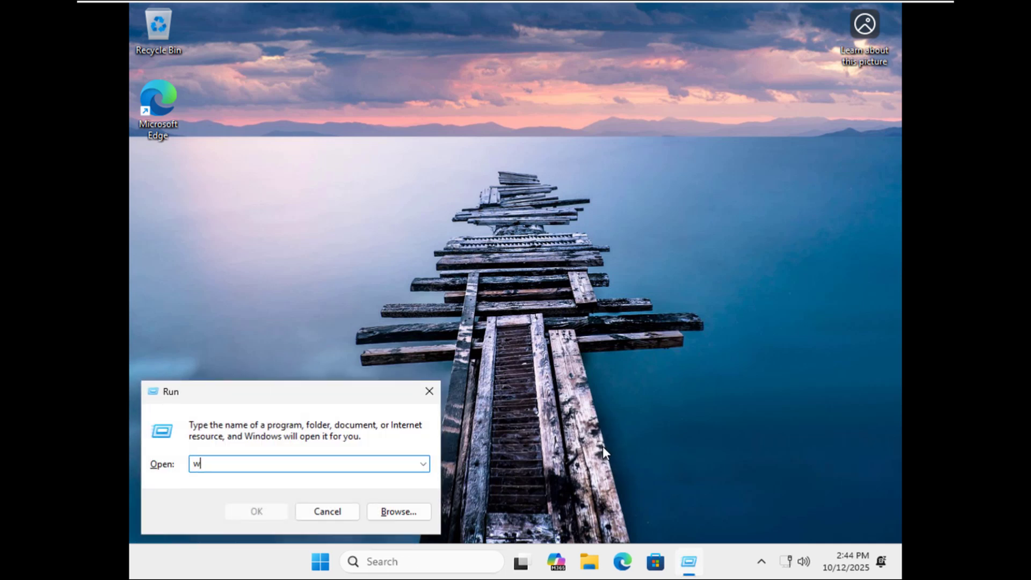
# Step: Run winver on the Windows 11 guest, confirm the 59 GB C: drive in This PC, then release the VM
pyautogui.click(320, 561)
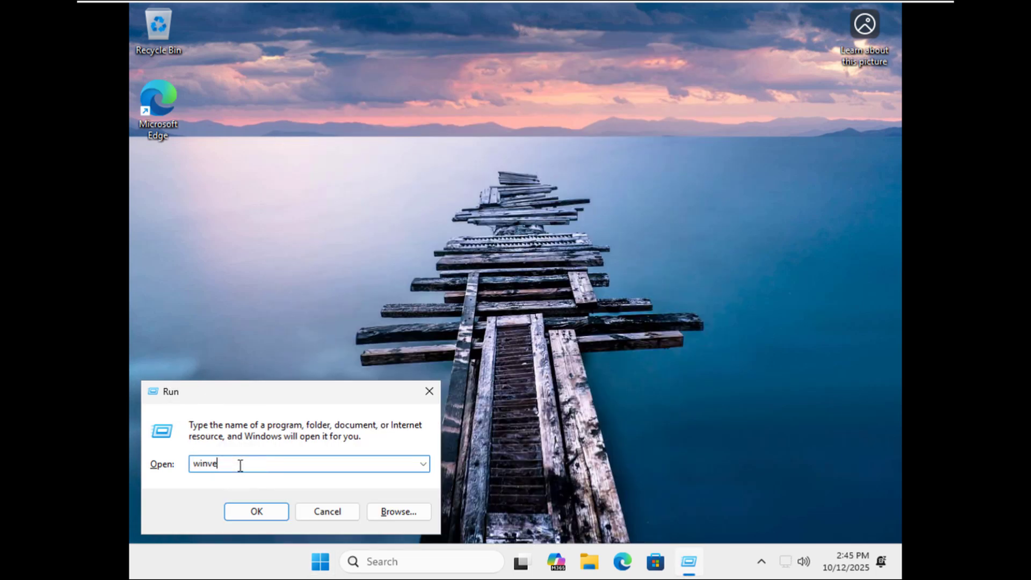
pyautogui.click(256, 511)
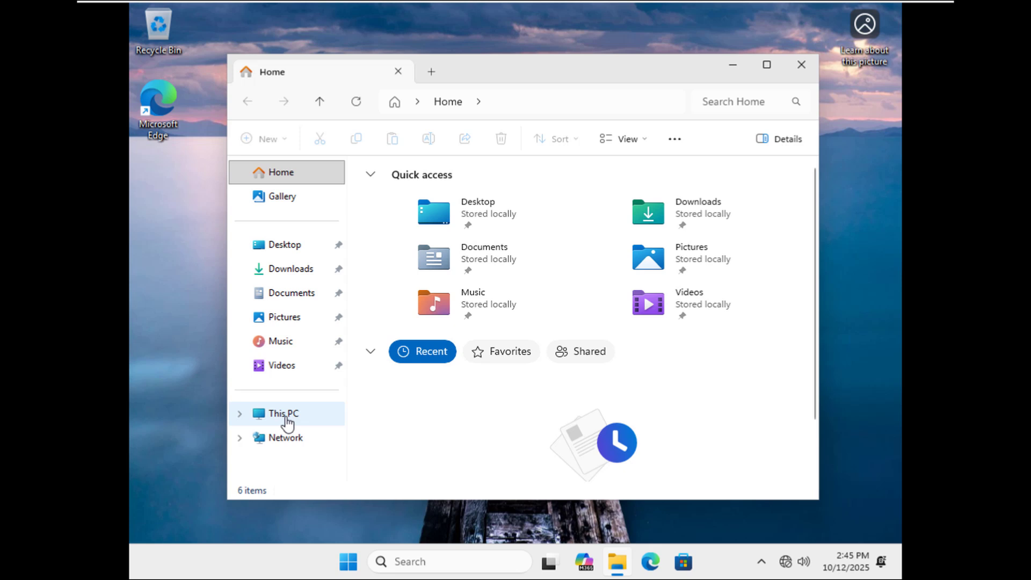
pyautogui.click(283, 413)
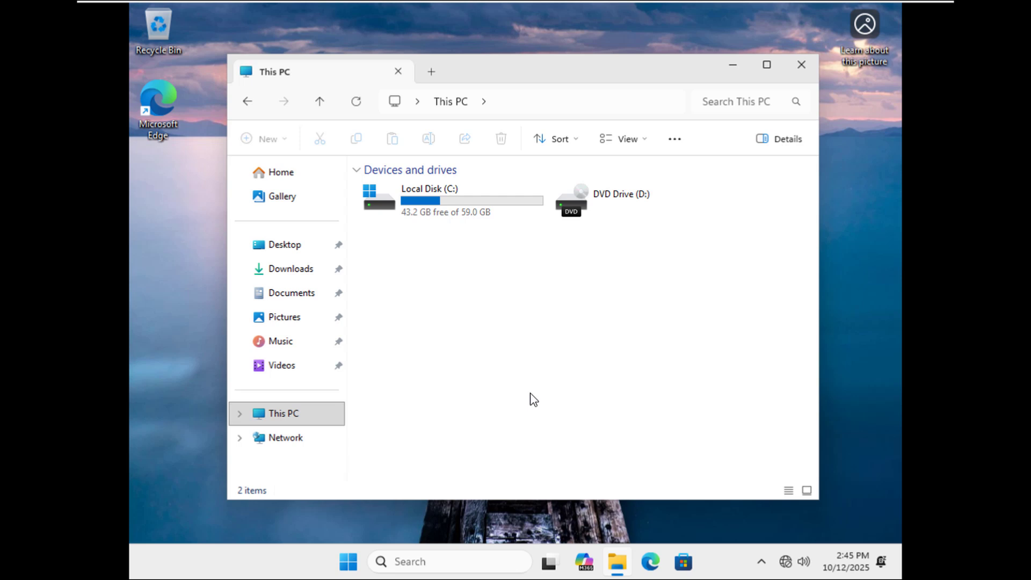
pyautogui.moveTo(905, 20)
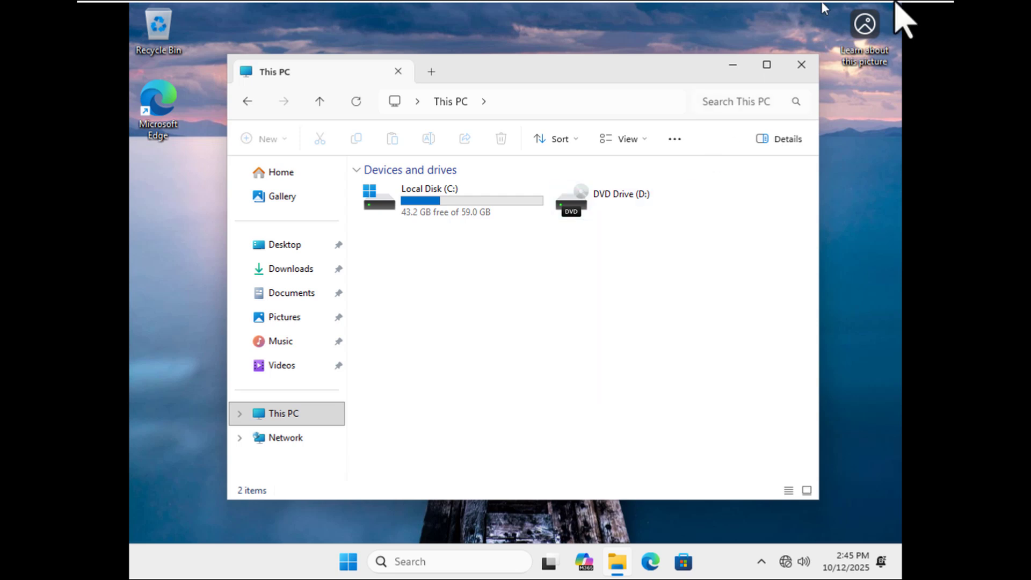
pyautogui.click(800, 64)
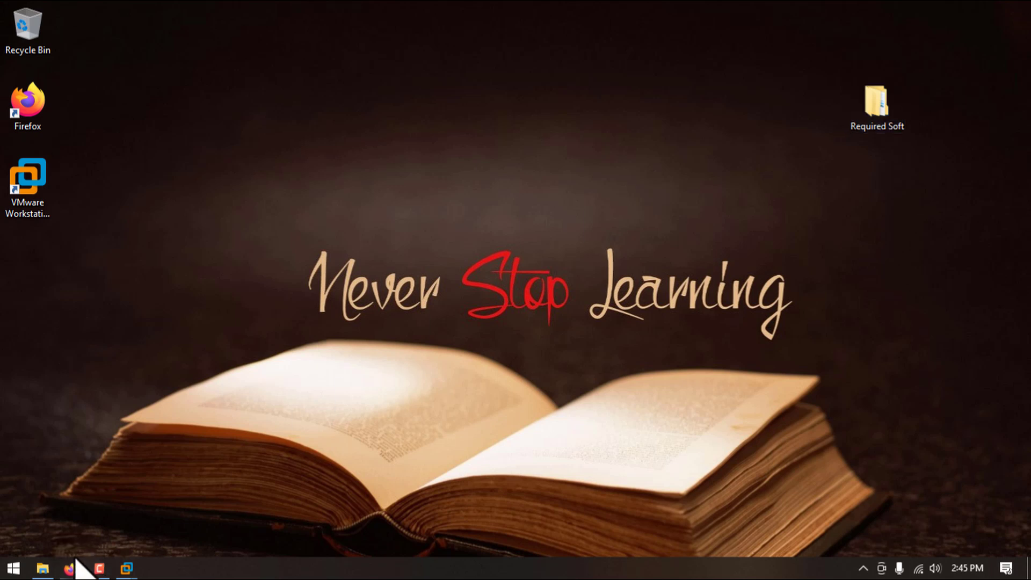
# Step: Tick checklist steps 10 and 11 in Firefox, then minimize the browser
pyautogui.click(70, 568)
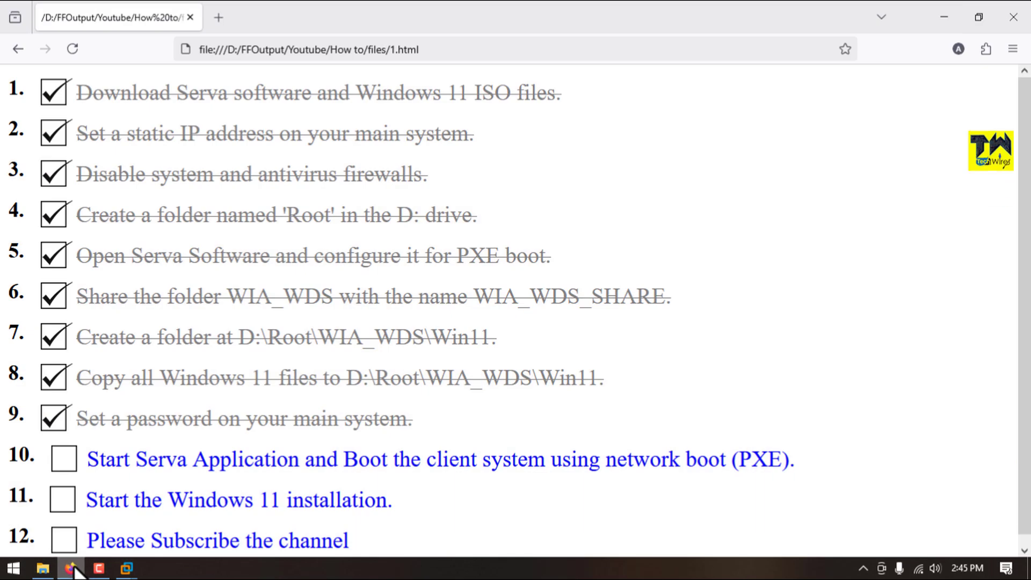
pyautogui.click(63, 458)
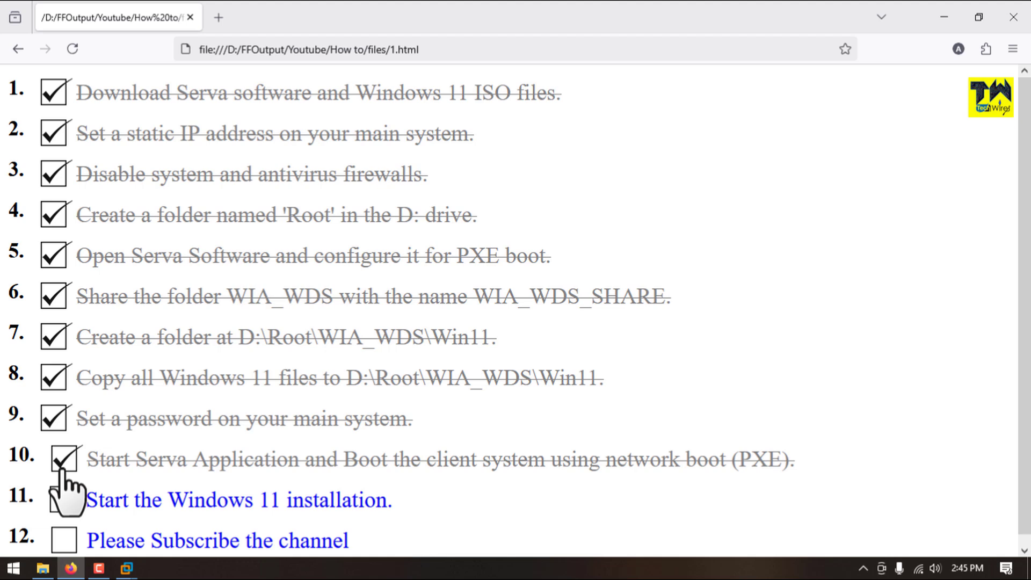
pyautogui.click(63, 496)
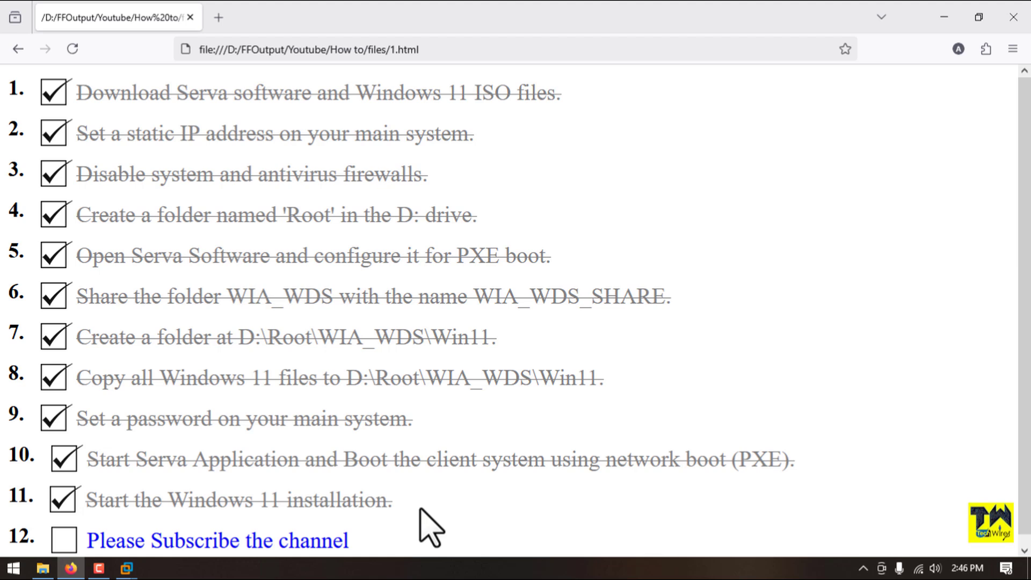
pyautogui.click(63, 540)
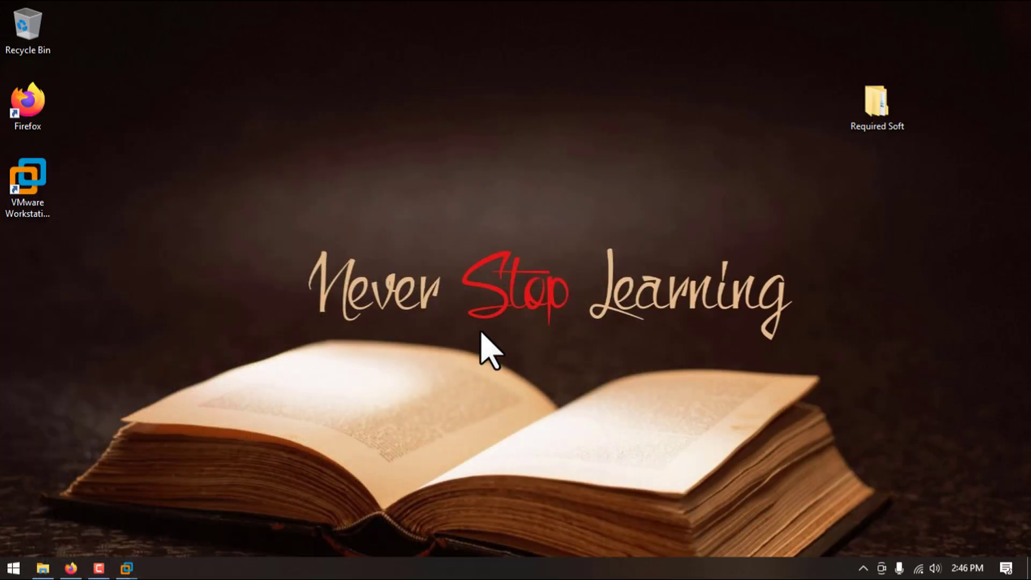
pyautogui.moveTo(474, 362)
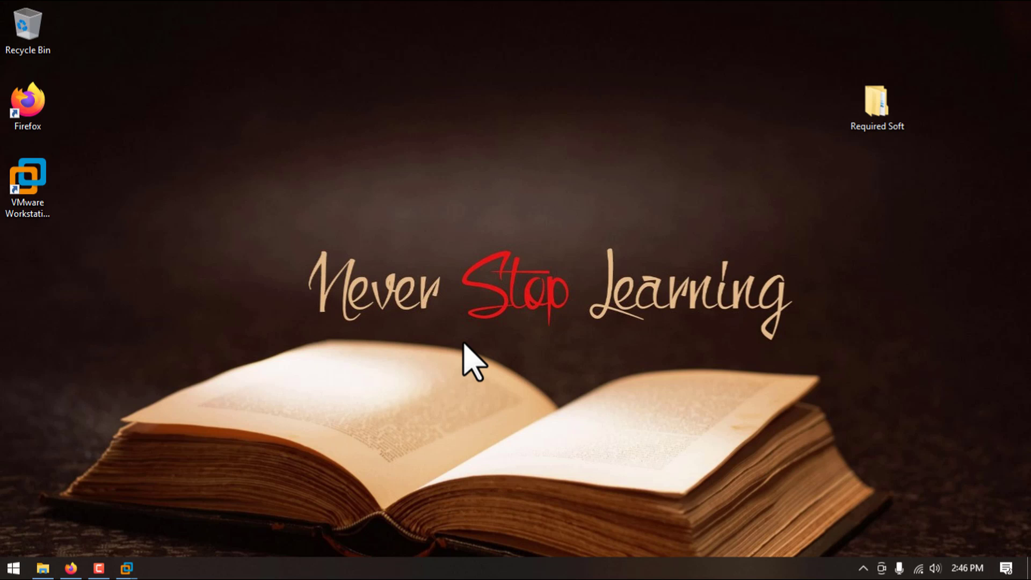